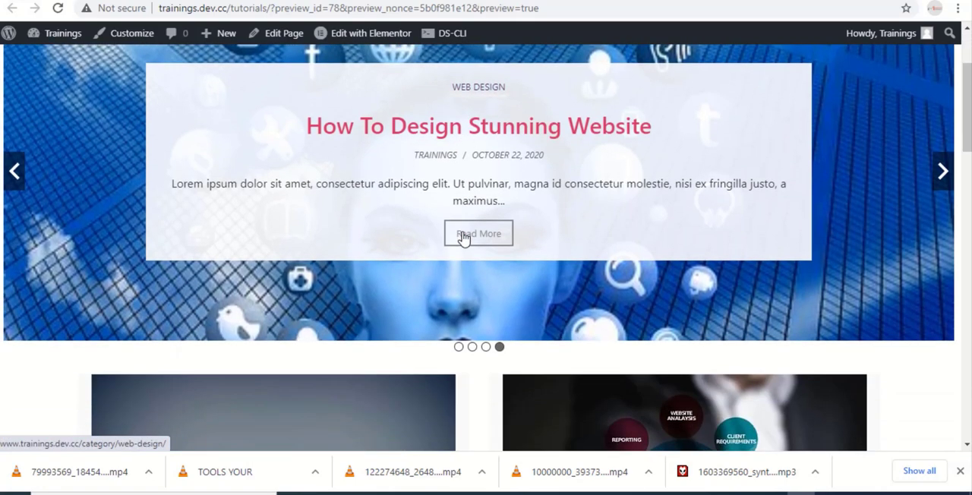
# Scroll through the Tutorials page preview, then switch to the Blog Designer Pack admin page
pyautogui.scroll(3)
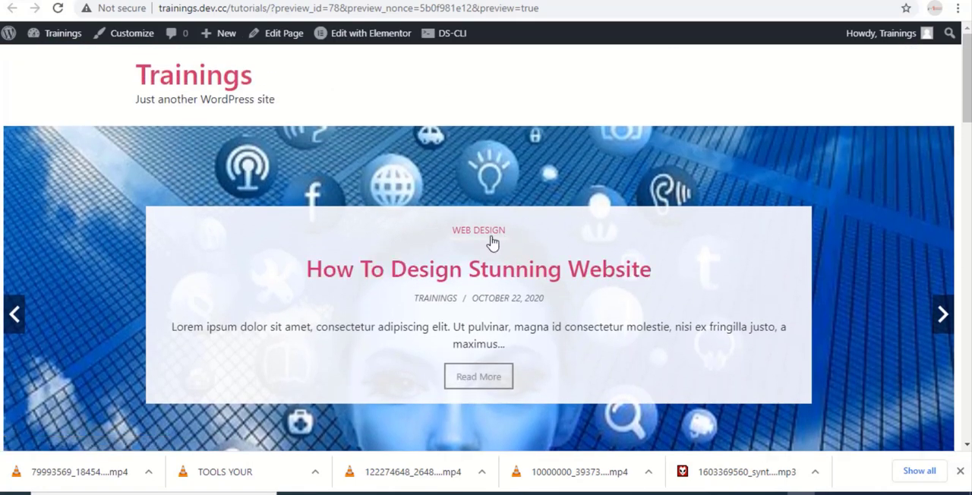
pyautogui.scroll(-3)
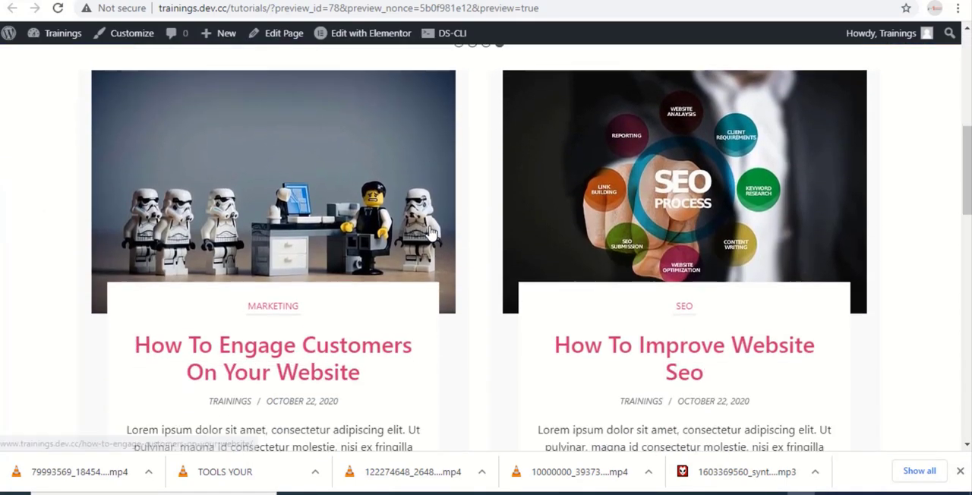
pyautogui.scroll(-3)
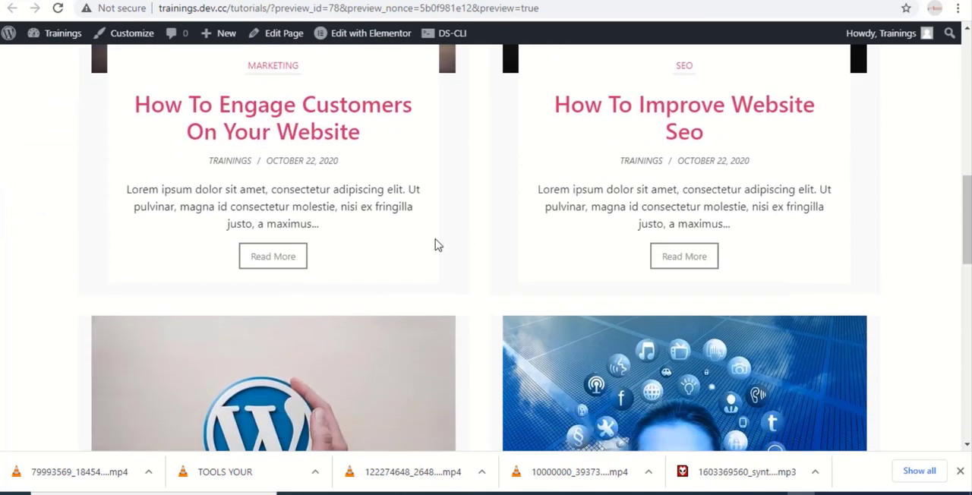
pyautogui.scroll(-3)
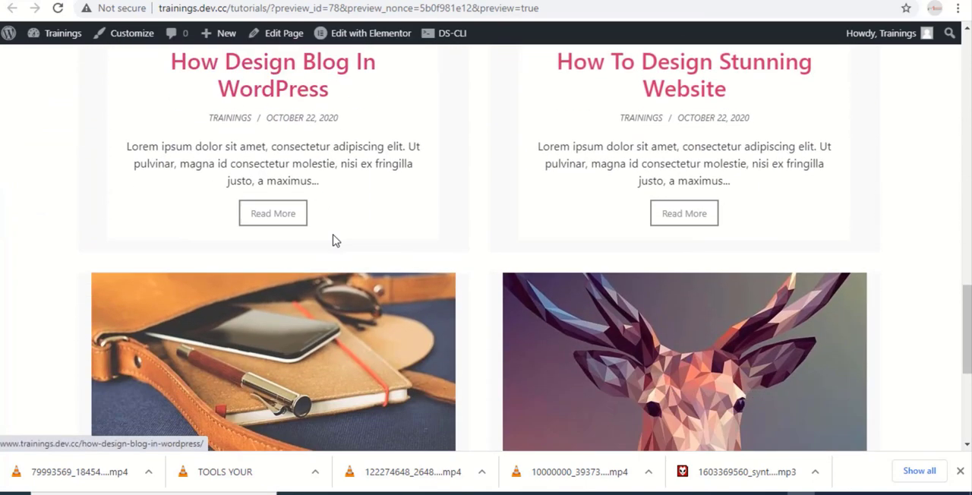
pyautogui.scroll(-3)
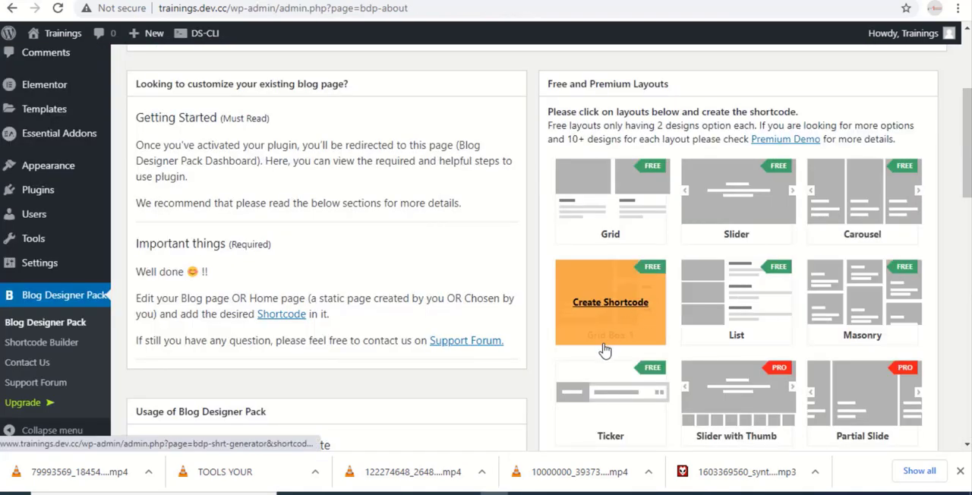
pyautogui.scroll(-3)
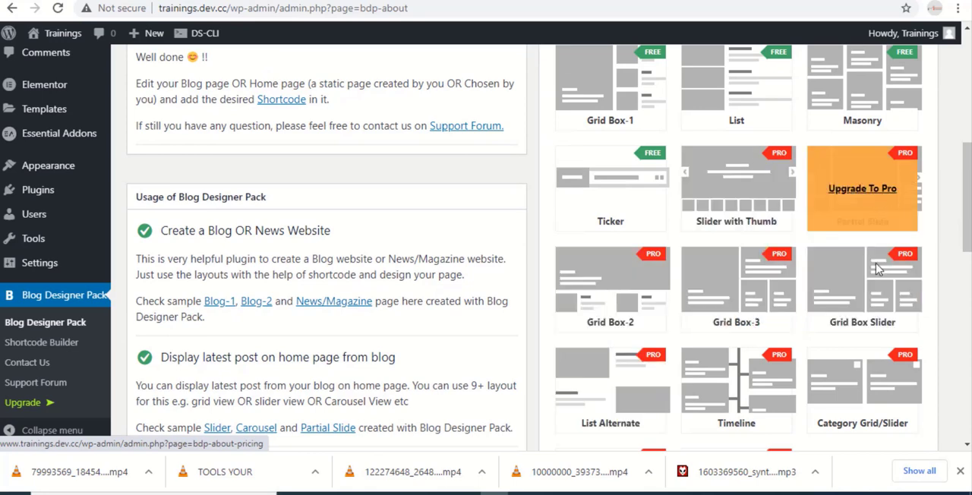
pyautogui.scroll(3)
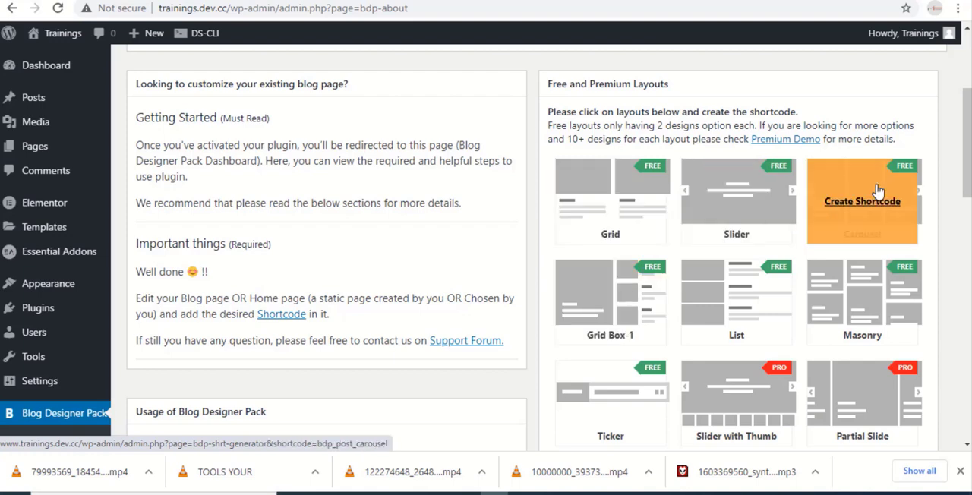
pyautogui.click(863, 201)
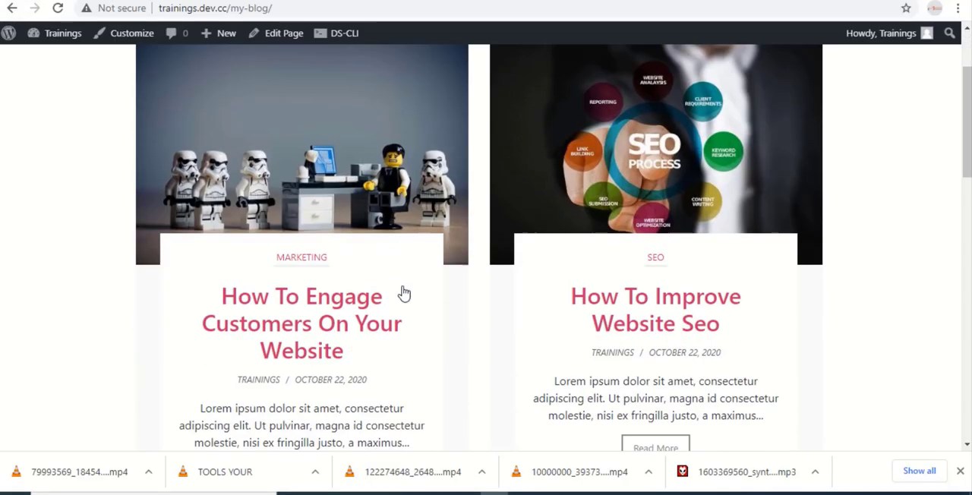
pyautogui.scroll(-3)
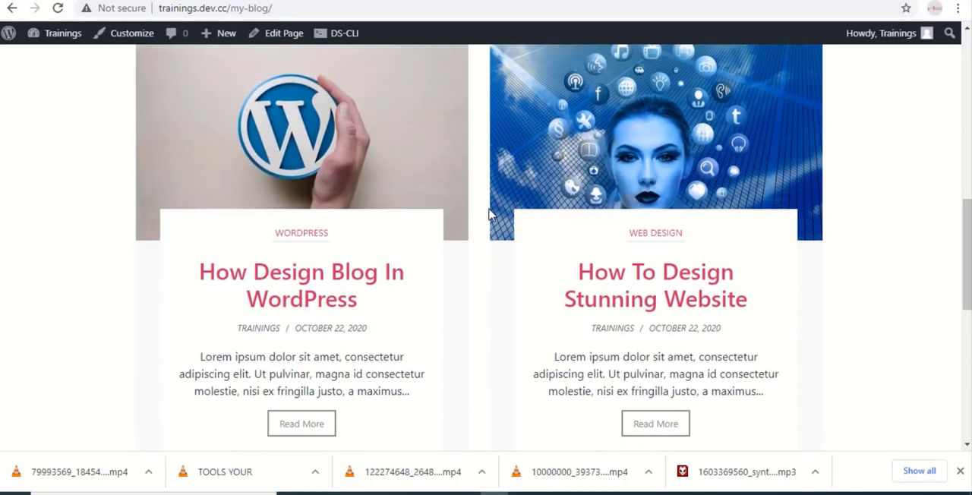
pyautogui.scroll(-3)
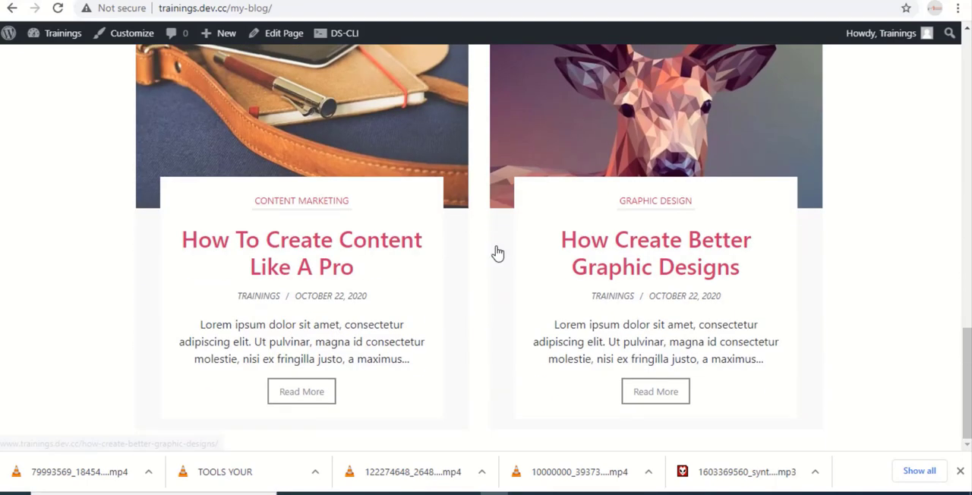
pyautogui.scroll(3)
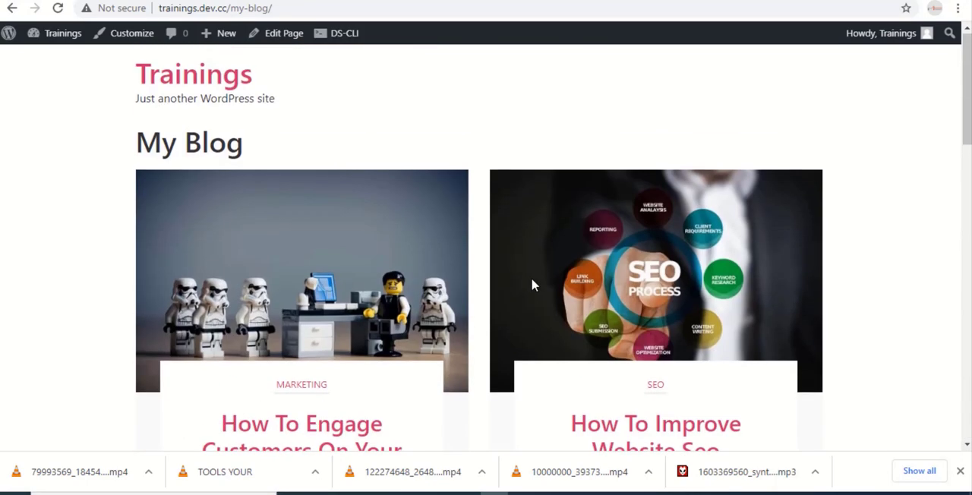
pyautogui.moveTo(372, 359)
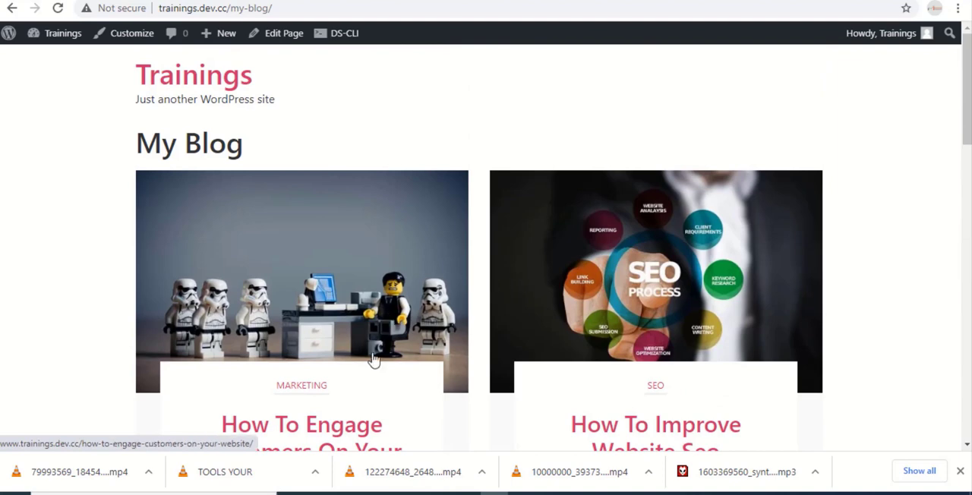
pyautogui.moveTo(484, 298)
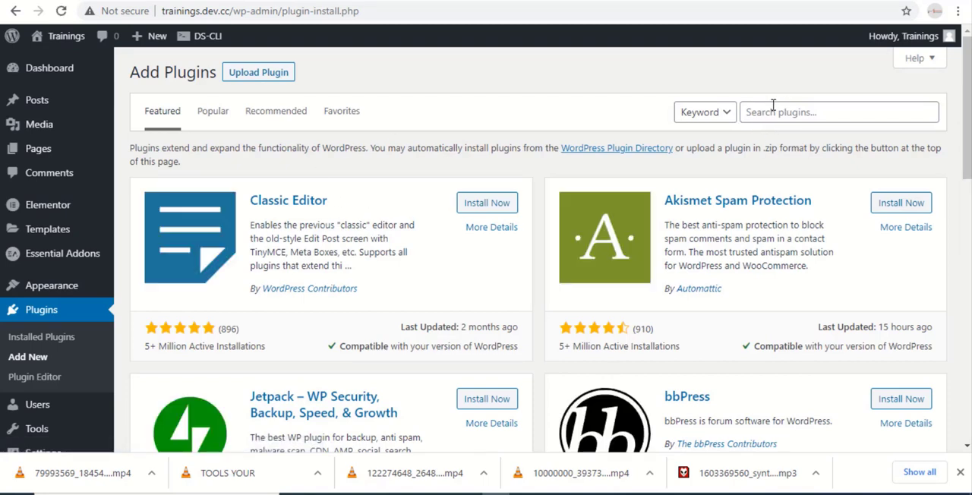
# Search the plugin directory for 'blog designer pack'
pyautogui.write('b')
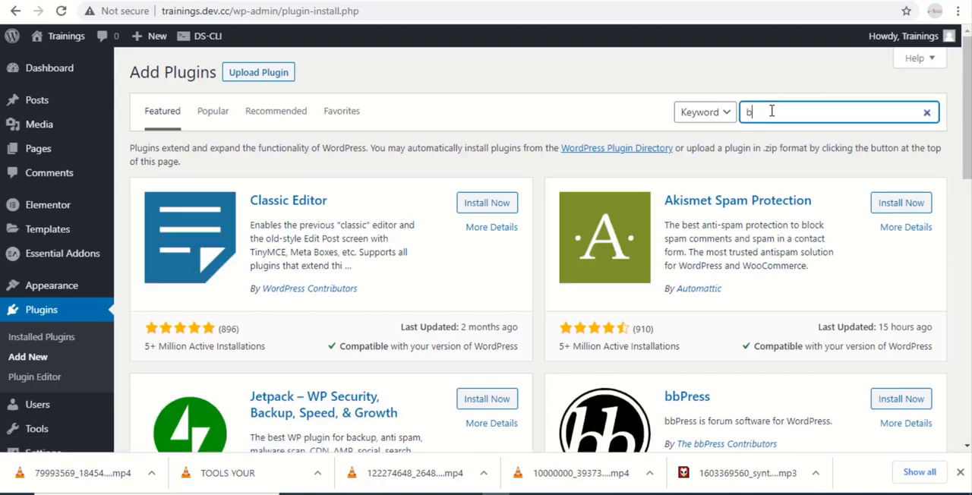
pyautogui.write('log de')
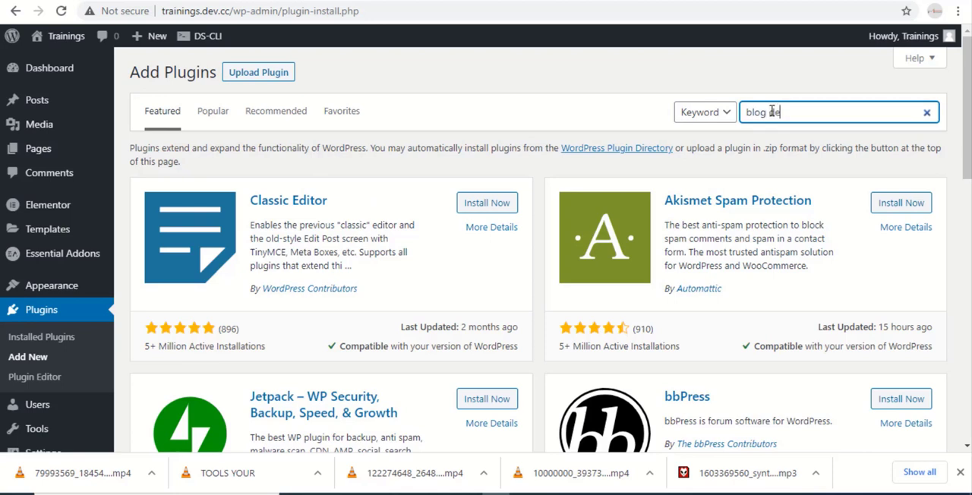
pyautogui.write('signer')
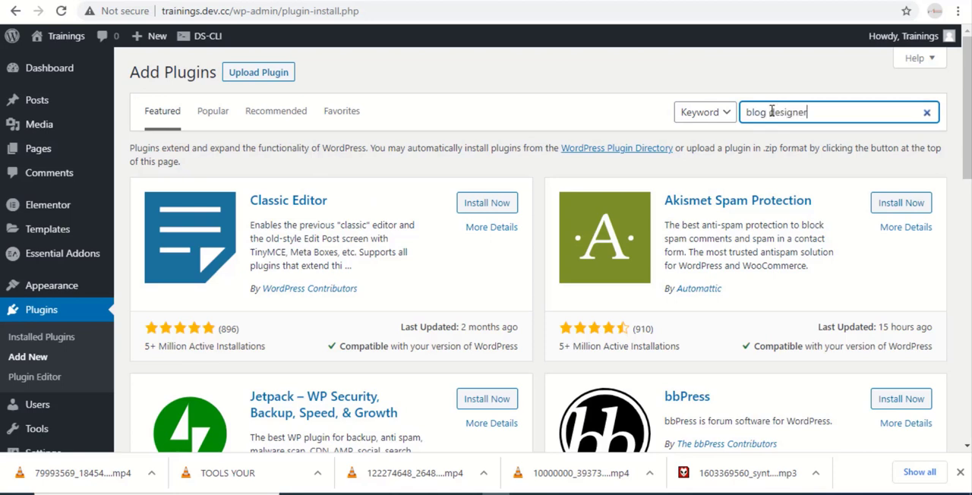
pyautogui.write('pack')
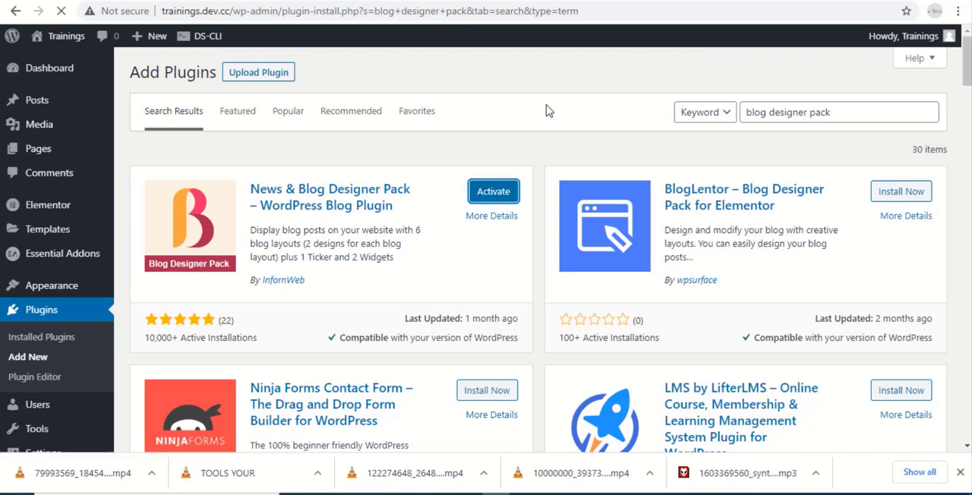
# Activate Blog Designer Pack and skip the Freemius tracking opt-in
pyautogui.click(493, 191)
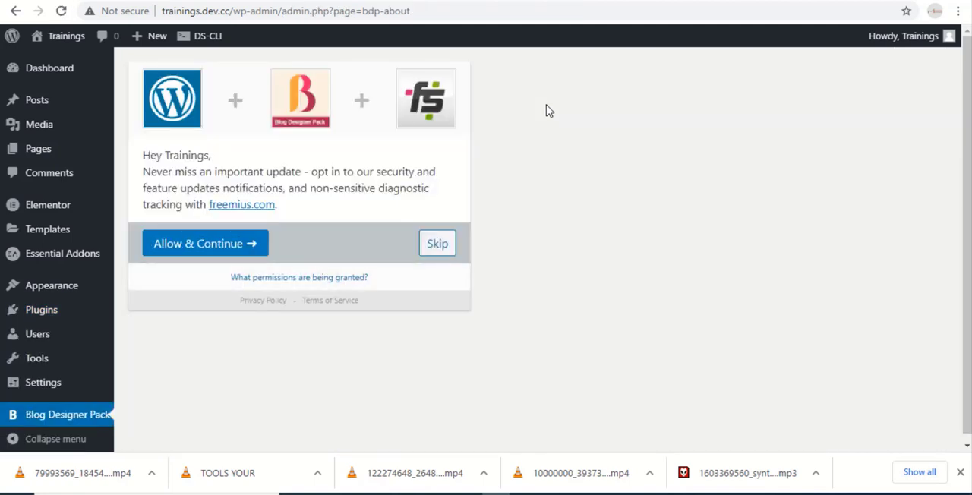
pyautogui.moveTo(383, 142)
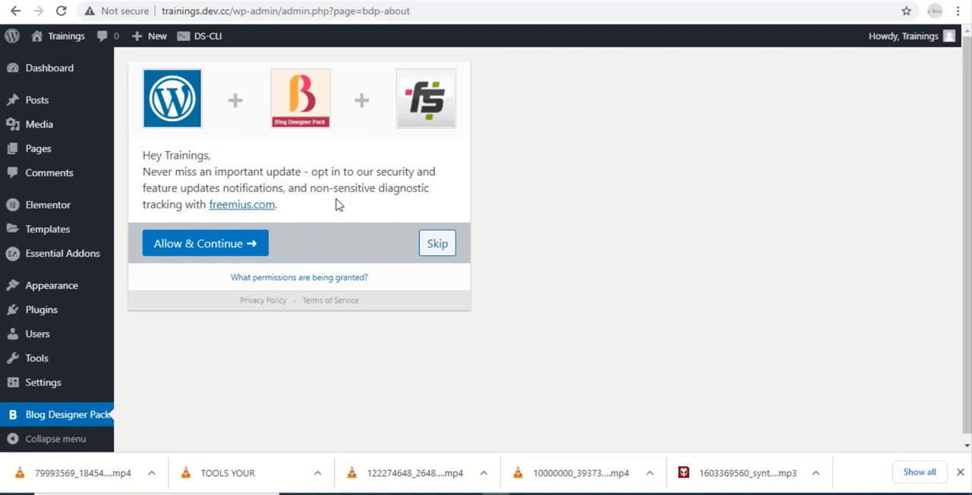
pyautogui.click(437, 244)
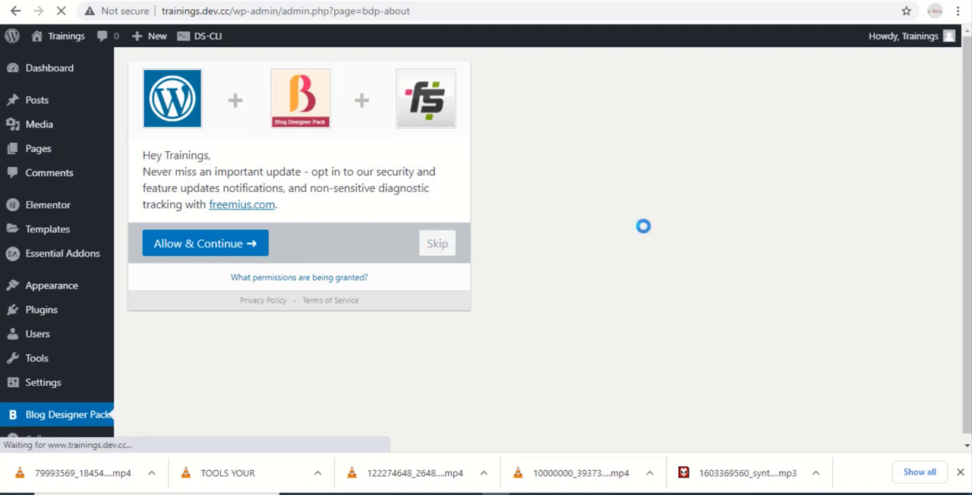
pyautogui.moveTo(437, 243)
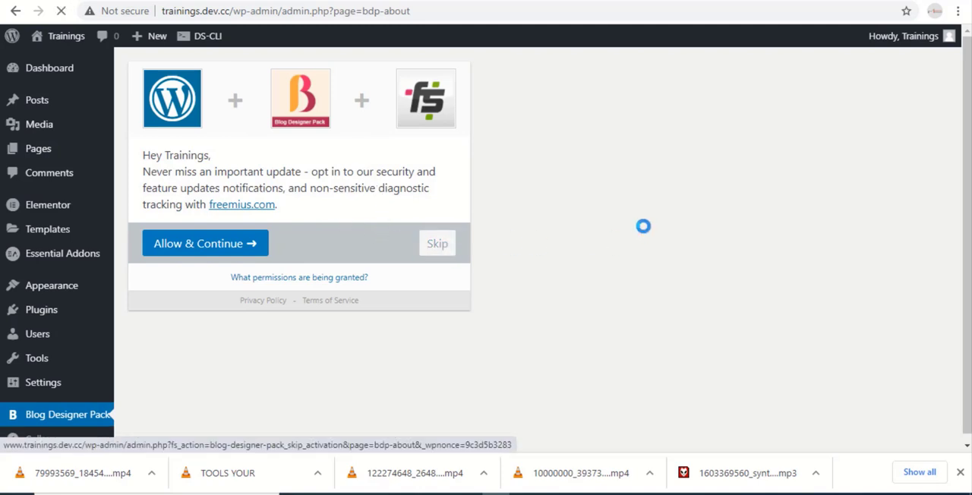
pyautogui.click(438, 243)
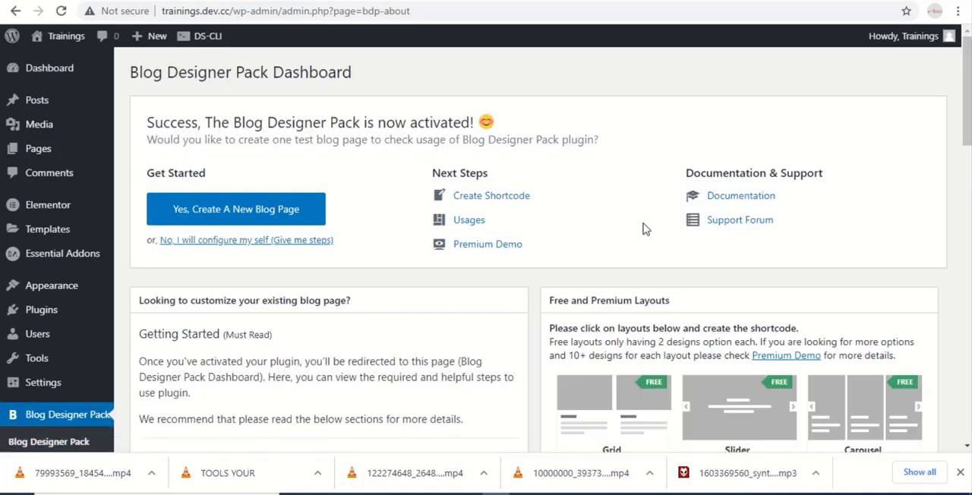
# Scroll through the dashboard's free and premium layout list
pyautogui.scroll(-3)
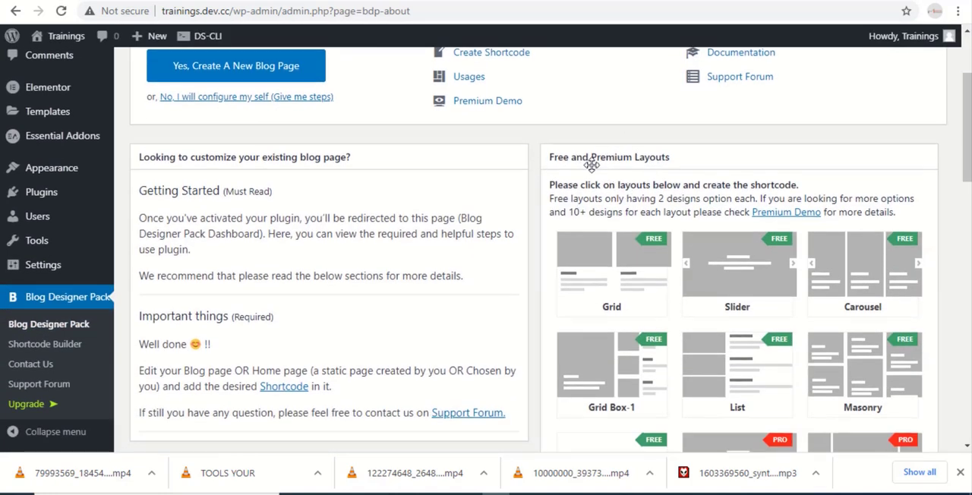
pyautogui.scroll(-3)
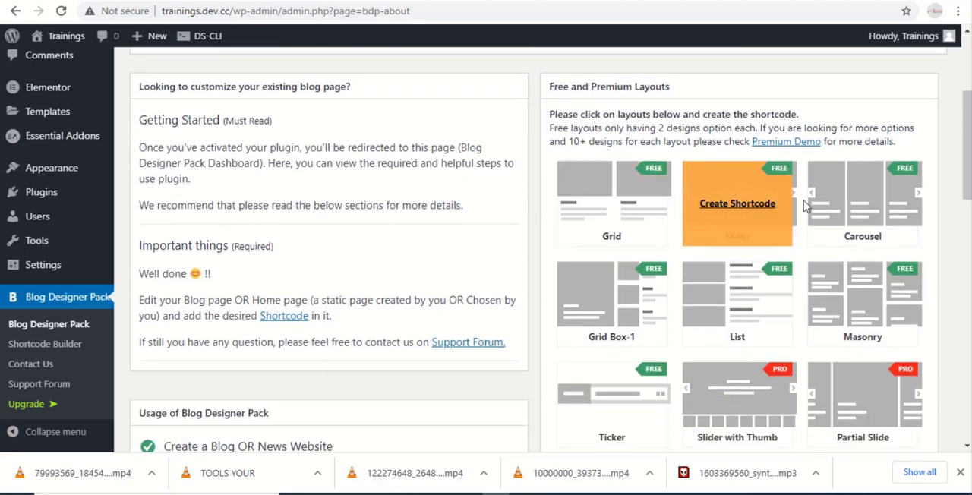
pyautogui.moveTo(600, 357)
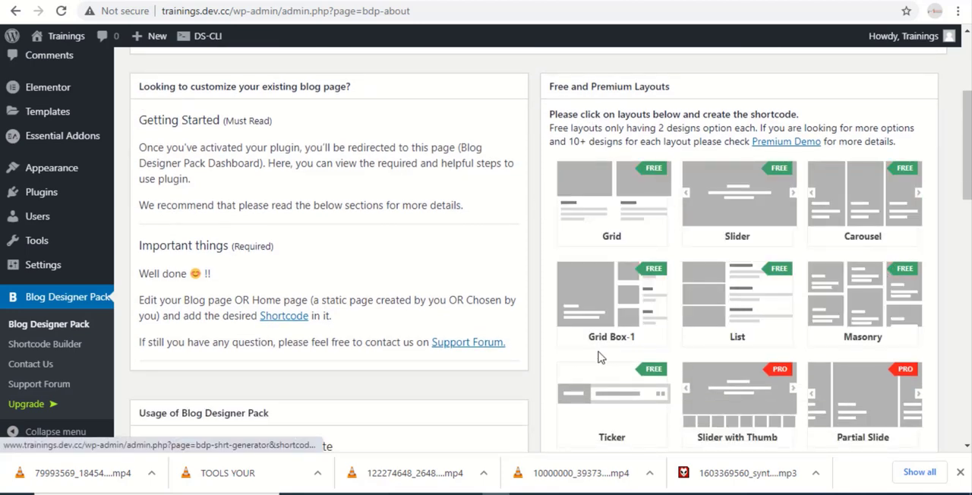
pyautogui.scroll(-3)
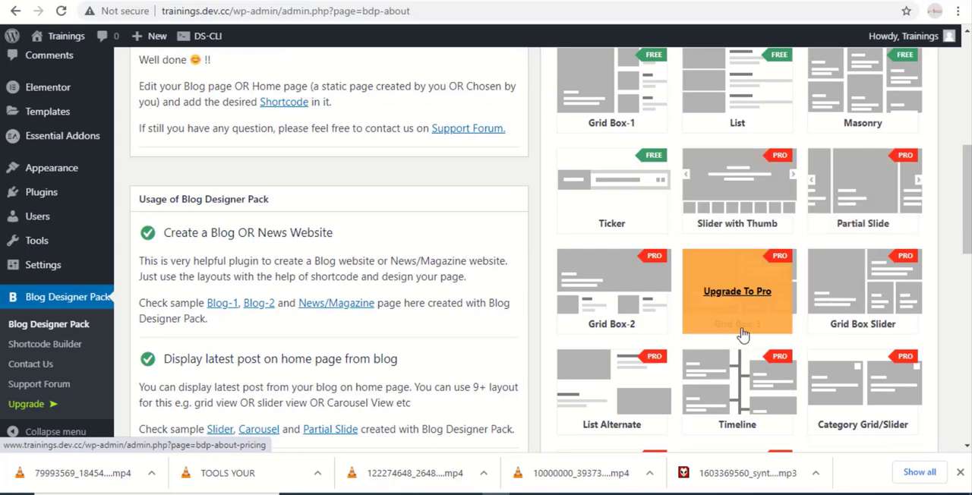
pyautogui.scroll(3)
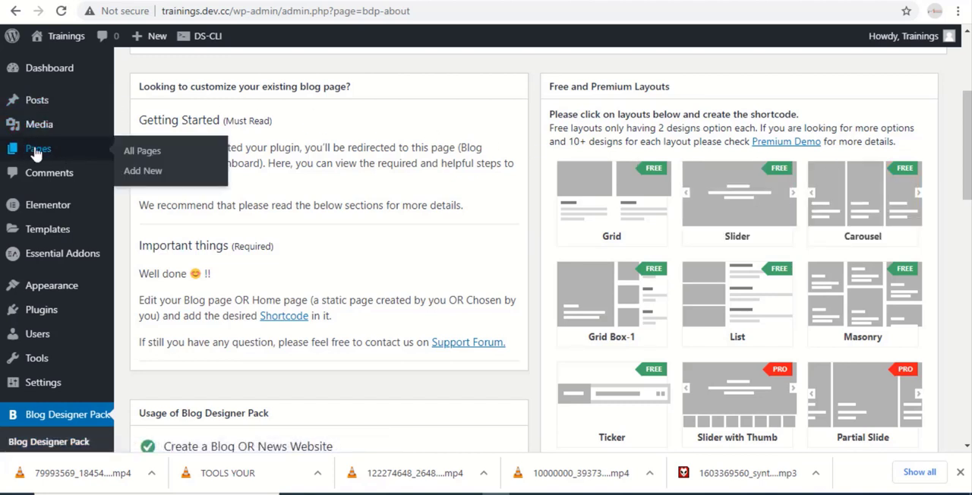
pyautogui.moveTo(142, 170)
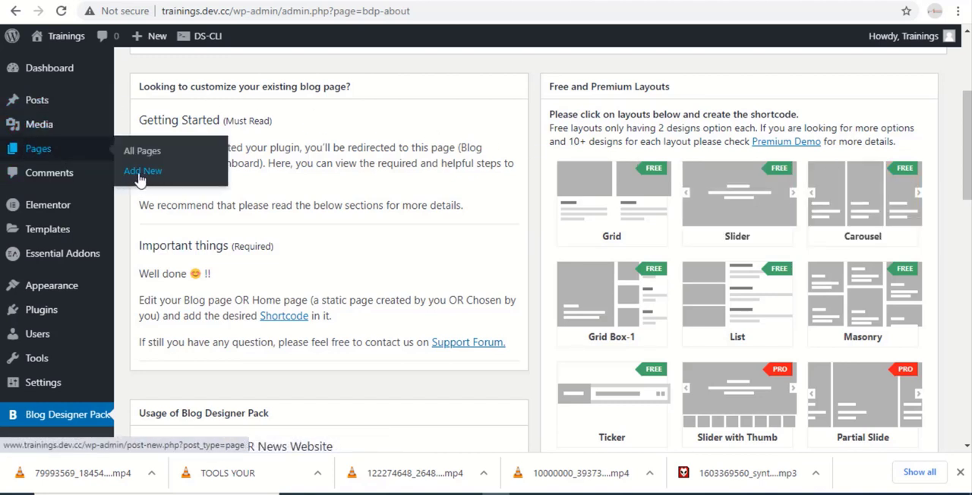
# Create a new page from Pages > Add New and title it 'My Blog'
pyautogui.click(143, 171)
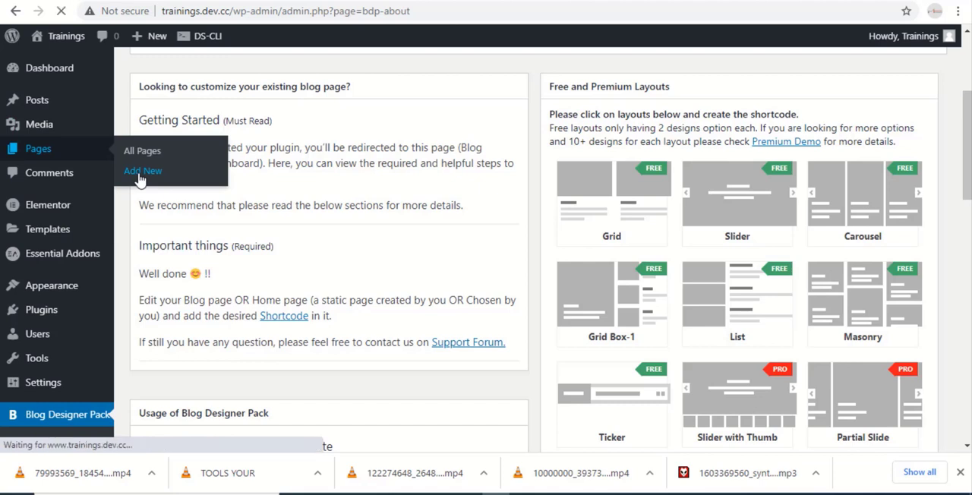
pyautogui.click(143, 170)
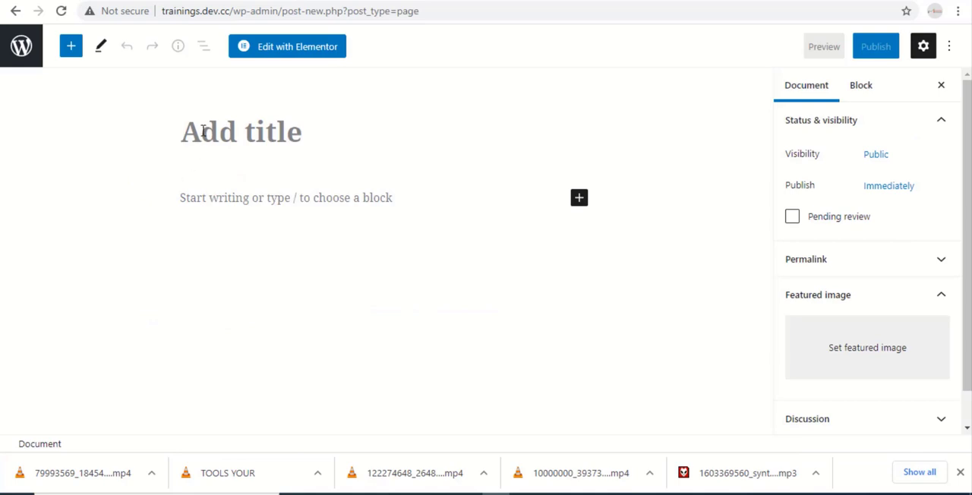
pyautogui.write('My')
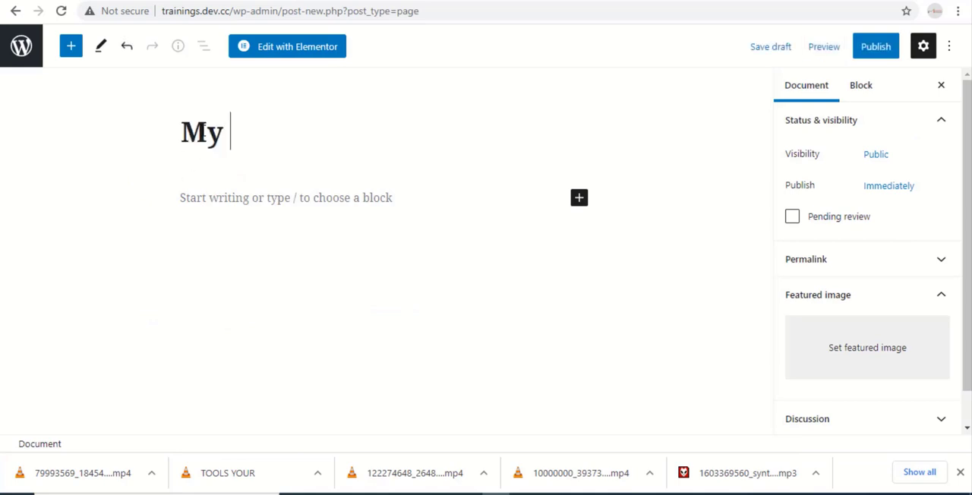
pyautogui.write('Blo')
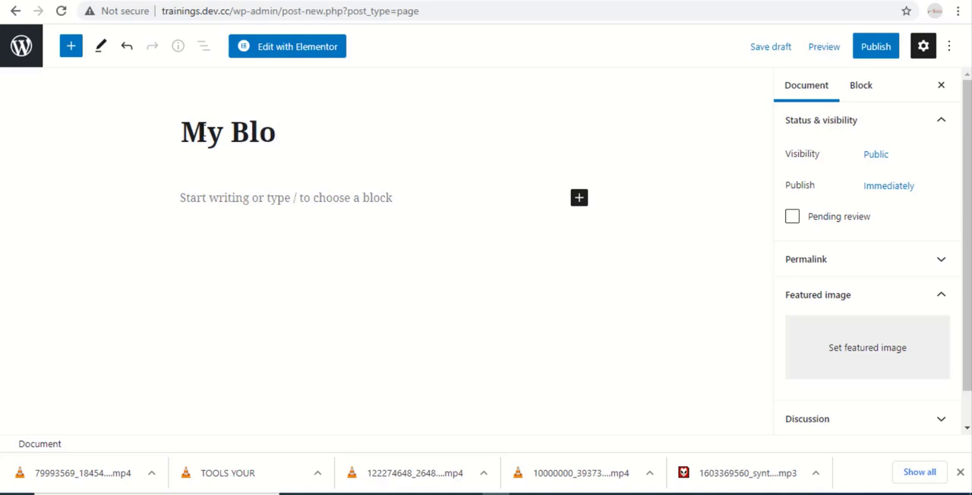
pyautogui.write('g')
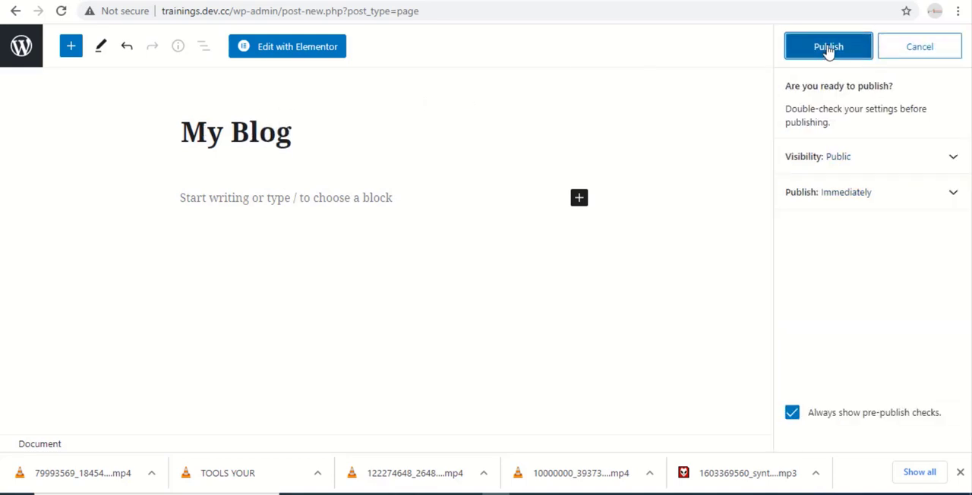
# Publish the My Blog page and view it live in a new tab
pyautogui.click(828, 46)
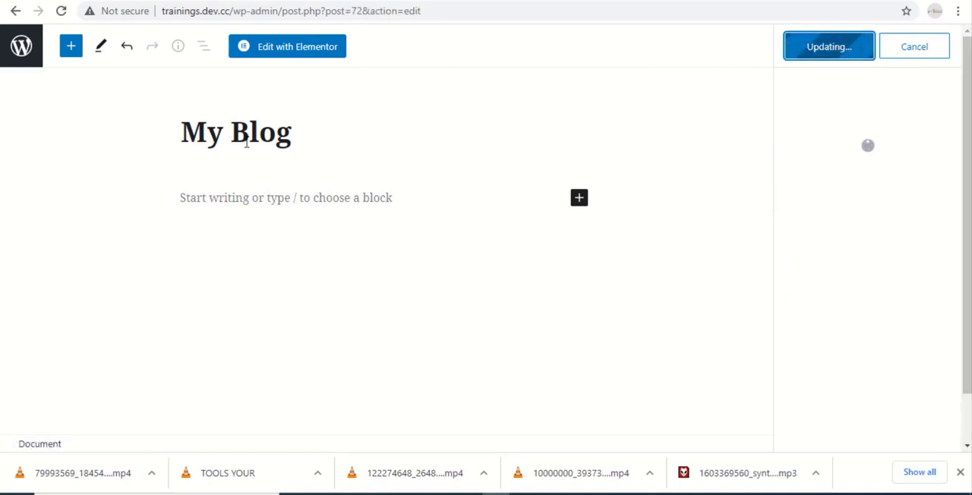
pyautogui.click(828, 45)
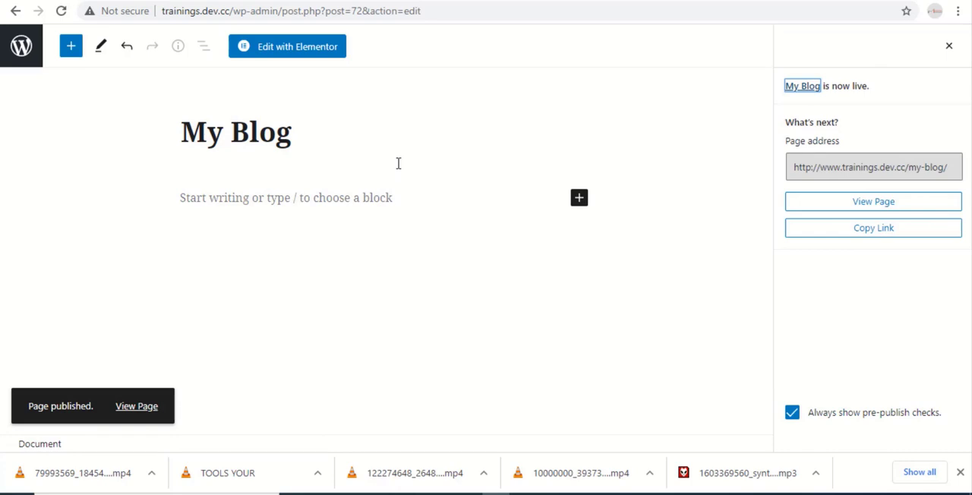
pyautogui.moveTo(97, 342)
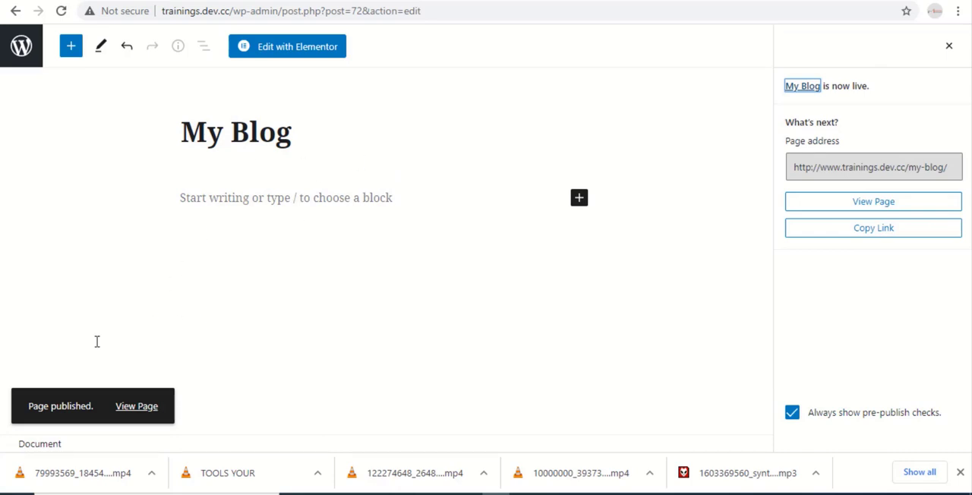
pyautogui.rightClick(137, 407)
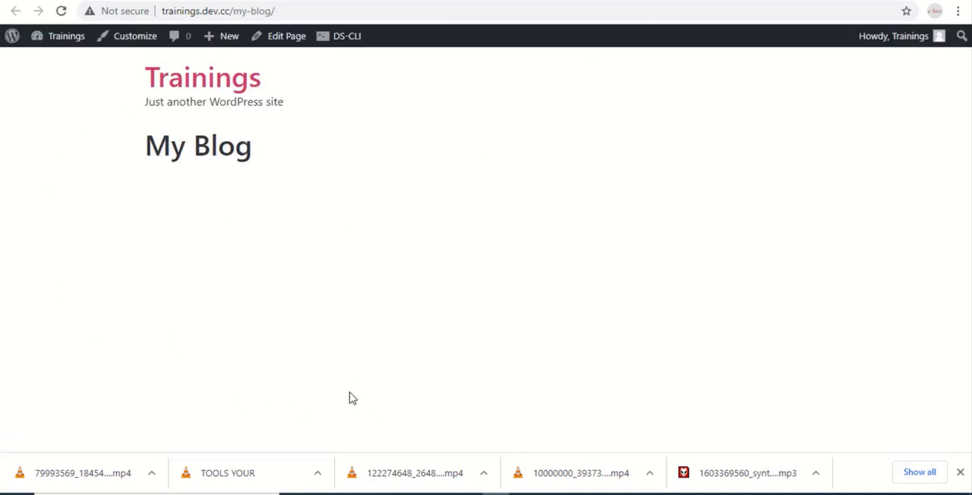
pyautogui.moveTo(790, 27)
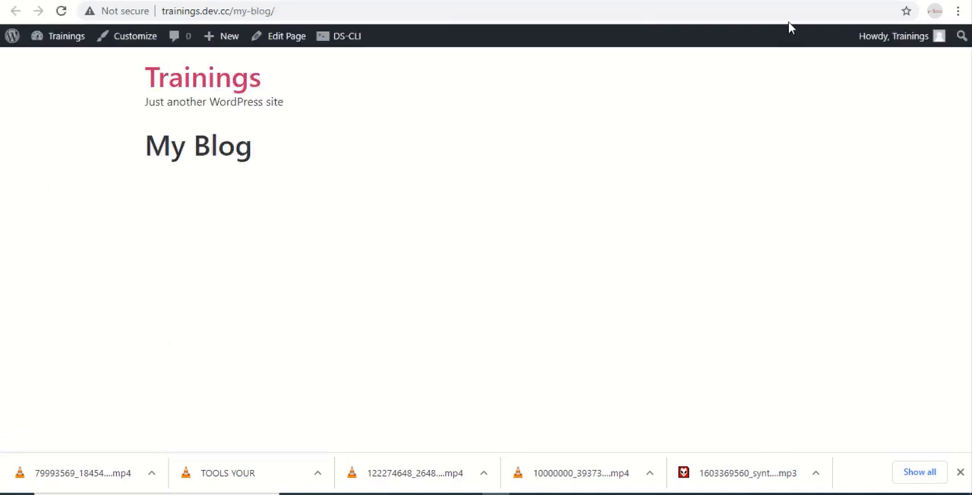
# Go back from the editor tab to the Blog Designer Pack layouts list
pyautogui.click(286, 36)
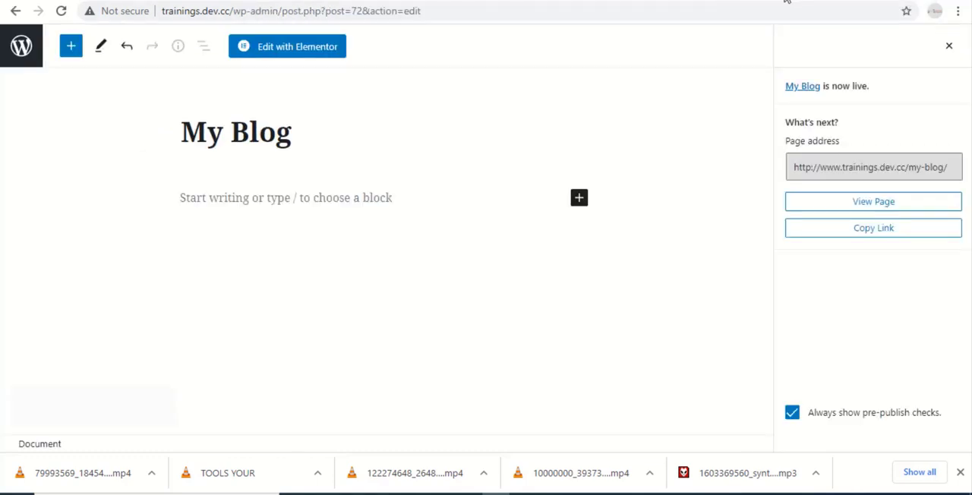
pyautogui.click(14, 11)
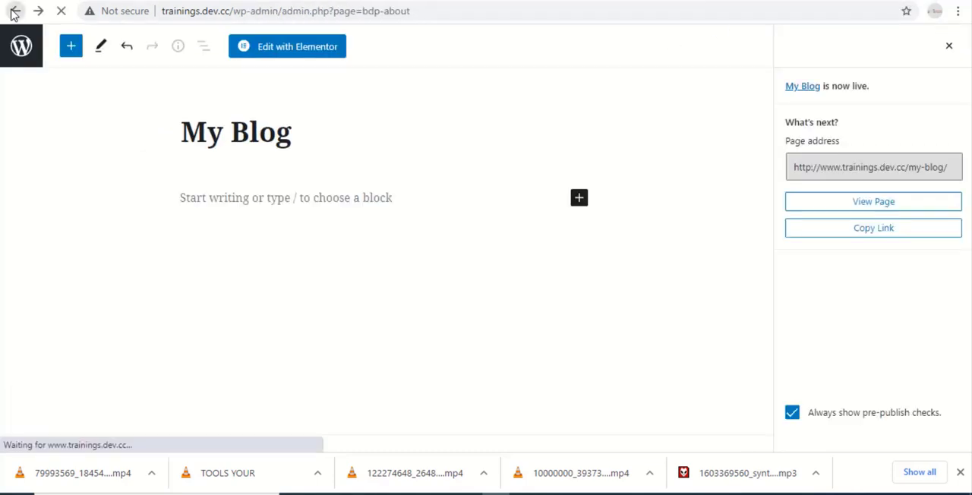
pyautogui.click(15, 10)
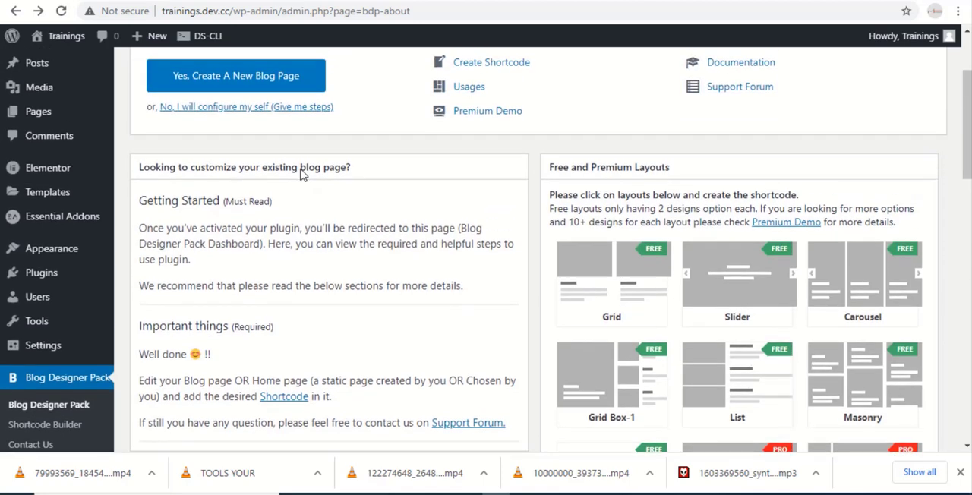
pyautogui.scroll(-3)
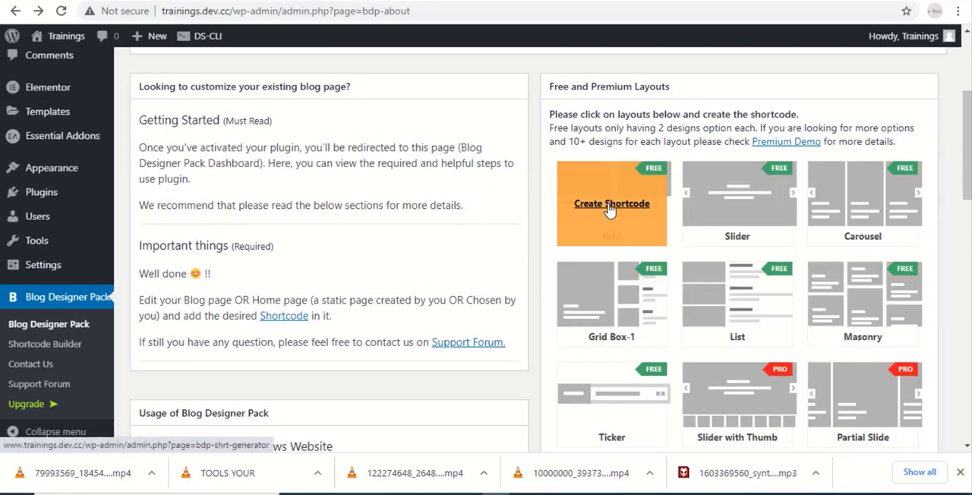
# Start a Post Grid shortcode from the Grid layout and choose design-2 with two columns
pyautogui.click(611, 204)
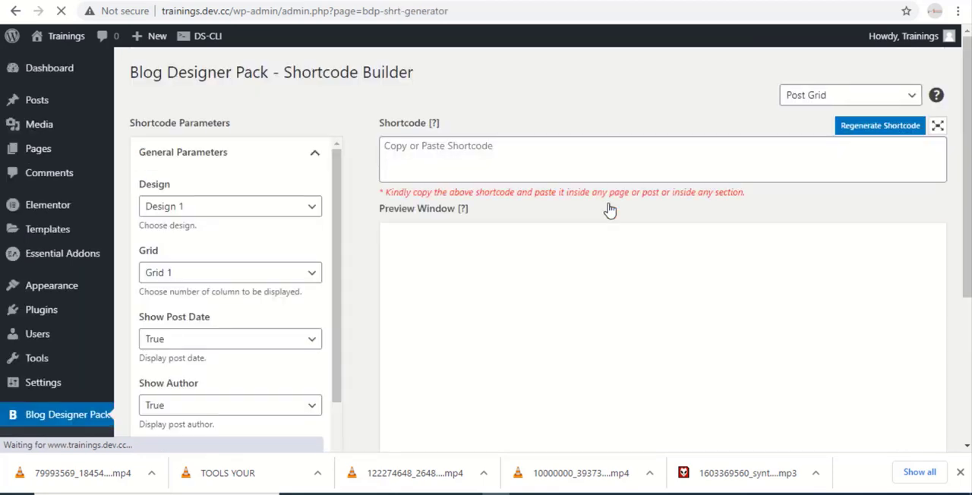
pyautogui.click(880, 125)
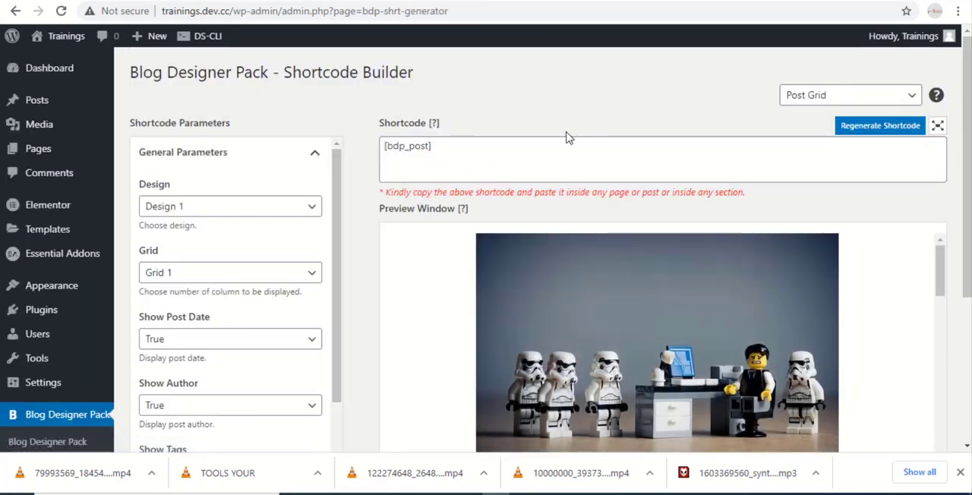
pyautogui.scroll(-3)
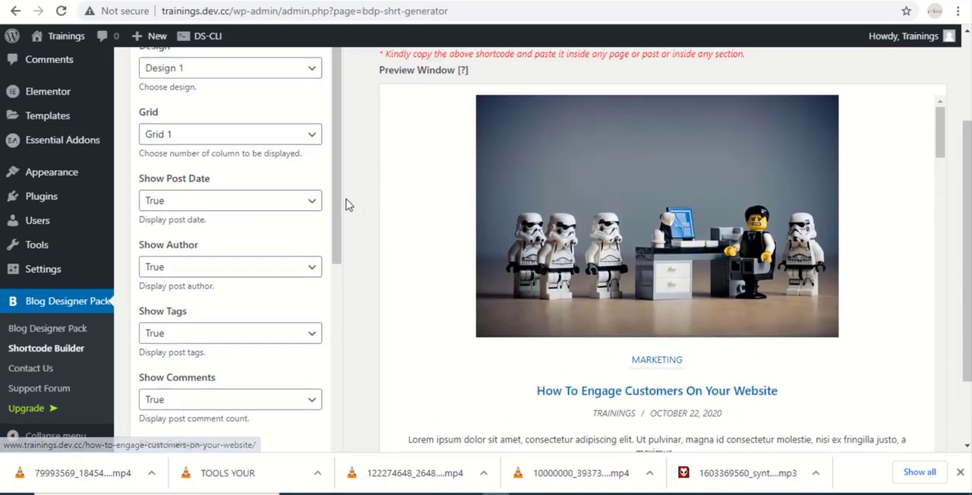
pyautogui.scroll(3)
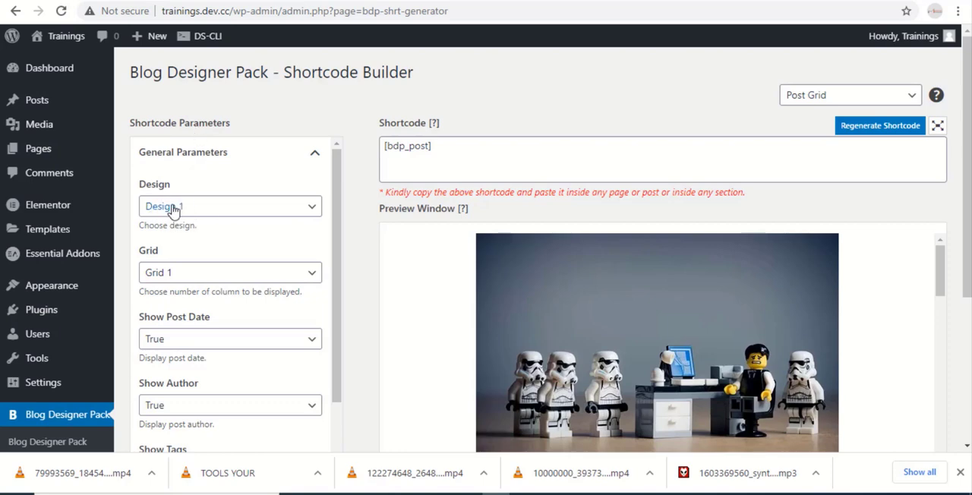
pyautogui.click(229, 207)
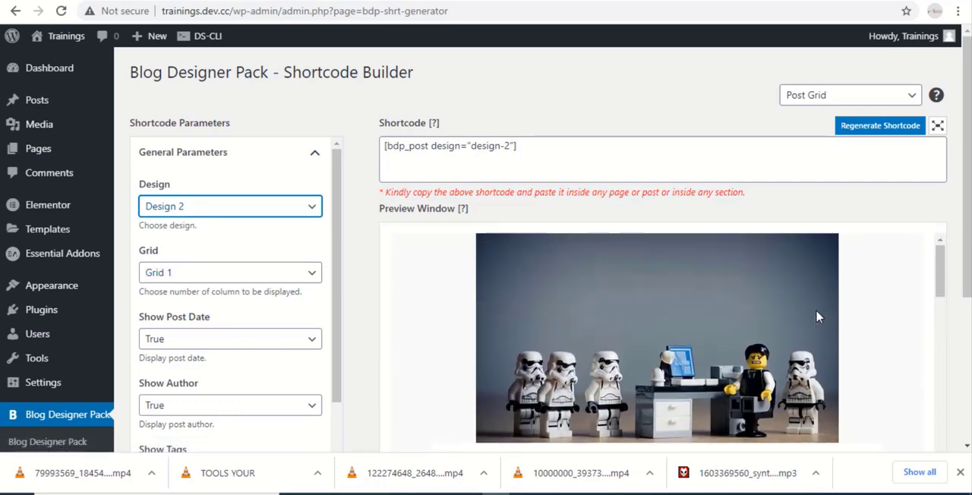
pyautogui.moveTo(237, 242)
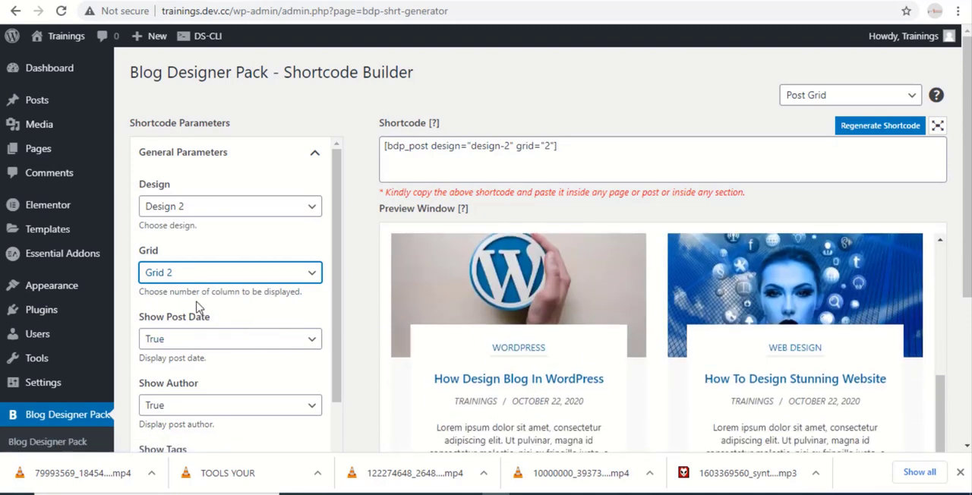
# Scroll through the regenerated shortcode's live post preview
pyautogui.scroll(-3)
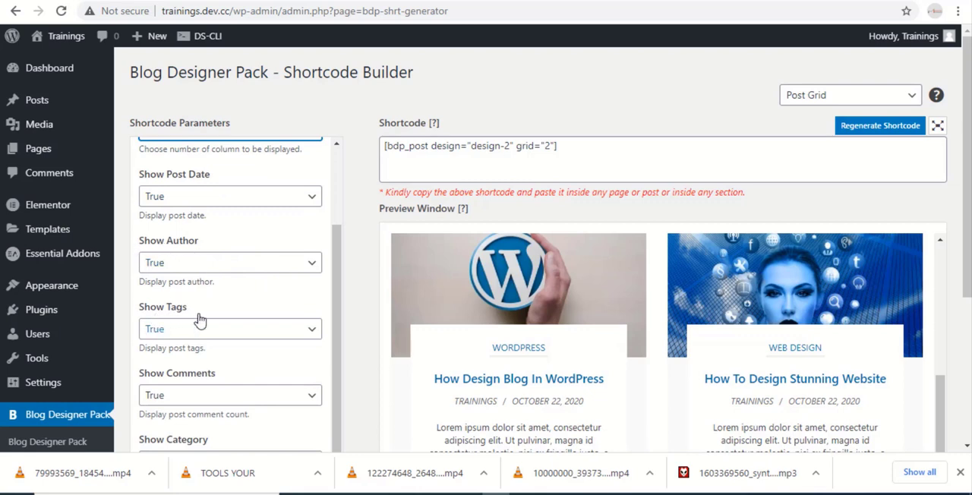
pyautogui.scroll(-3)
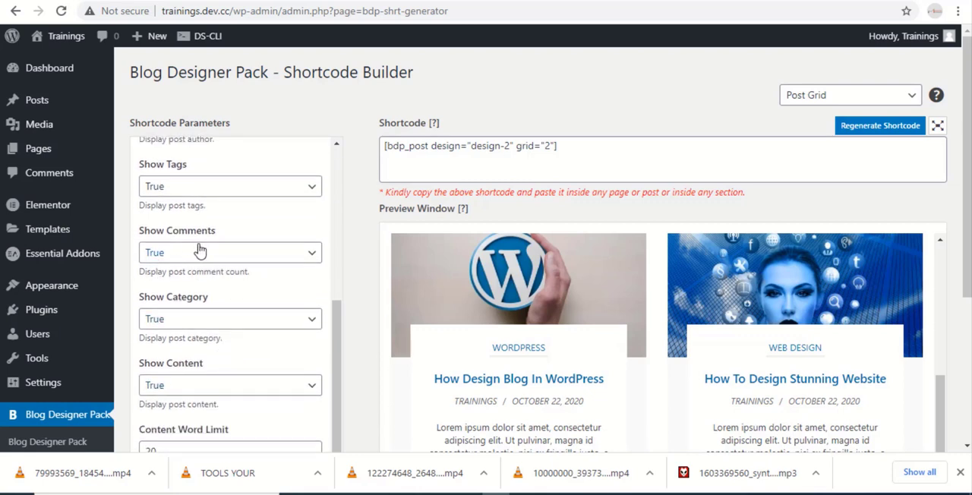
pyautogui.scroll(-3)
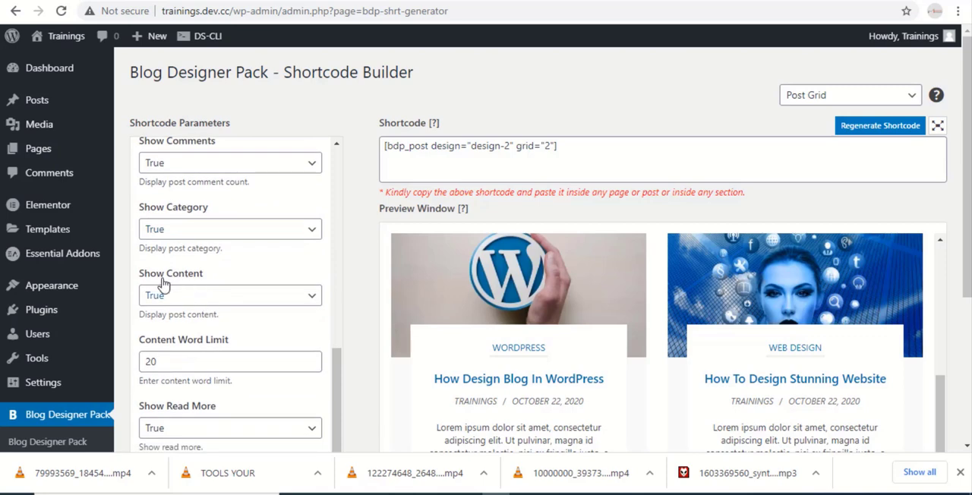
pyautogui.scroll(-3)
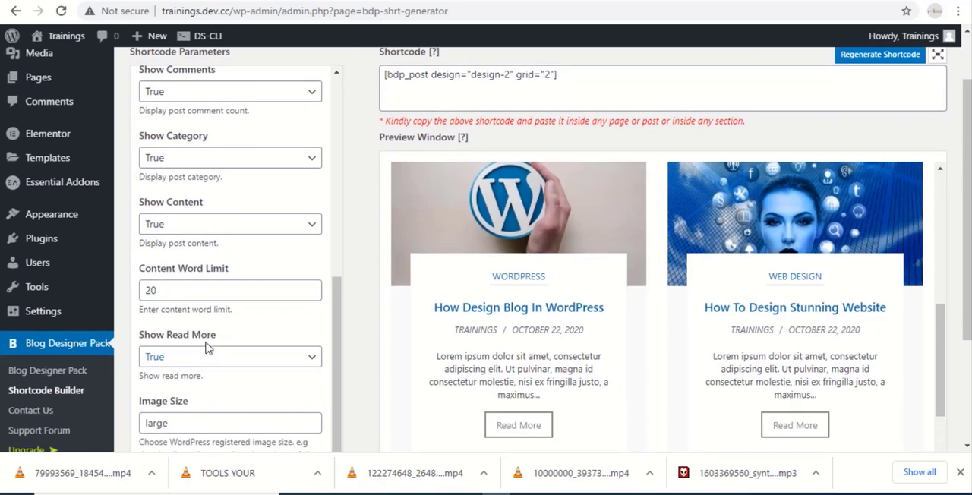
pyautogui.scroll(-3)
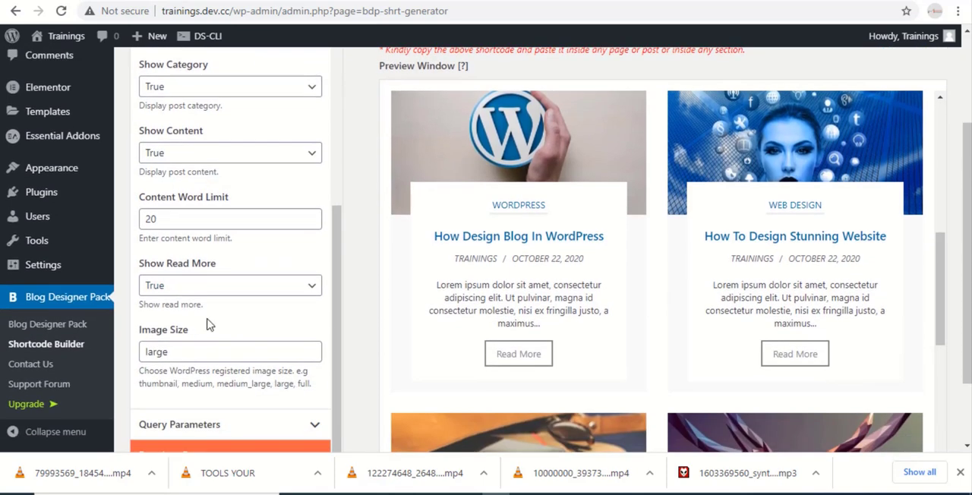
pyautogui.scroll(-3)
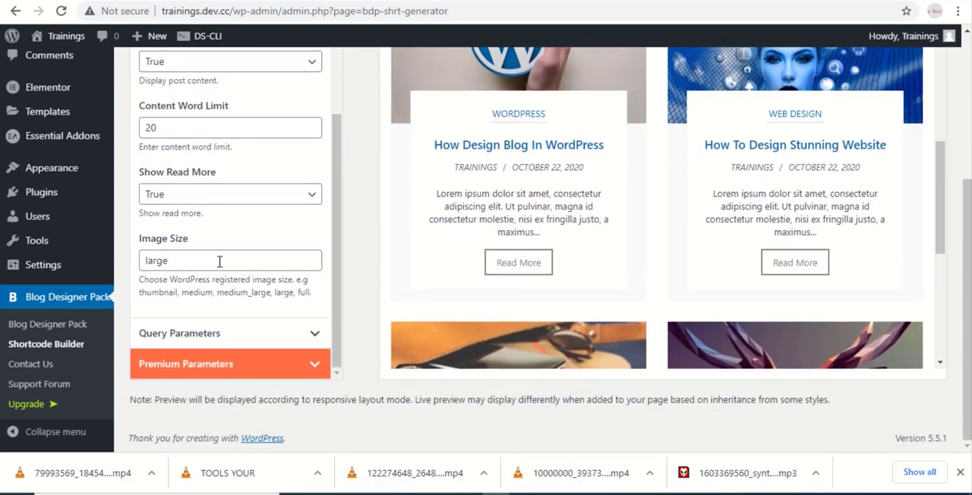
pyautogui.scroll(-3)
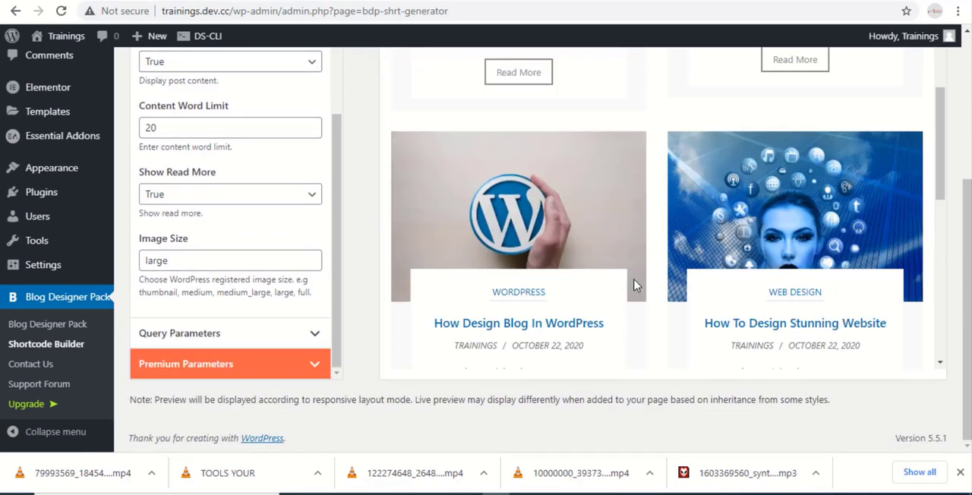
pyautogui.scroll(3)
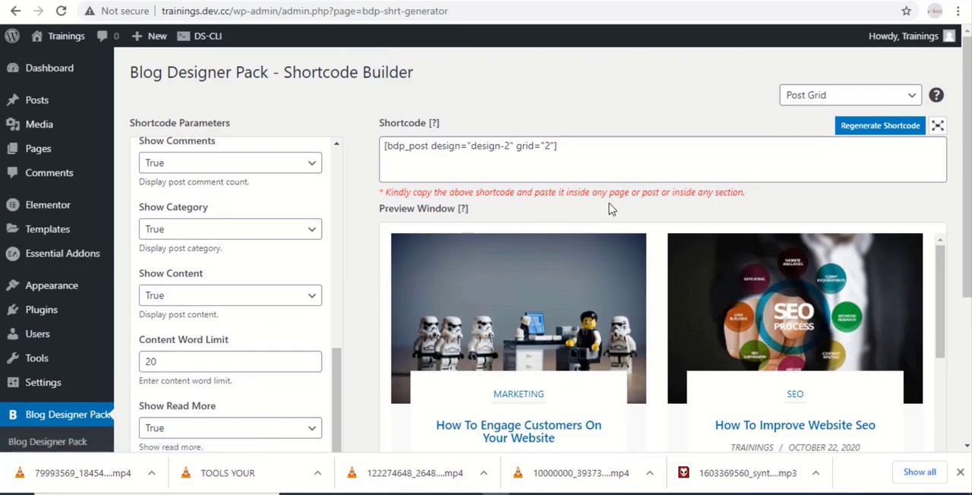
# Copy the post grid shortcode and go to edit My Blog from the Pages list
pyautogui.tripleClick(468, 146)
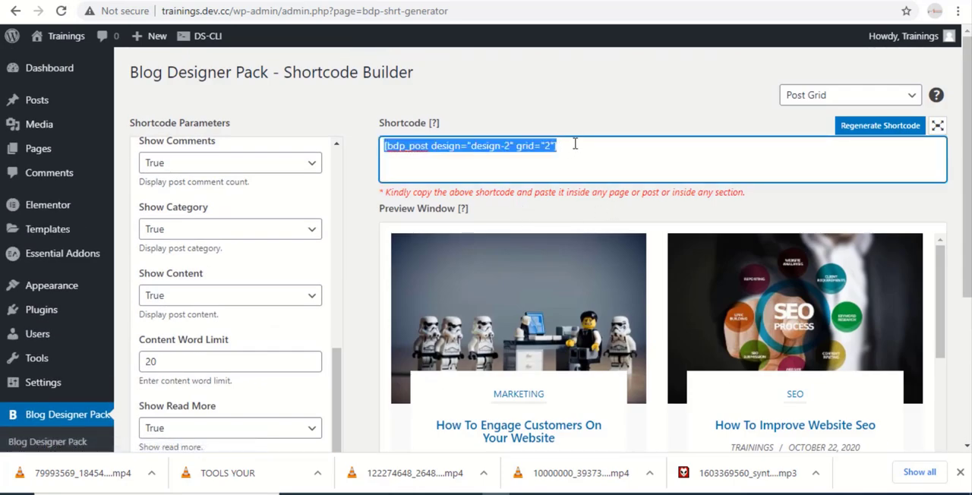
pyautogui.moveTo(607, 136)
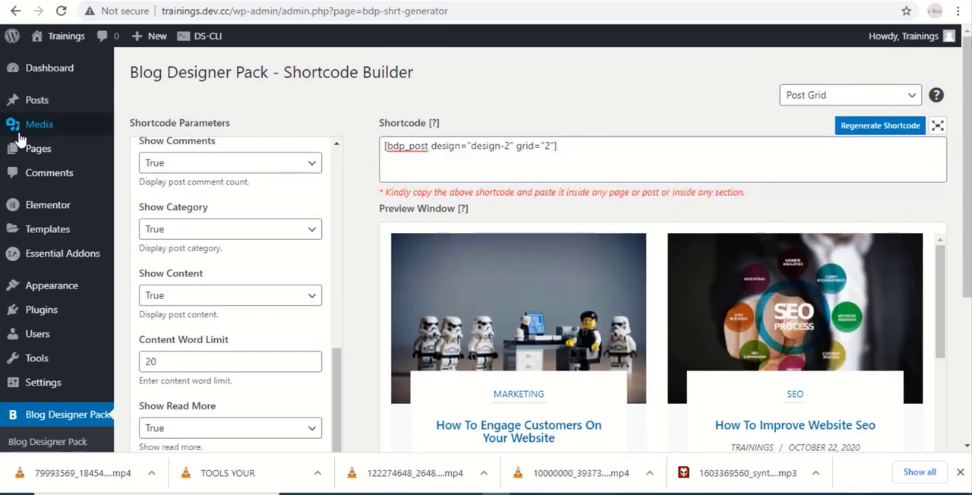
pyautogui.click(38, 149)
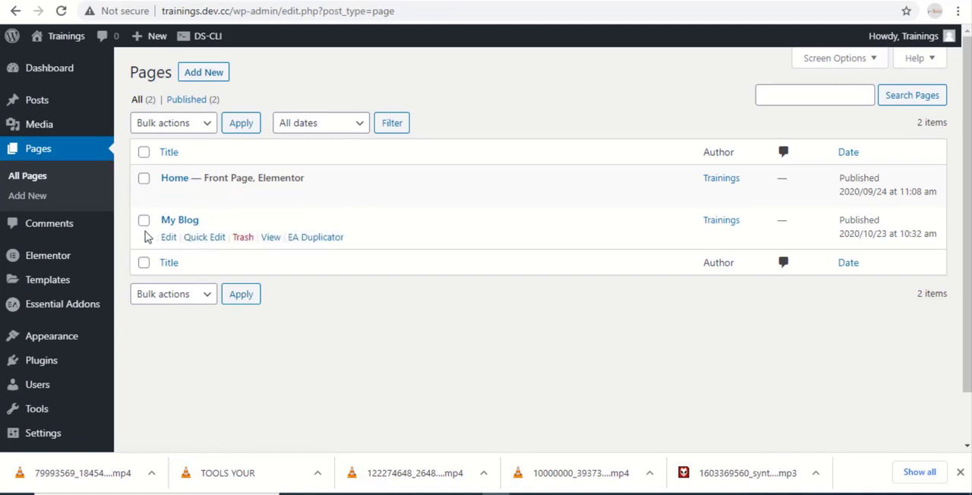
pyautogui.click(167, 237)
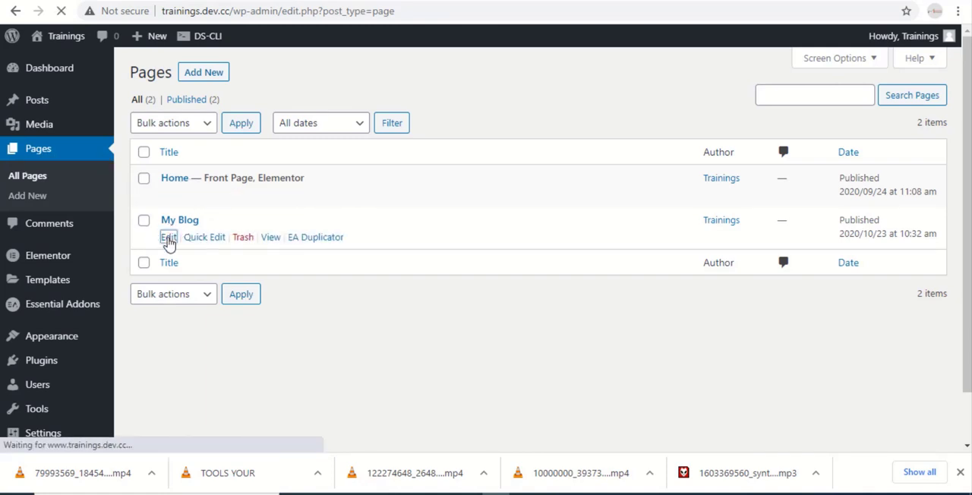
# Add a Shortcode block with the post grid shortcode and update the page
pyautogui.click(169, 237)
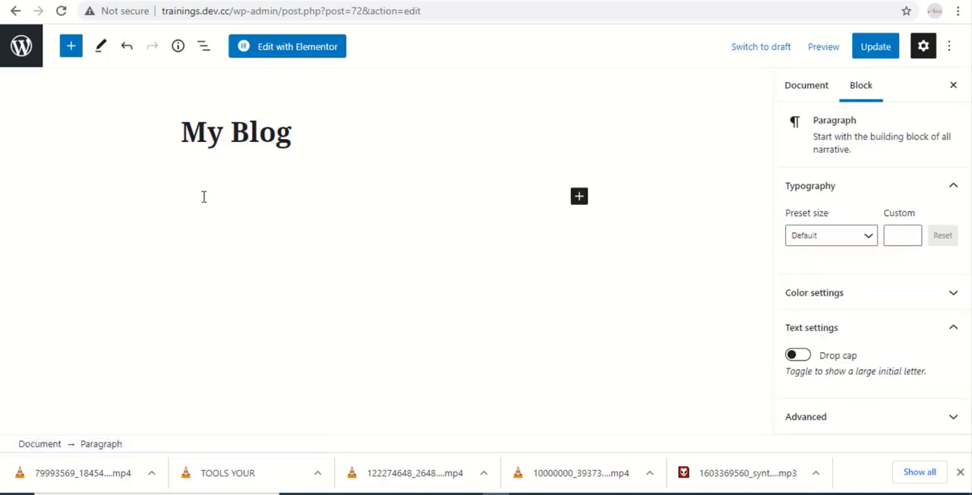
pyautogui.moveTo(243, 311)
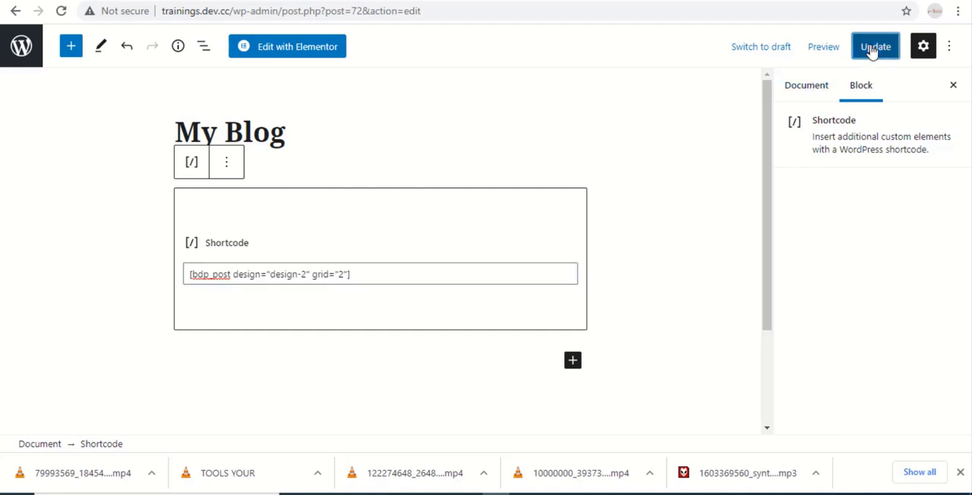
pyautogui.click(875, 46)
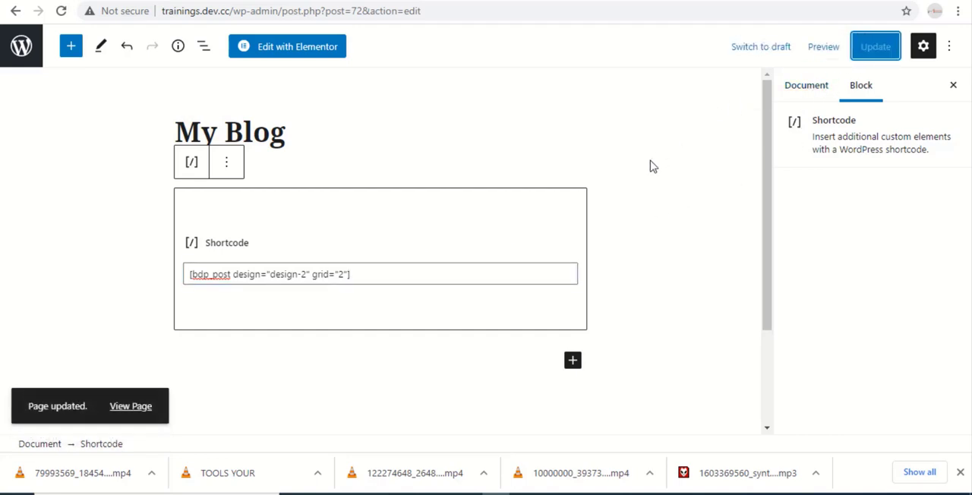
pyautogui.moveTo(131, 407)
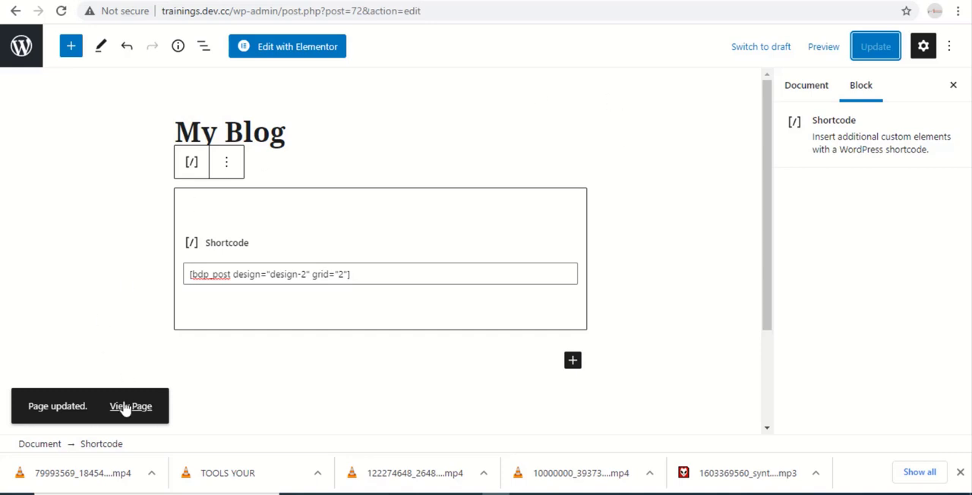
# View the live My Blog page and scroll through its two-column post grid
pyautogui.click(131, 407)
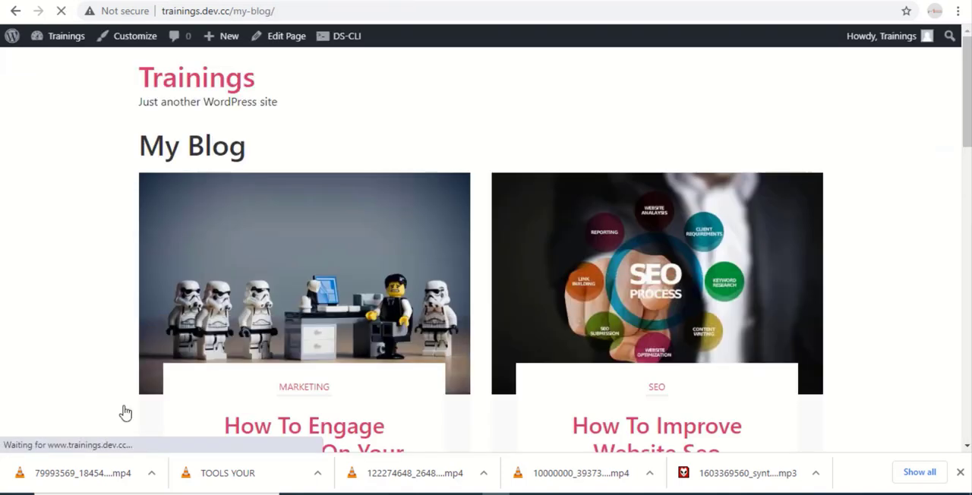
pyautogui.scroll(-3)
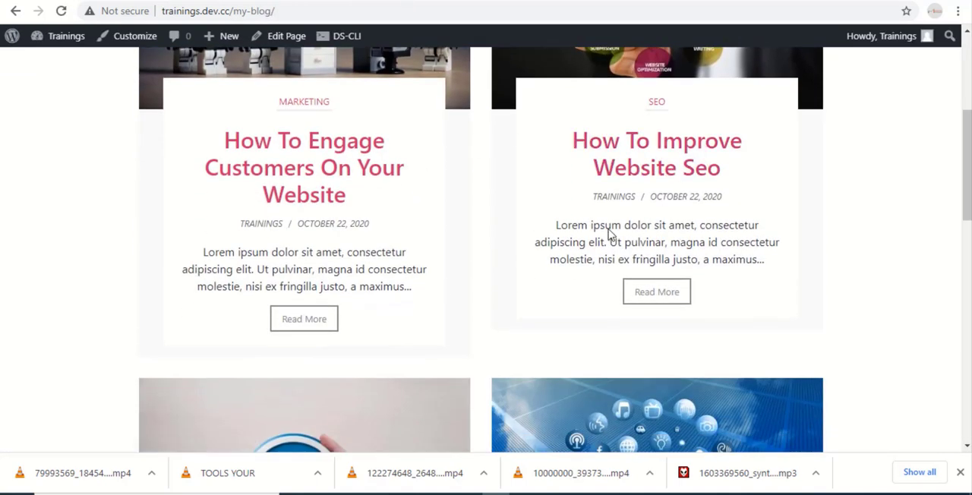
pyautogui.scroll(-3)
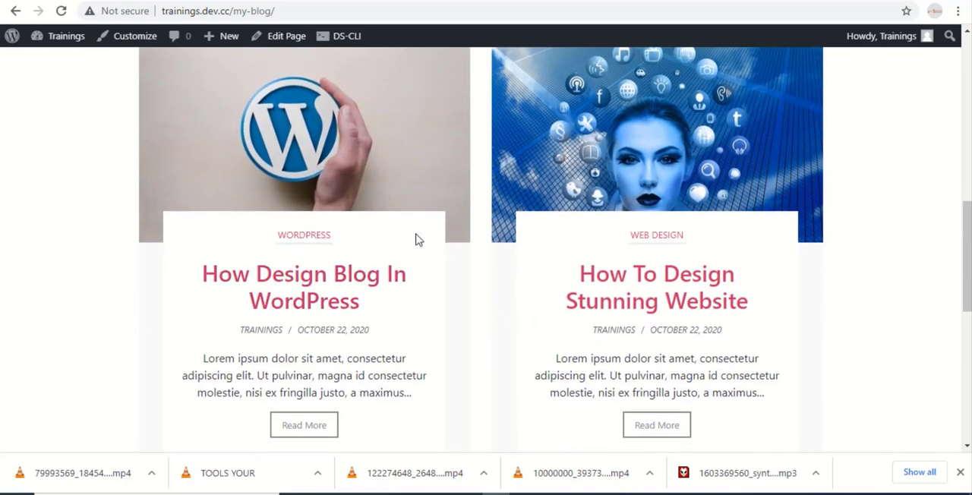
pyautogui.scroll(-3)
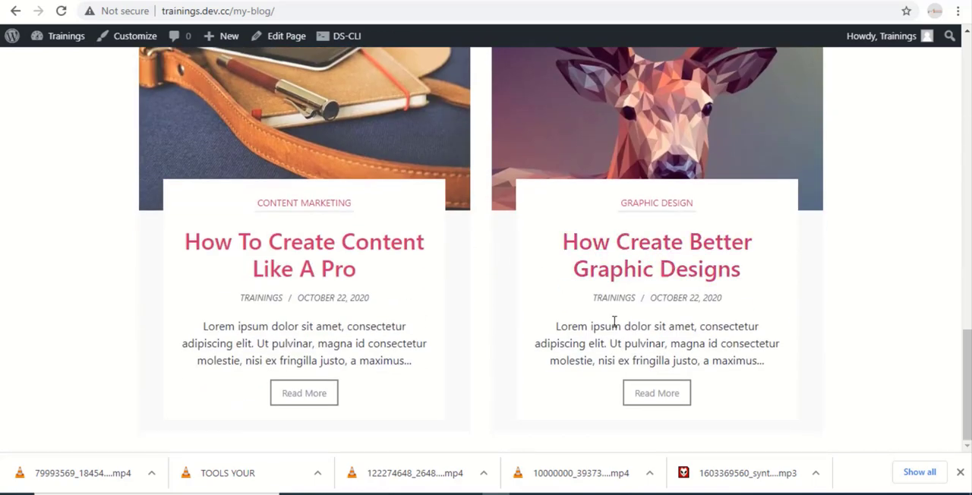
pyautogui.scroll(3)
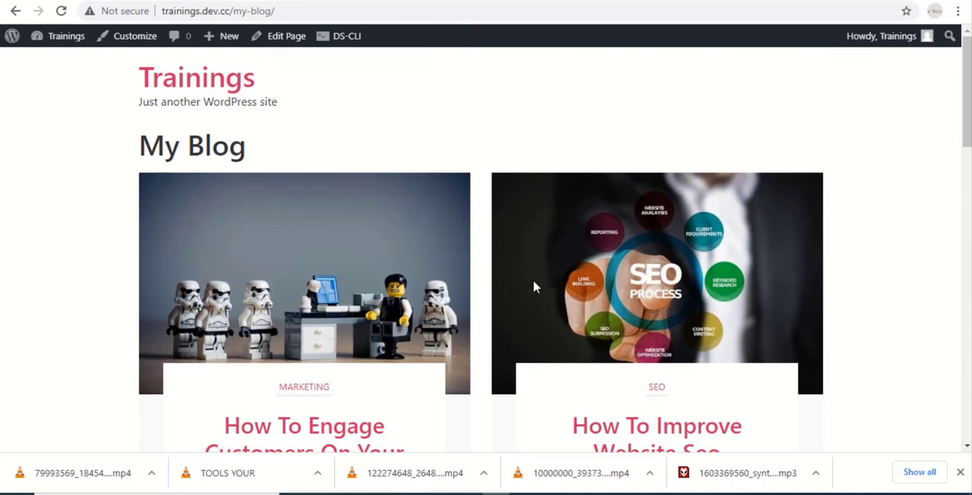
pyautogui.moveTo(492, 340)
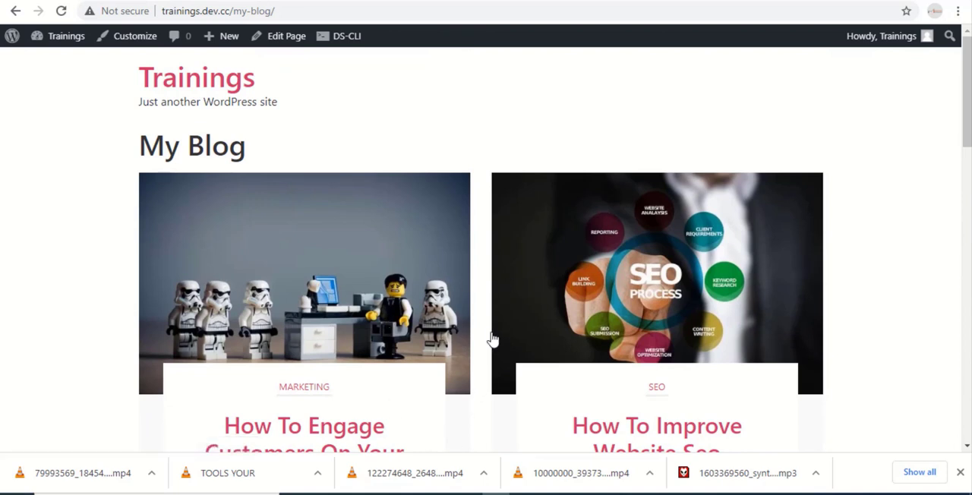
pyautogui.moveTo(478, 299)
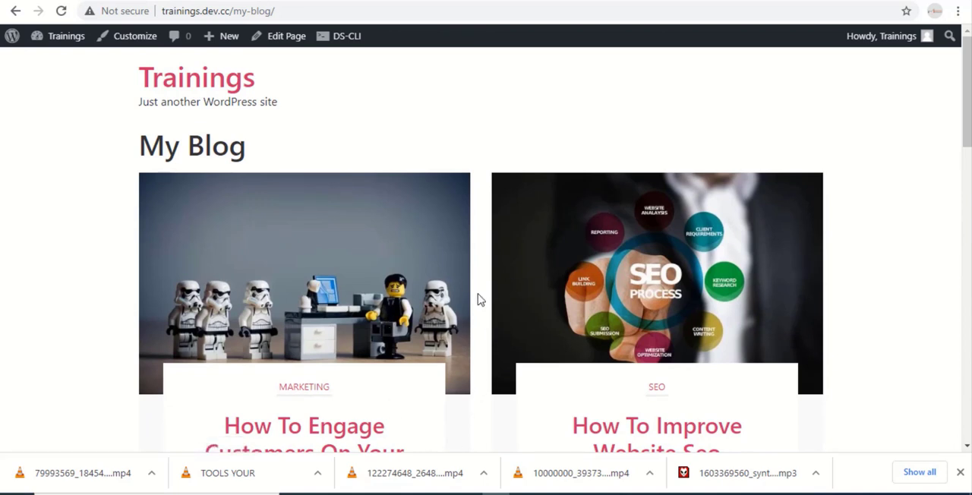
pyautogui.moveTo(49, 57)
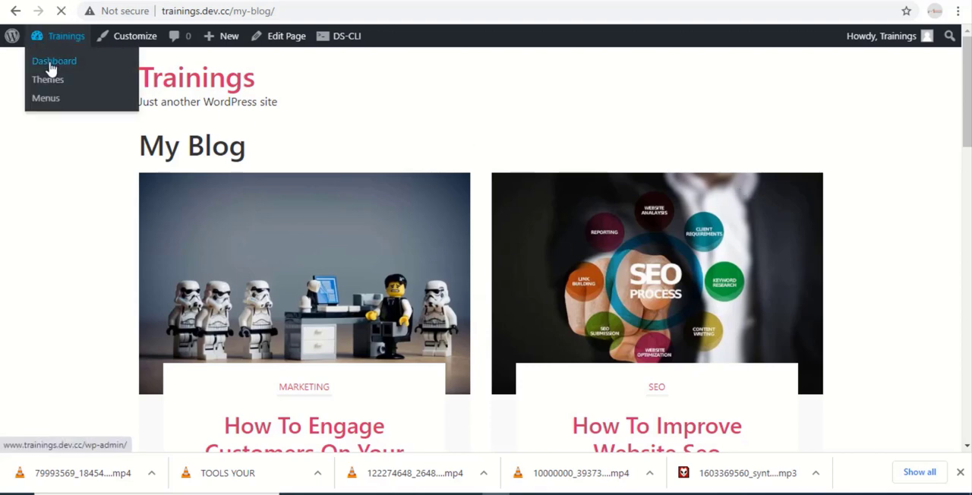
# Create a new page from the dashboard and title it 'Courses'
pyautogui.click(55, 61)
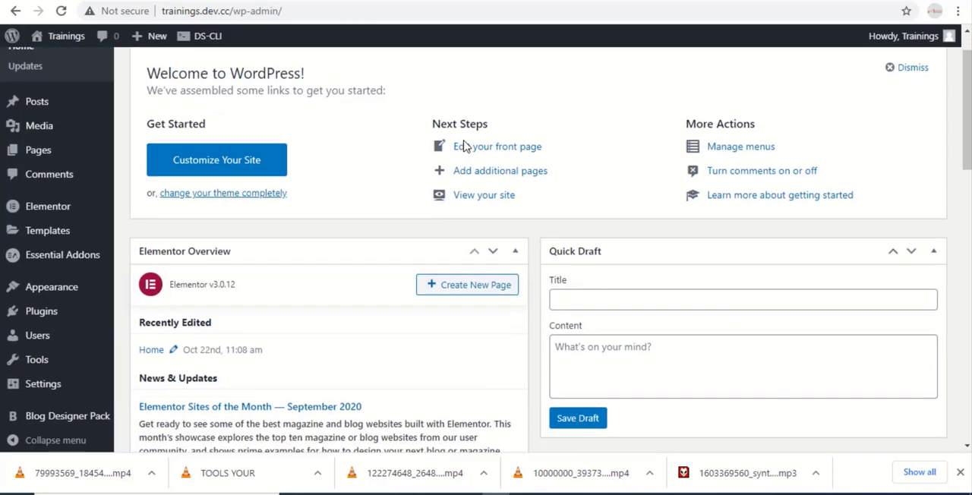
pyautogui.scroll(-3)
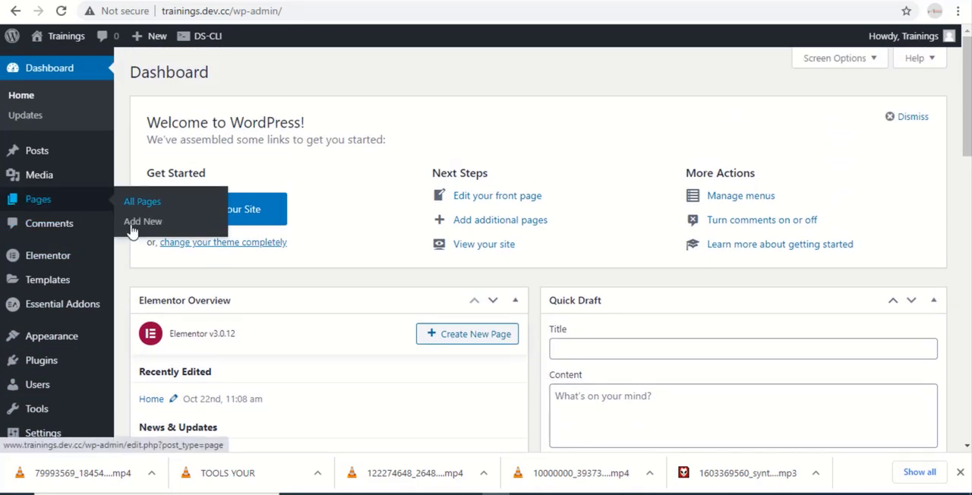
pyautogui.click(142, 221)
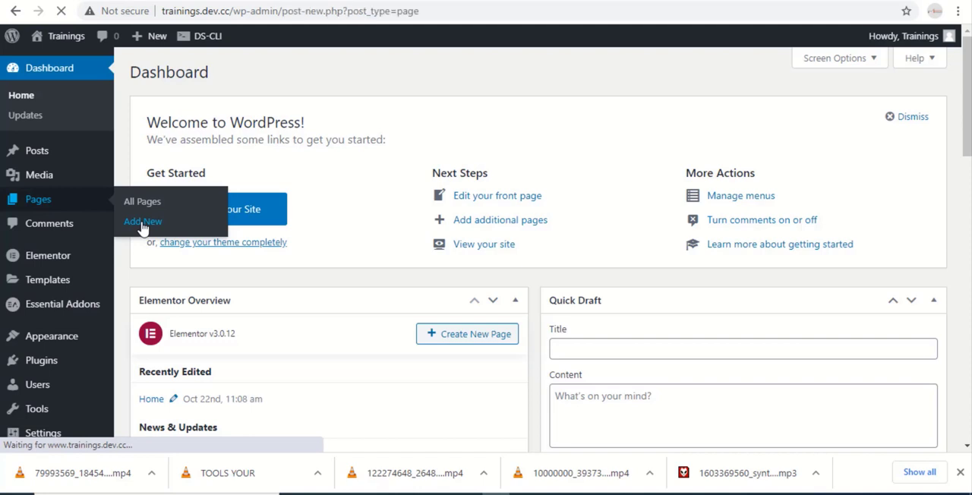
pyautogui.click(143, 222)
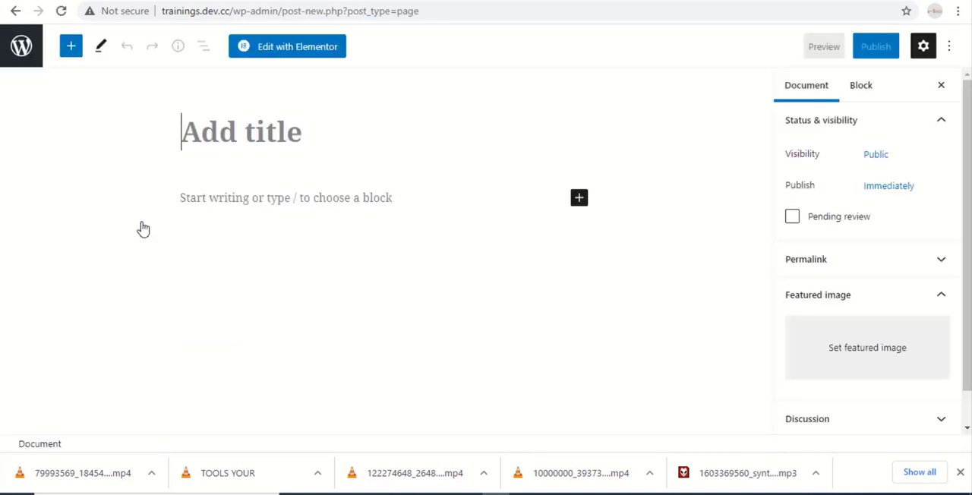
pyautogui.write('Cou')
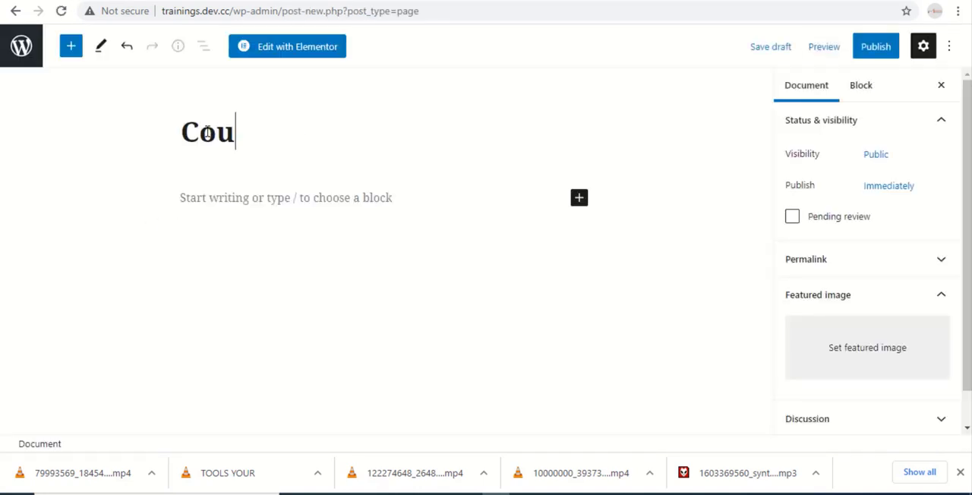
pyautogui.write('rse')
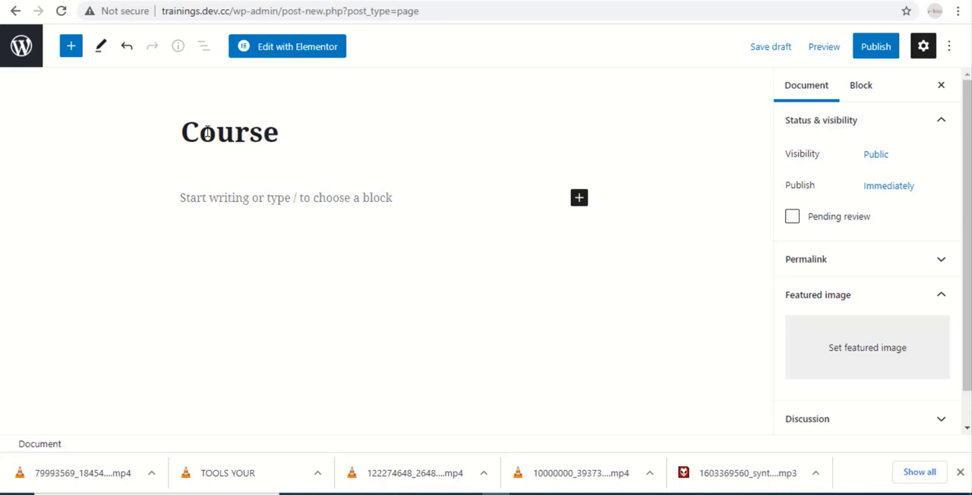
pyautogui.write('s')
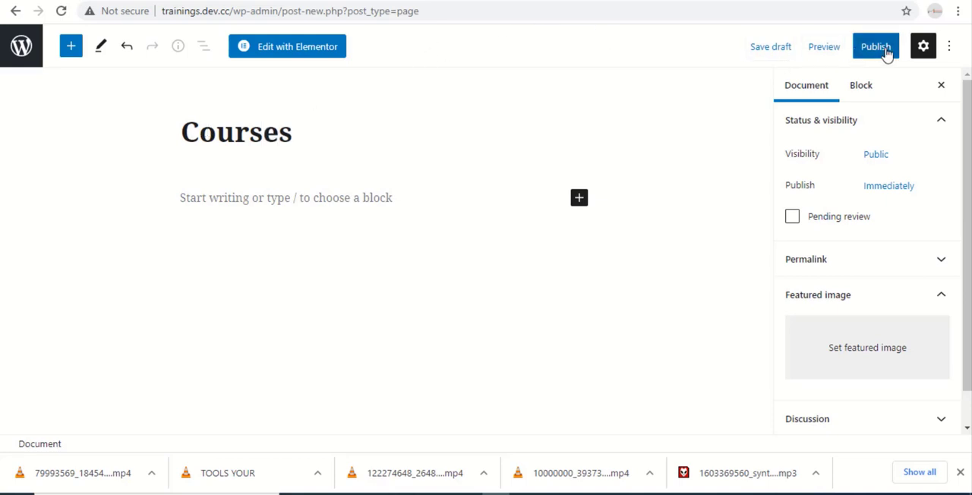
# Publish the Courses page and view it on the live site
pyautogui.click(876, 45)
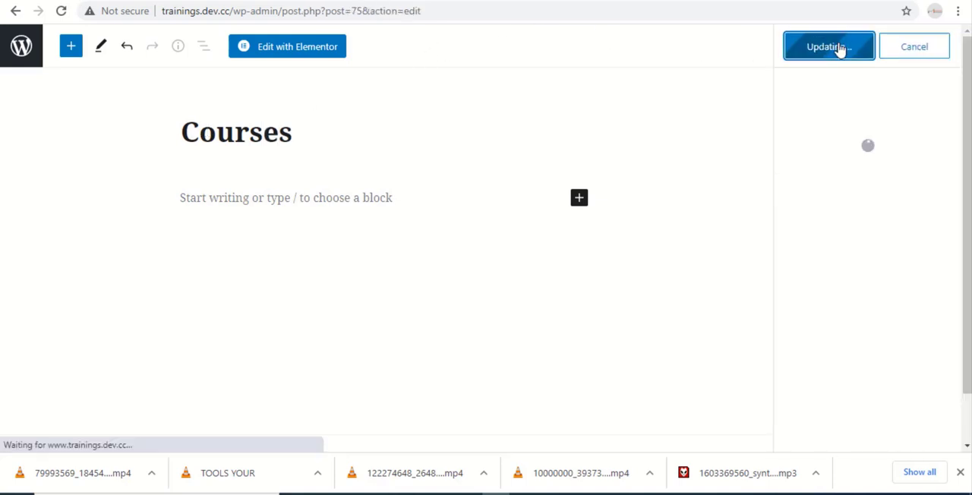
pyautogui.click(830, 45)
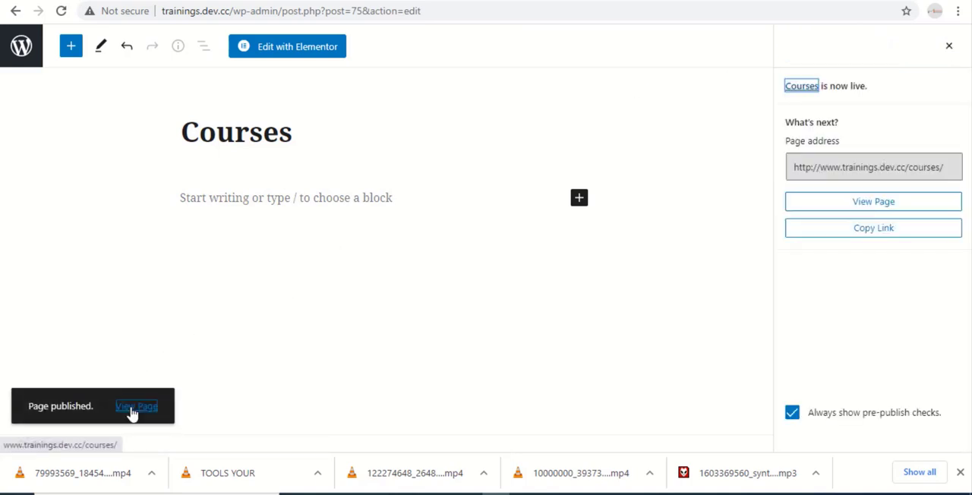
pyautogui.click(137, 408)
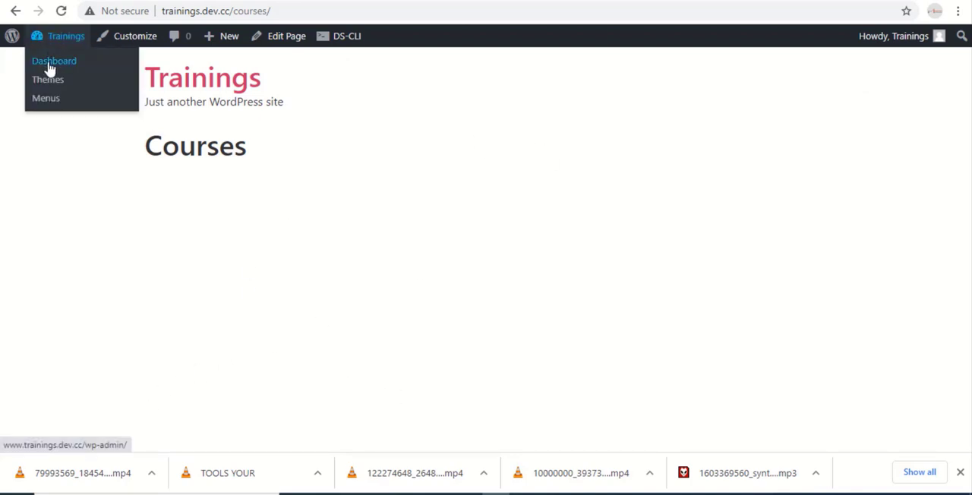
# From the dashboard, create a shortcode for the Blog Designer Pack slider layout
pyautogui.click(55, 61)
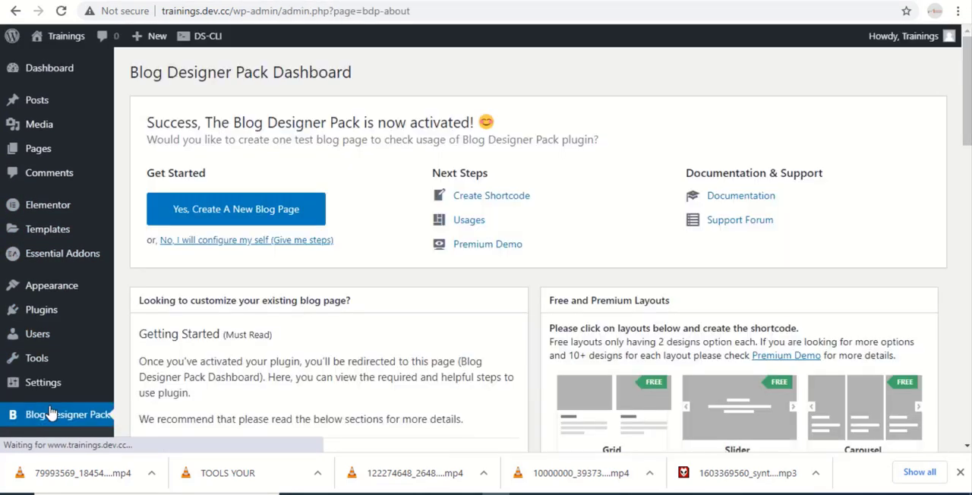
pyautogui.scroll(-3)
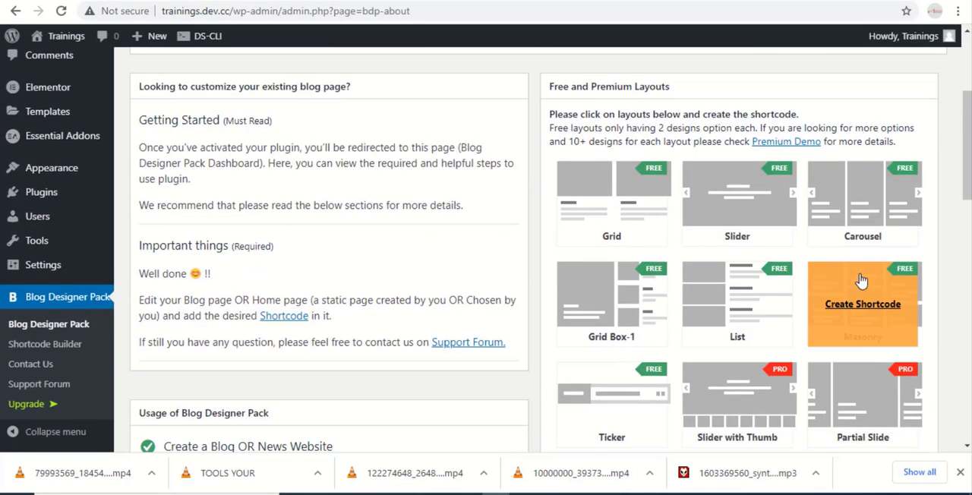
pyautogui.moveTo(737, 204)
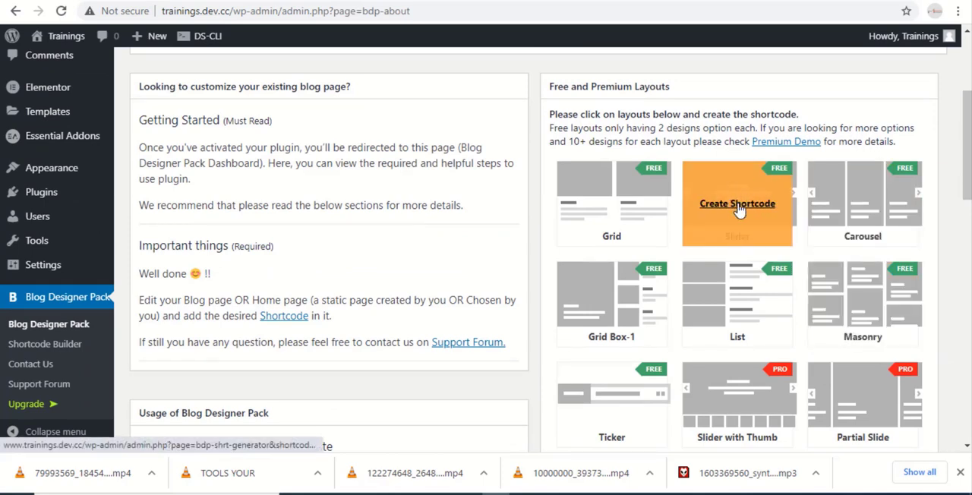
pyautogui.click(737, 204)
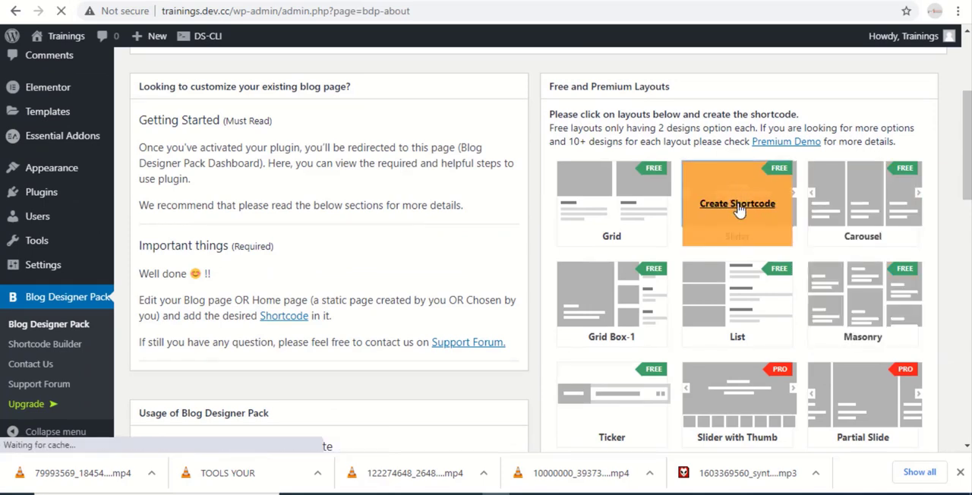
pyautogui.click(737, 203)
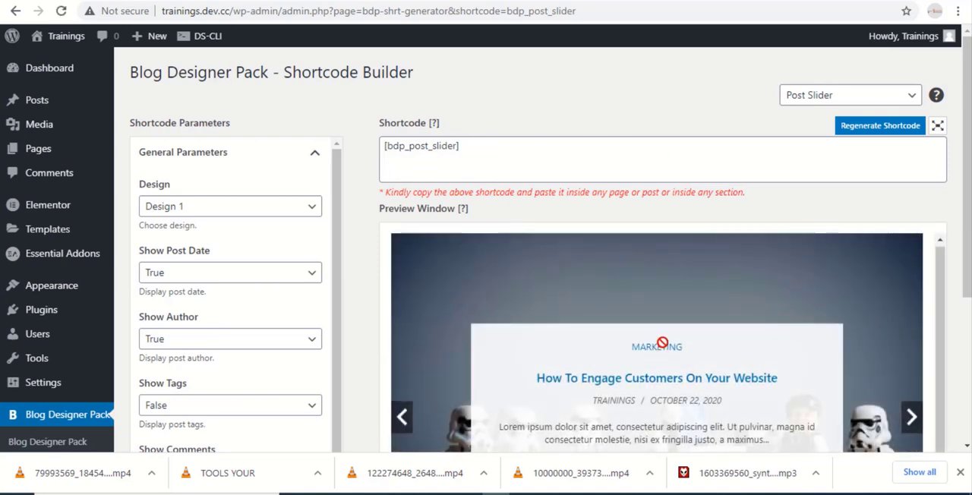
# Preview the slider posts, try Design 2, then set the design back to Design 1
pyautogui.scroll(-3)
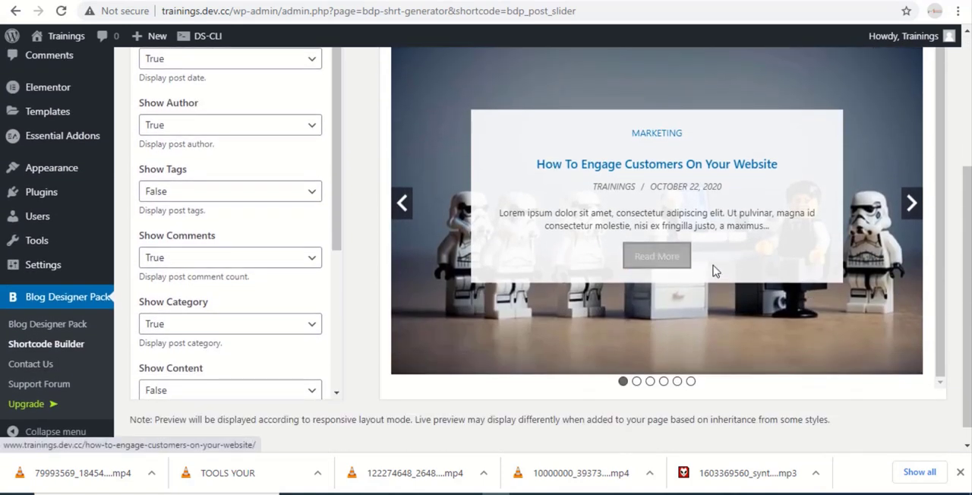
pyautogui.click(911, 204)
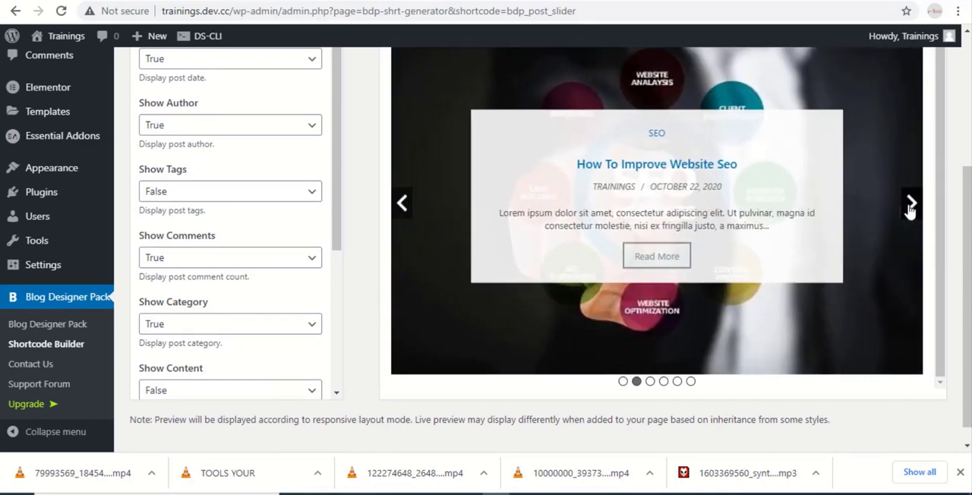
pyautogui.click(911, 203)
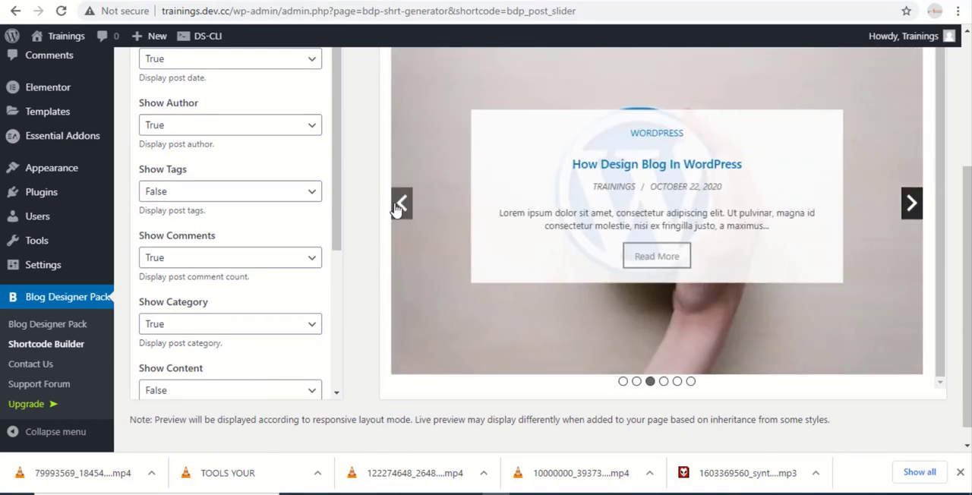
pyautogui.click(230, 207)
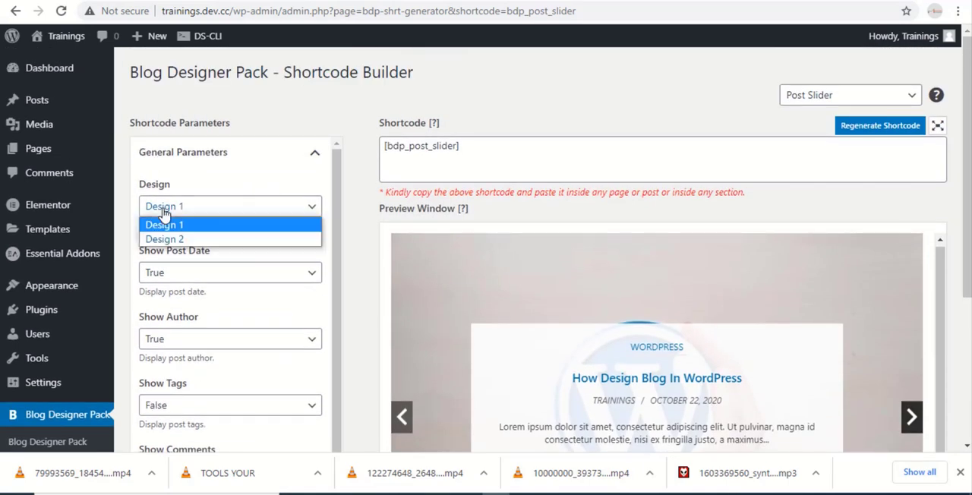
pyautogui.click(164, 240)
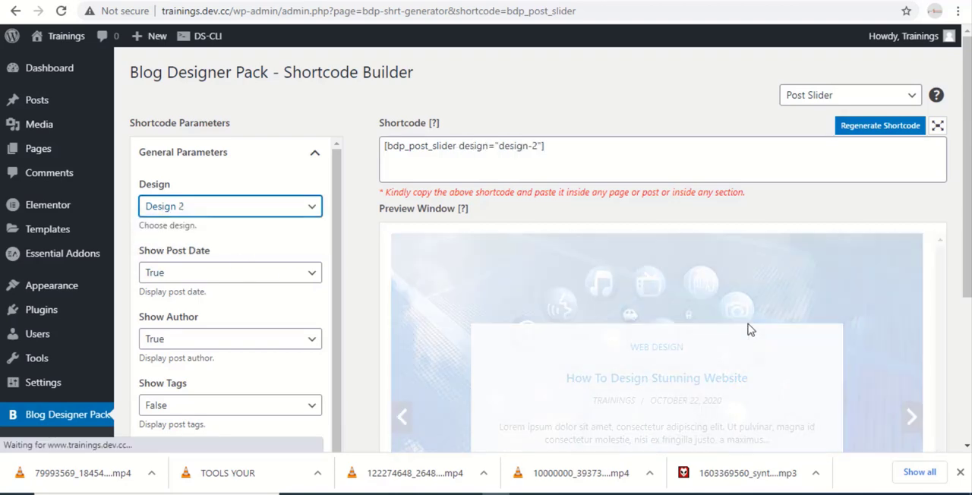
pyautogui.scroll(-3)
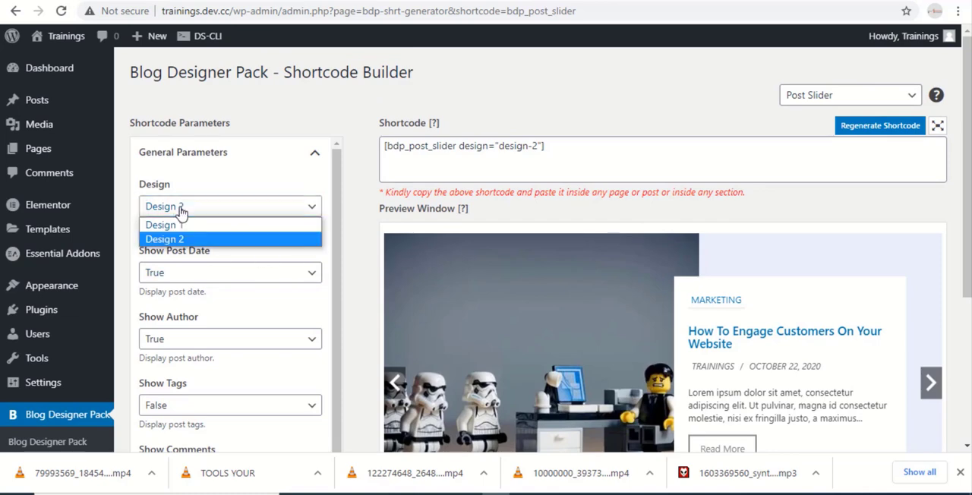
pyautogui.click(164, 225)
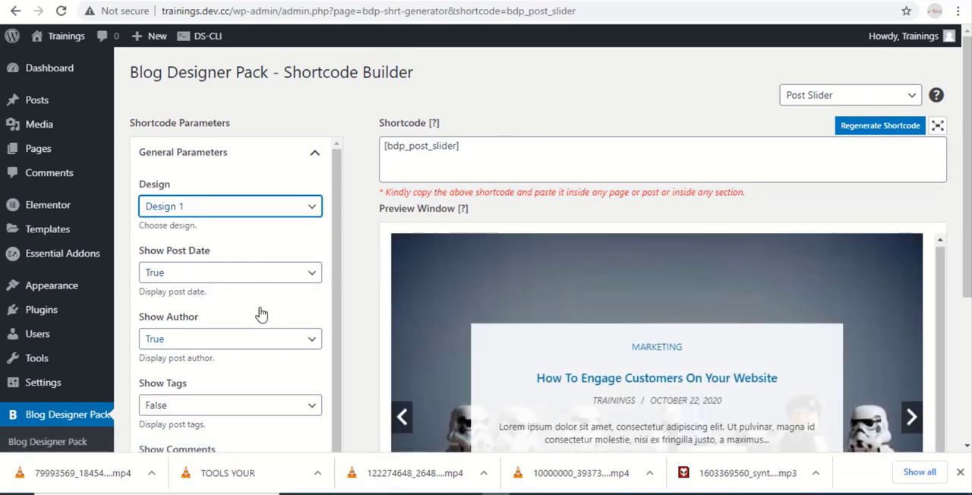
# Set Show Post Date to False so slider posts hide their dates
pyautogui.scroll(-3)
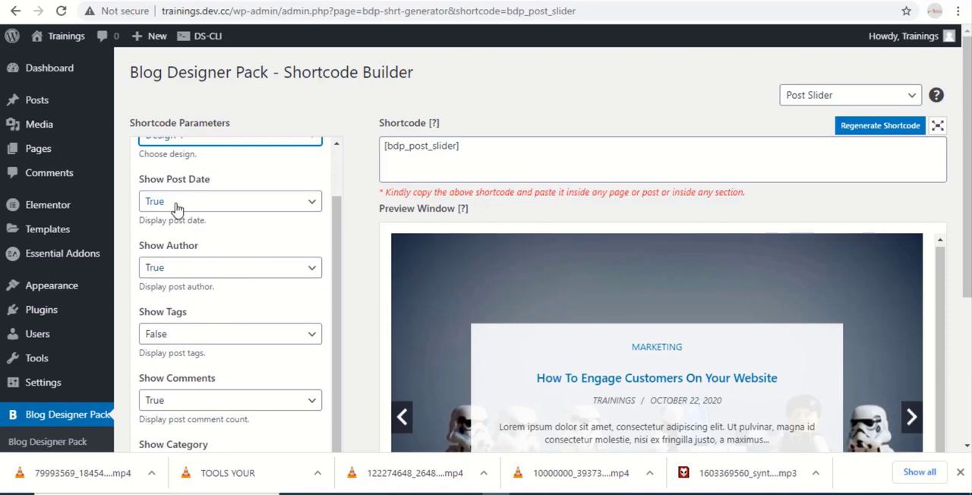
pyautogui.click(230, 201)
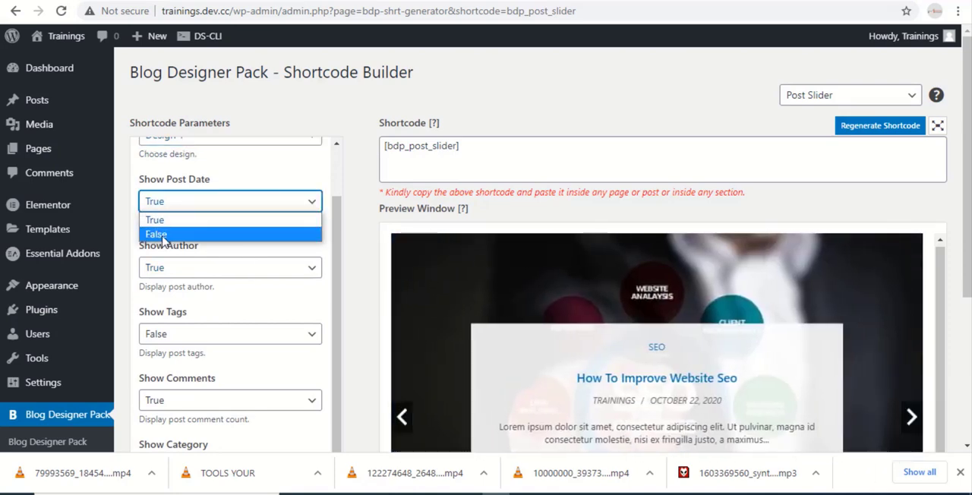
pyautogui.click(155, 234)
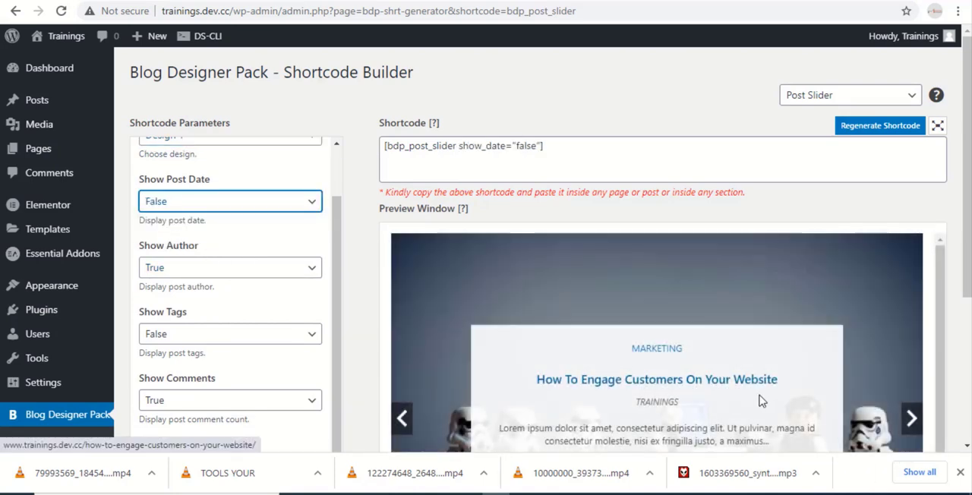
pyautogui.scroll(-3)
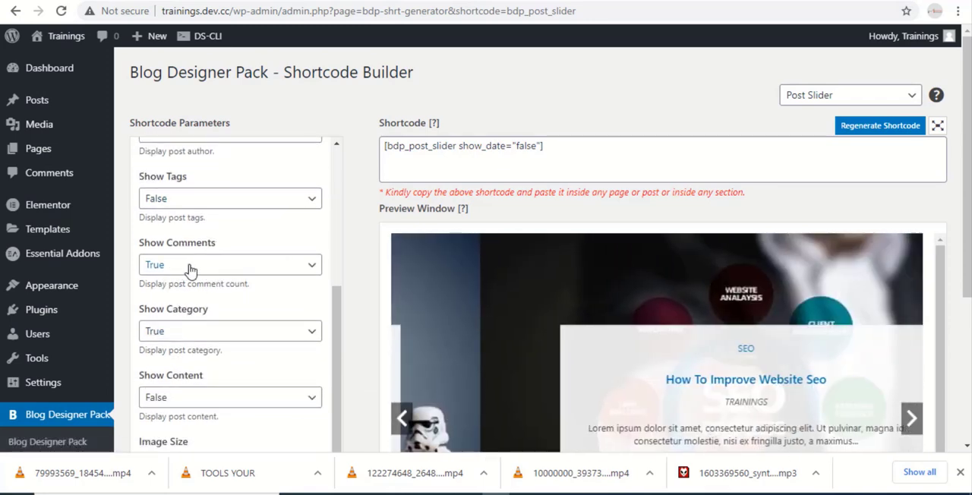
pyautogui.scroll(-3)
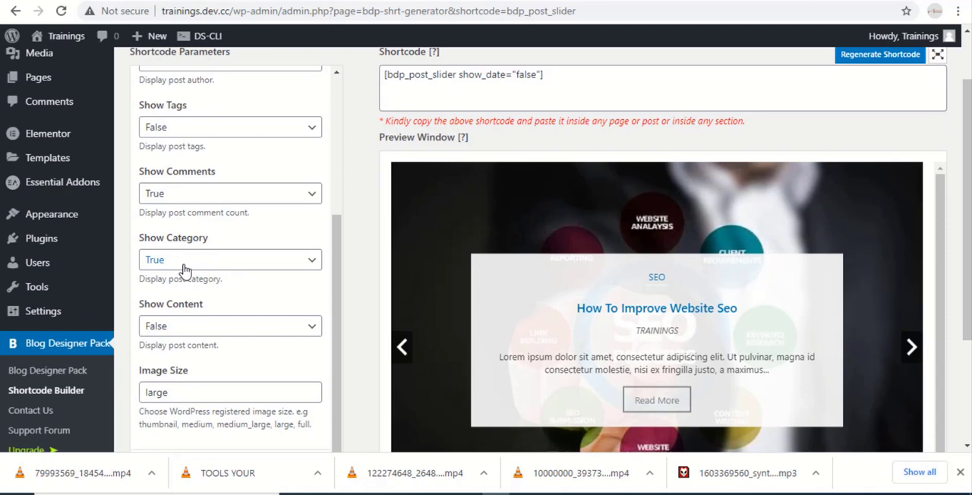
pyautogui.scroll(-3)
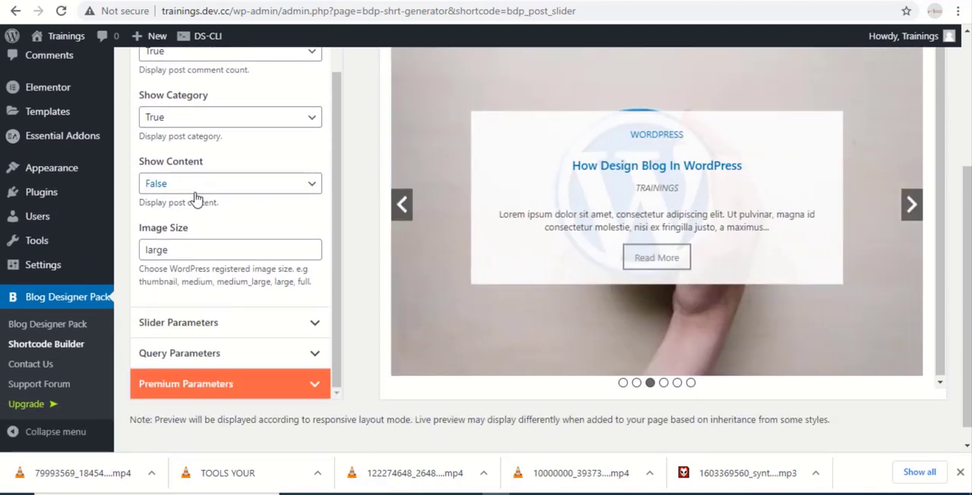
pyautogui.moveTo(212, 267)
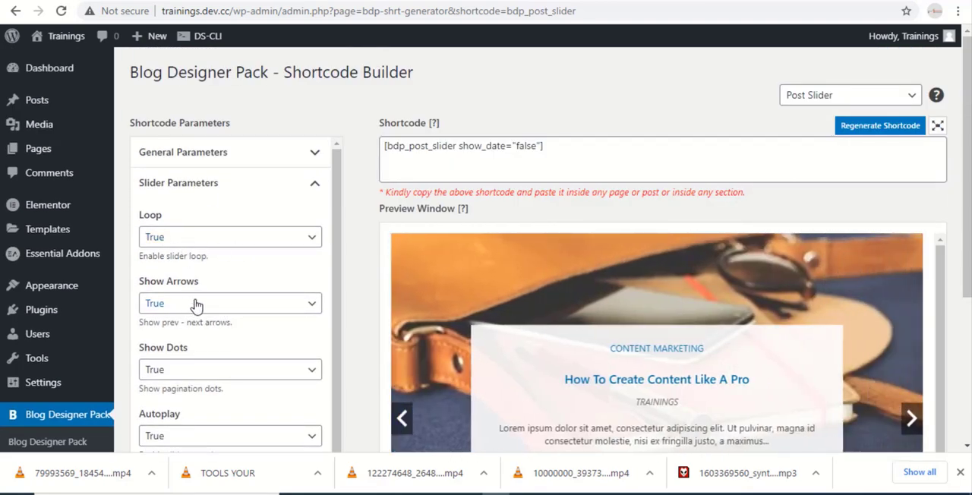
pyautogui.scroll(-3)
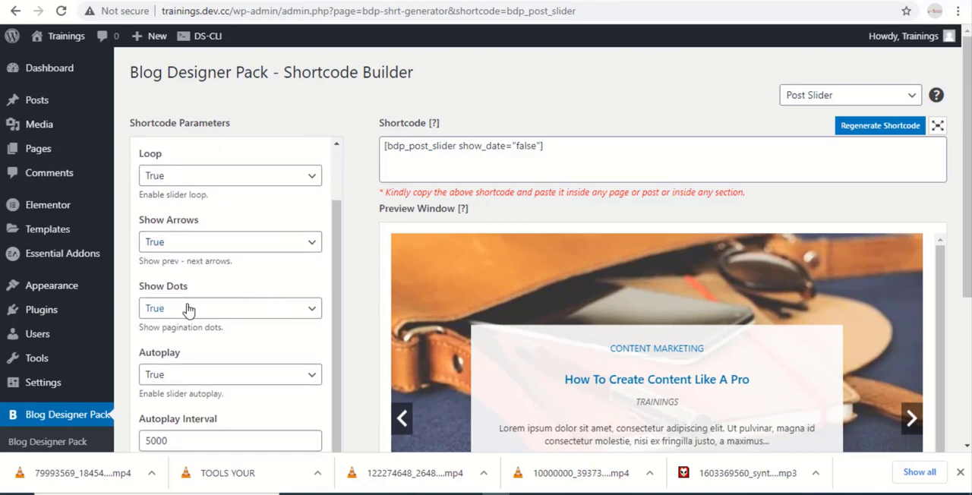
pyautogui.scroll(-3)
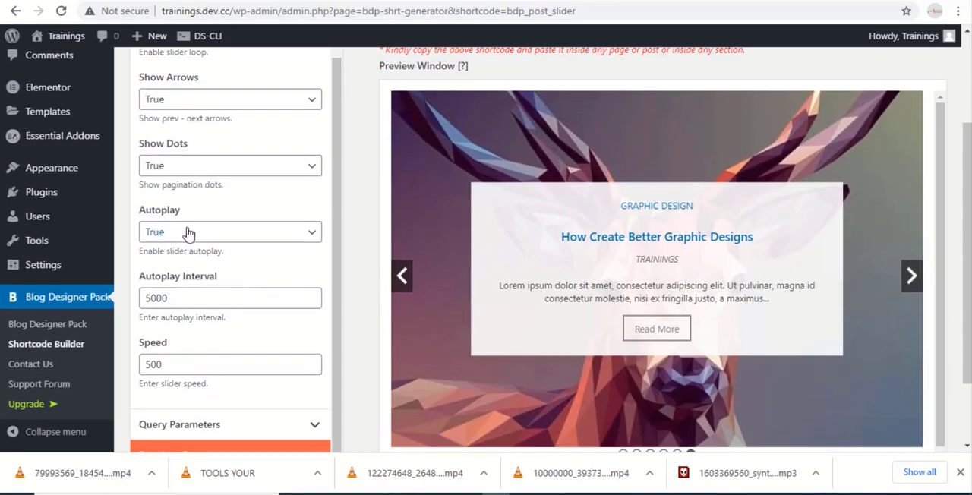
pyautogui.scroll(-3)
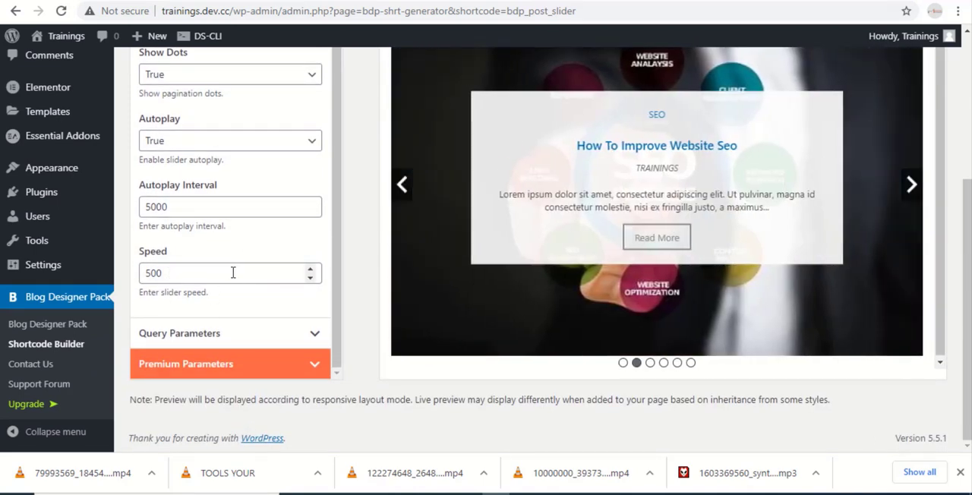
pyautogui.scroll(3)
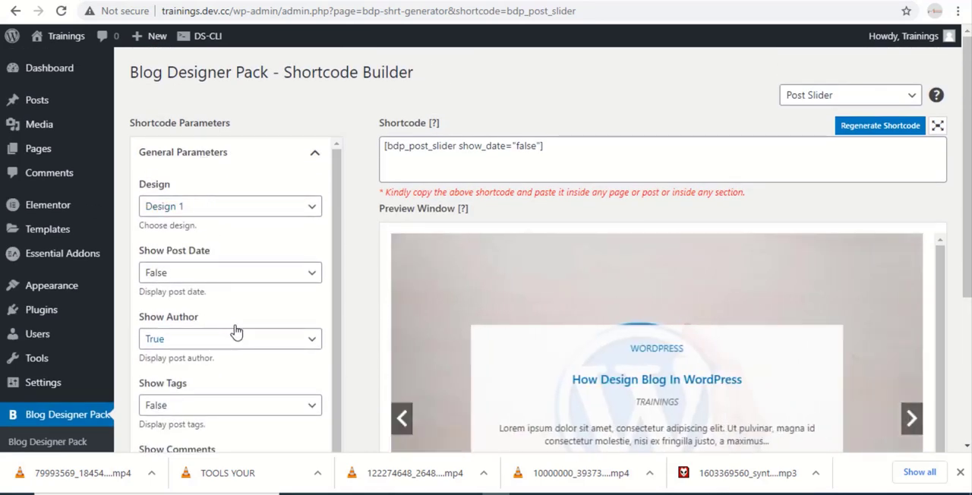
pyautogui.scroll(-3)
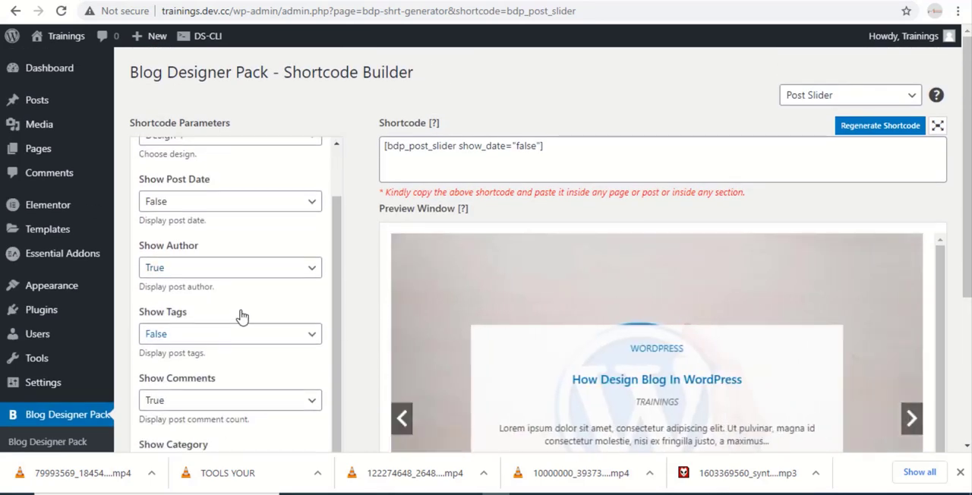
pyautogui.scroll(-3)
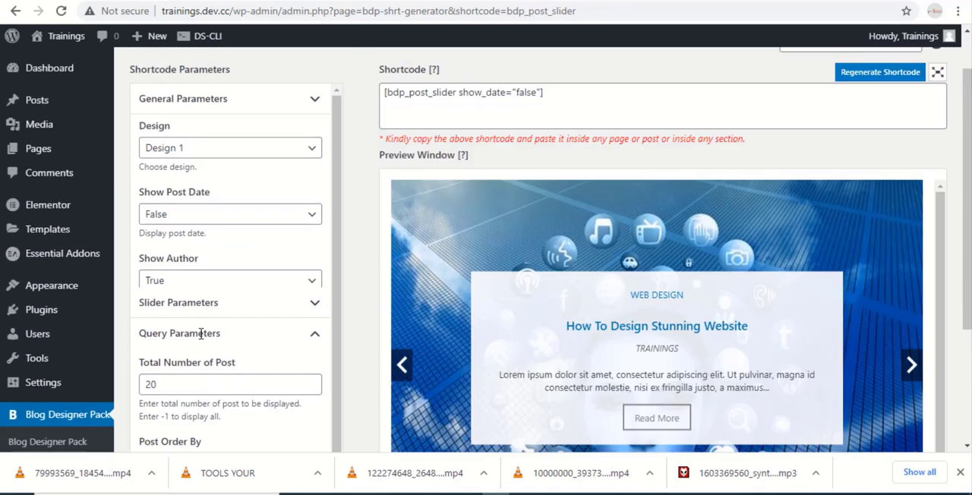
pyautogui.scroll(-3)
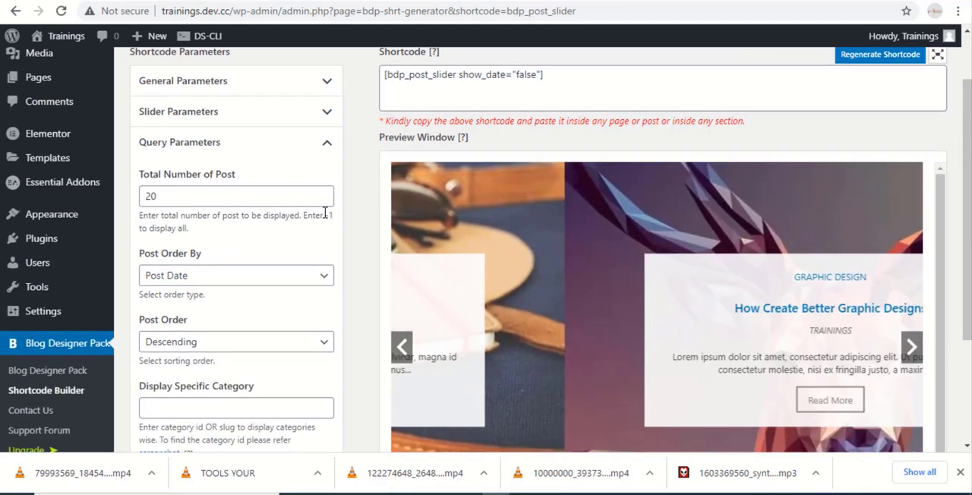
pyautogui.click(323, 200)
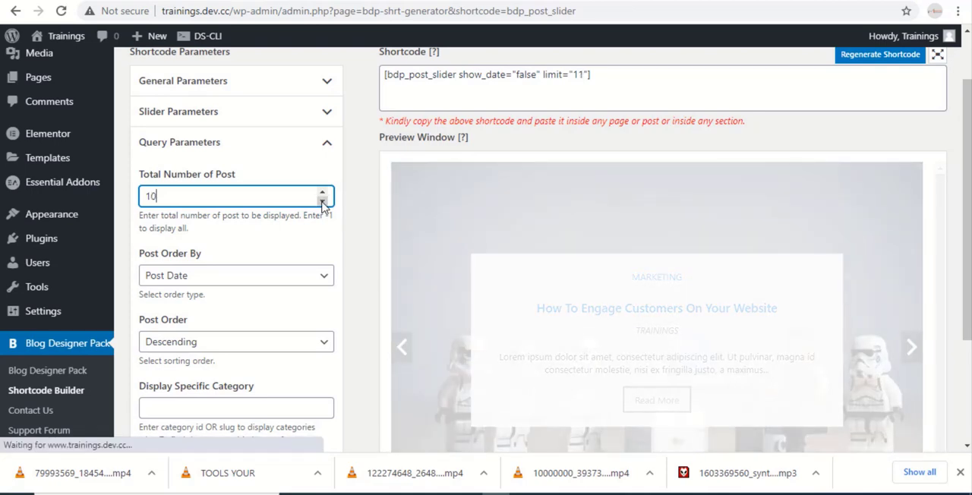
pyautogui.click(322, 201)
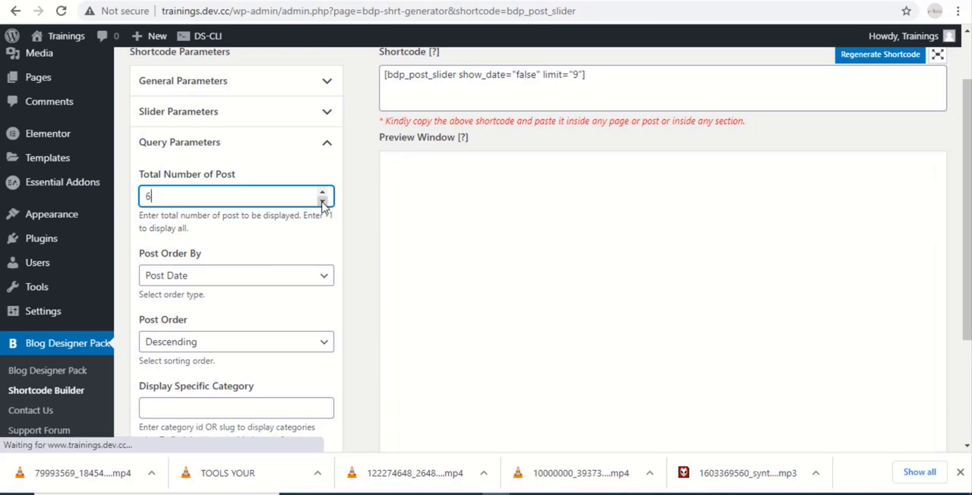
pyautogui.click(322, 200)
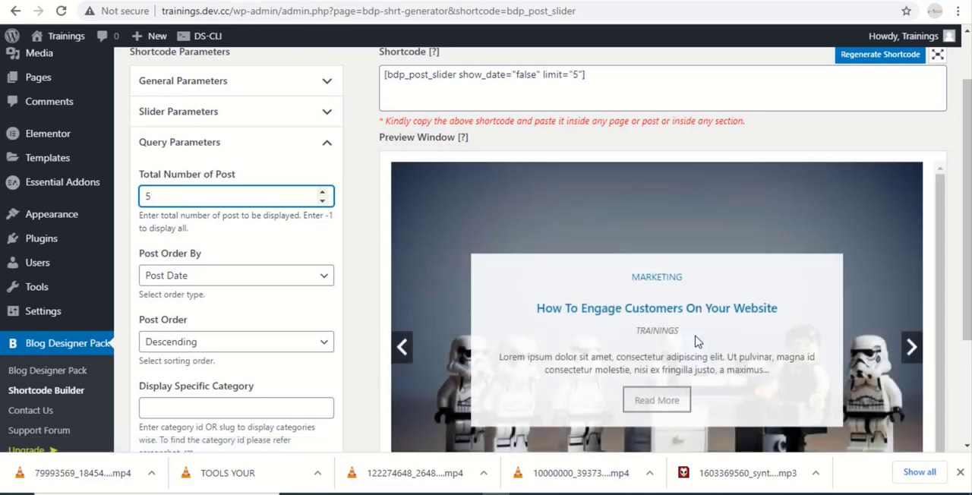
pyautogui.scroll(-3)
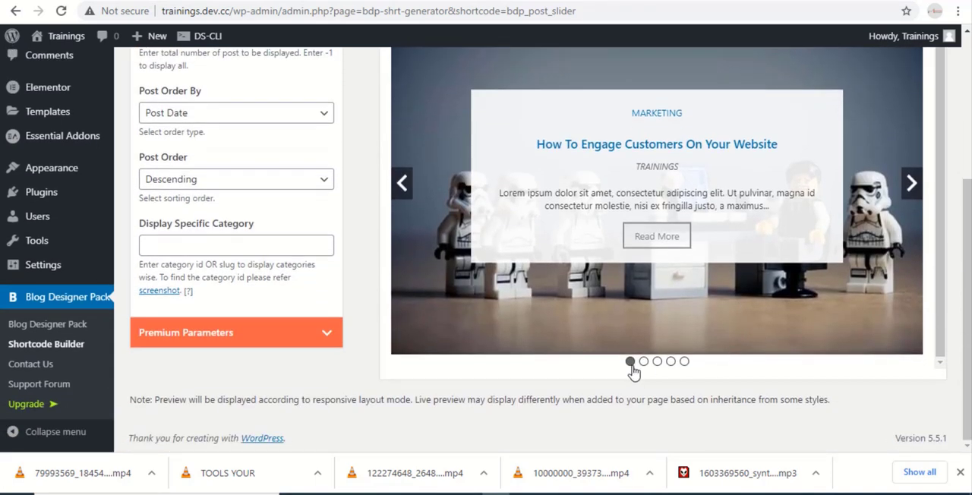
pyautogui.moveTo(635, 337)
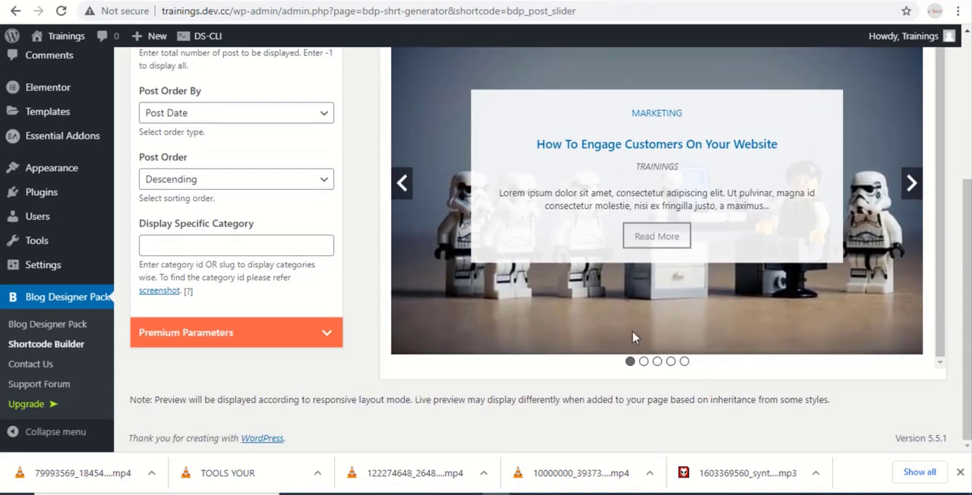
pyautogui.click(911, 182)
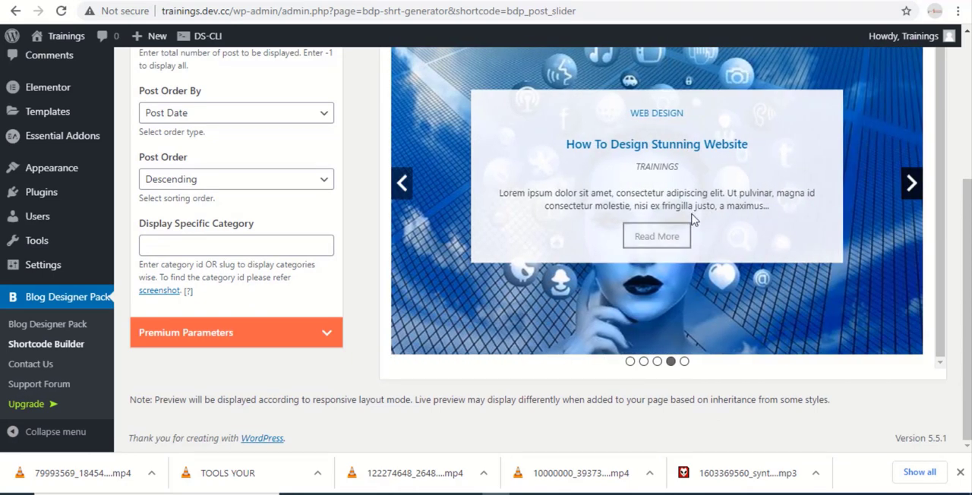
pyautogui.scroll(3)
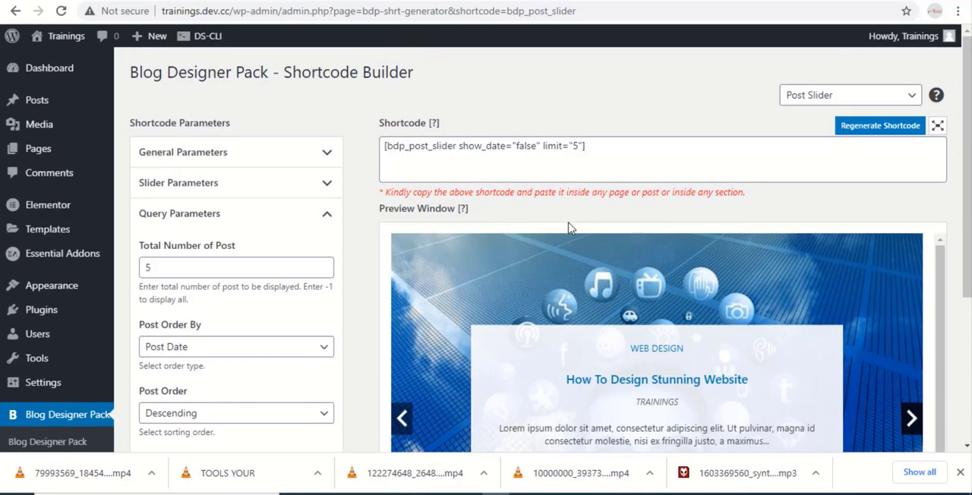
pyautogui.click(600, 145)
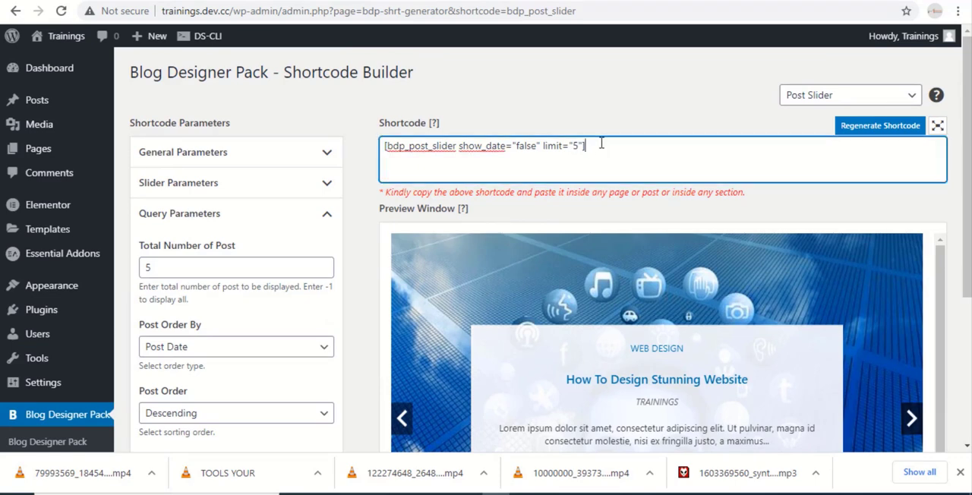
# Copy the generated slider shortcode and go to Pages > All Pages
pyautogui.rightClick(483, 144)
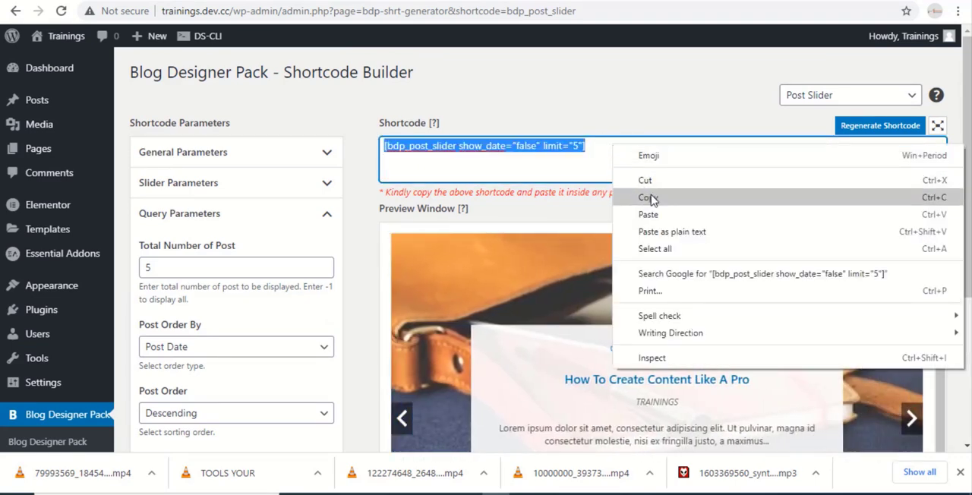
pyautogui.click(645, 197)
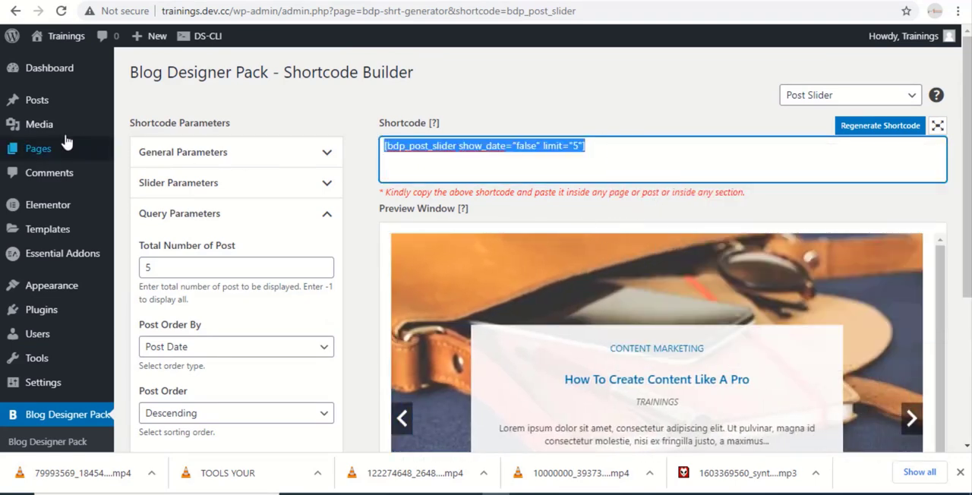
pyautogui.click(38, 149)
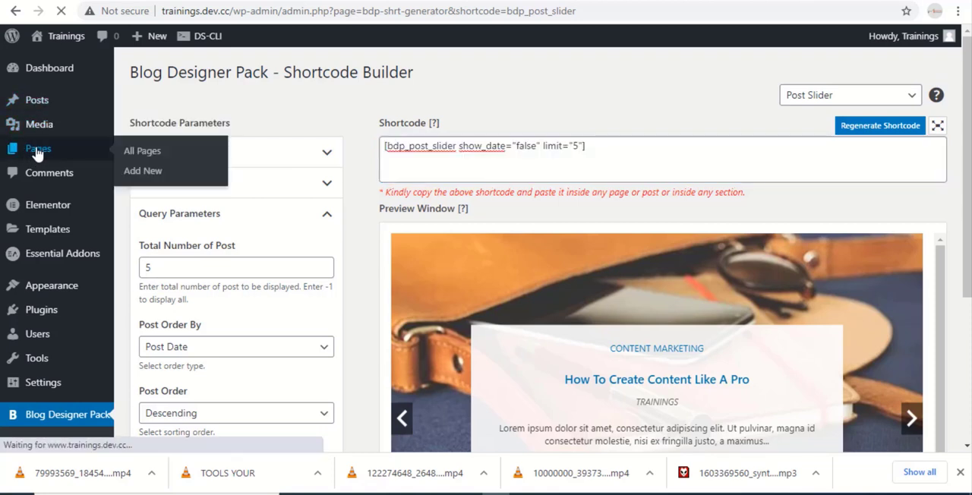
pyautogui.click(143, 150)
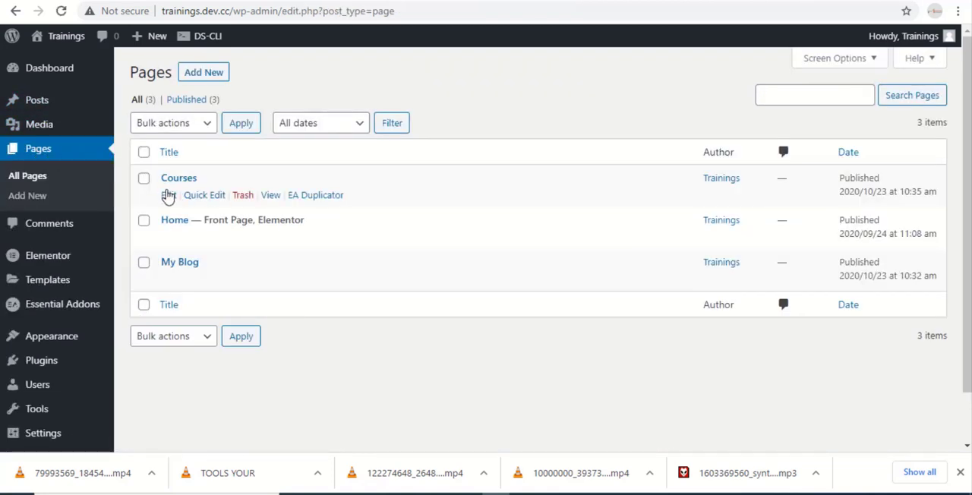
# Edit the Courses page and paste the slider shortcode into a new block
pyautogui.click(167, 195)
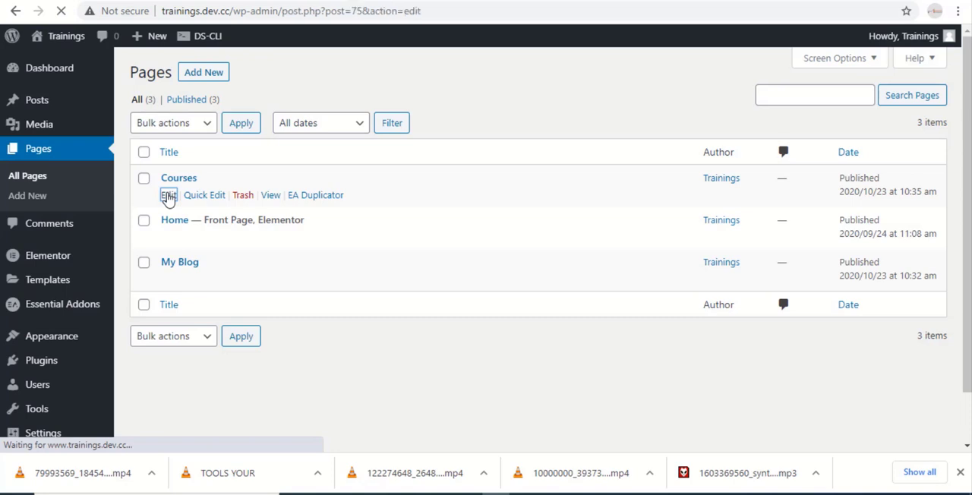
pyautogui.click(169, 195)
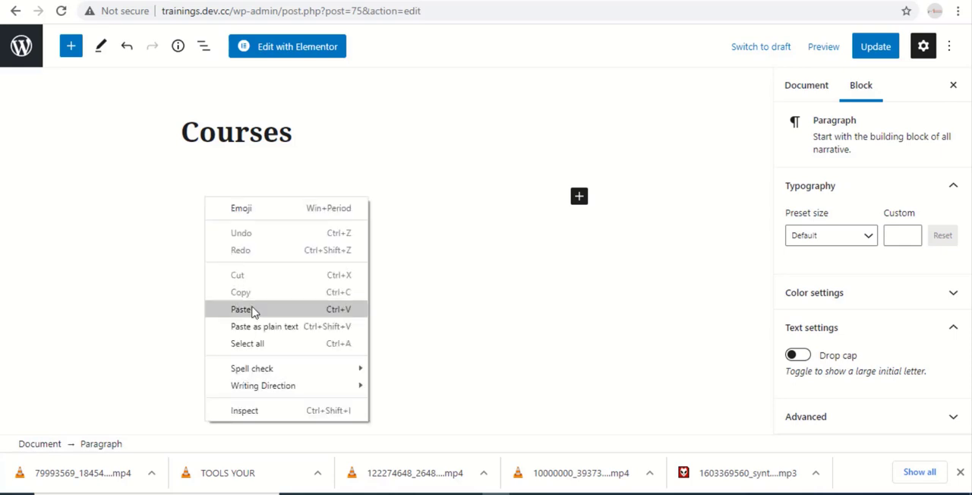
pyautogui.click(240, 308)
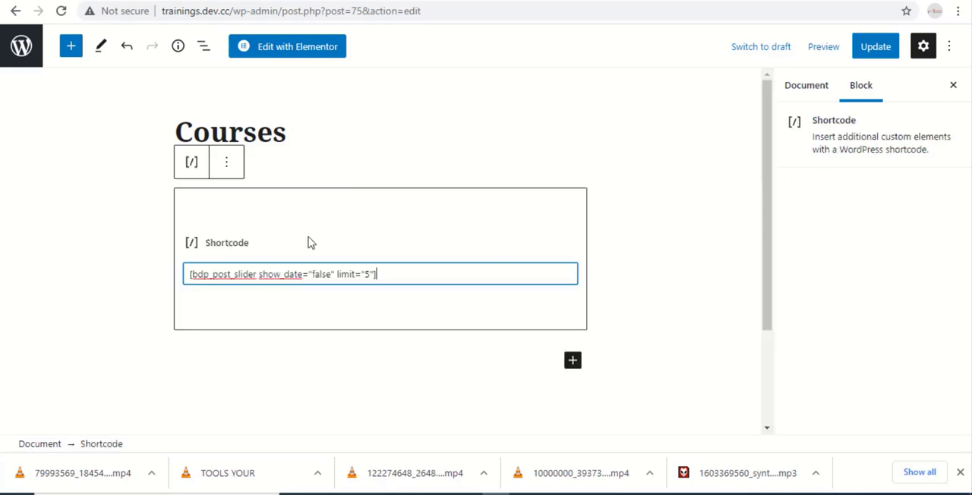
pyautogui.moveTo(833, 198)
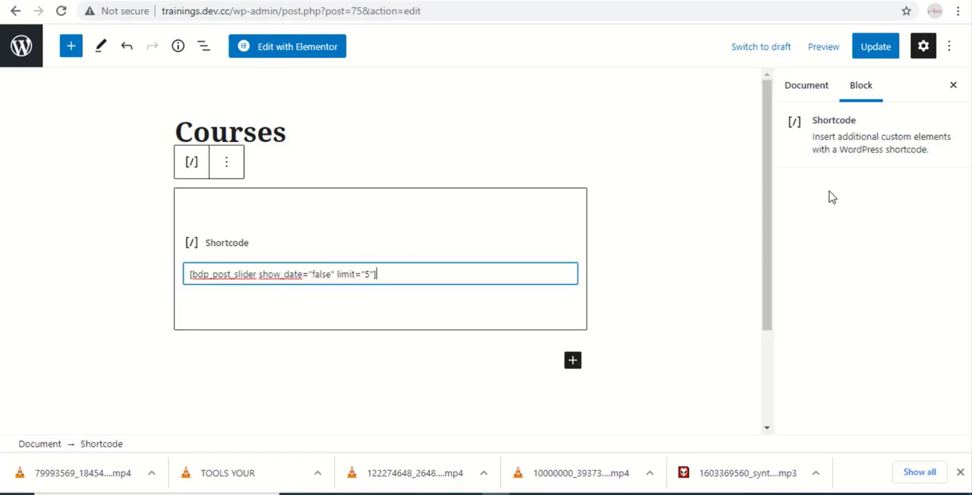
# Update the Courses page and view it live
pyautogui.click(875, 45)
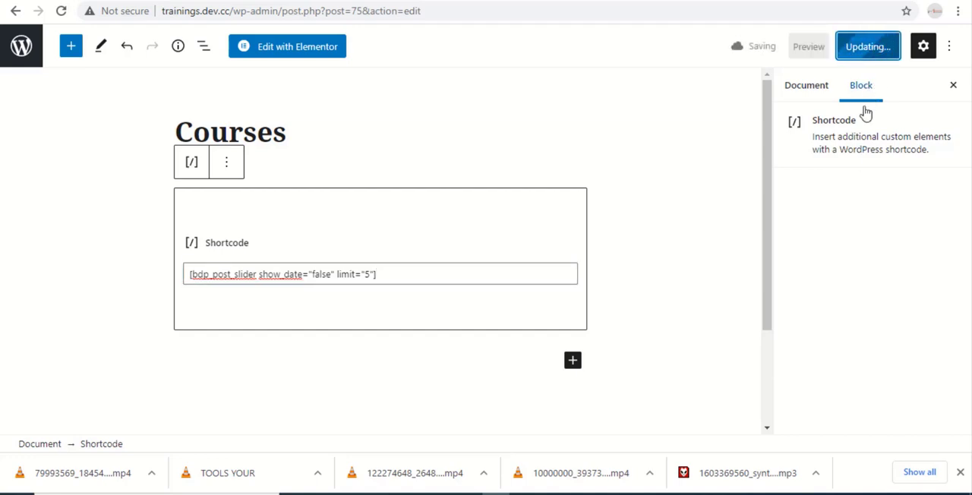
pyautogui.click(869, 46)
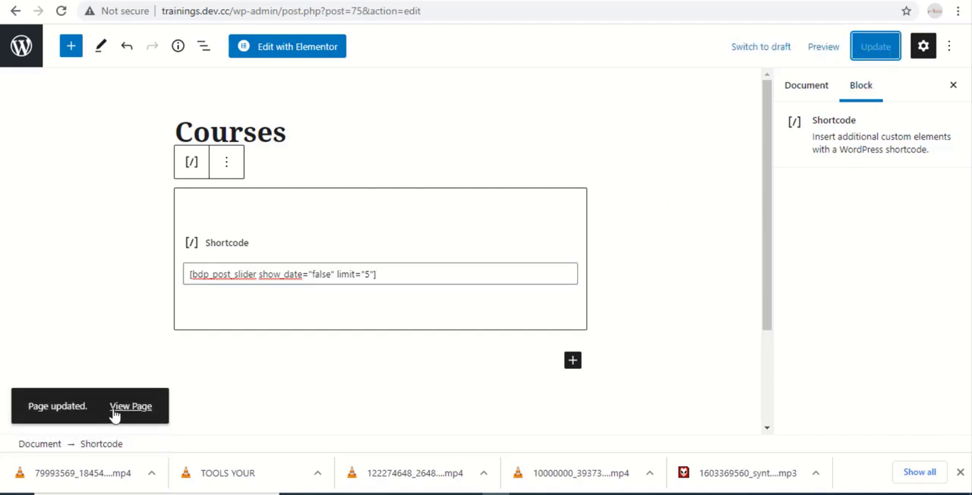
pyautogui.click(131, 407)
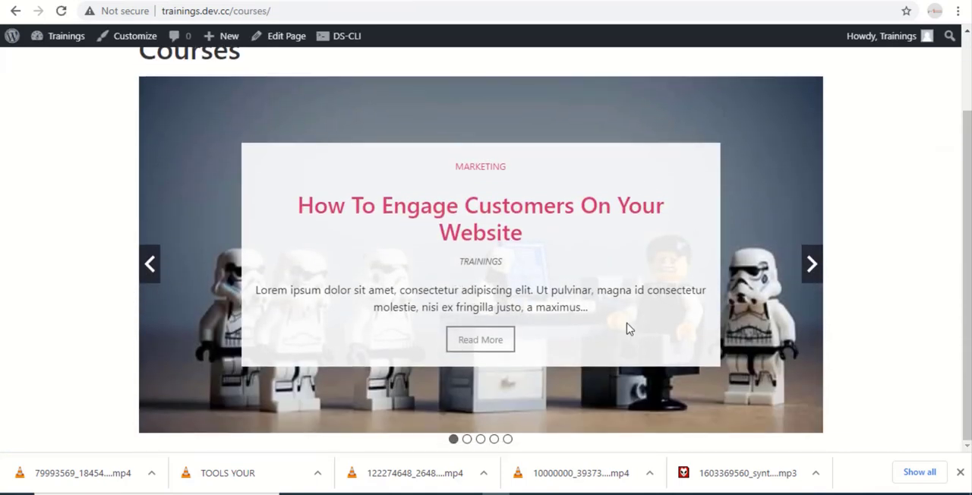
# Advance the live slider twice and open the 'How Design Blog In WordPress' post via Read More
pyautogui.click(812, 264)
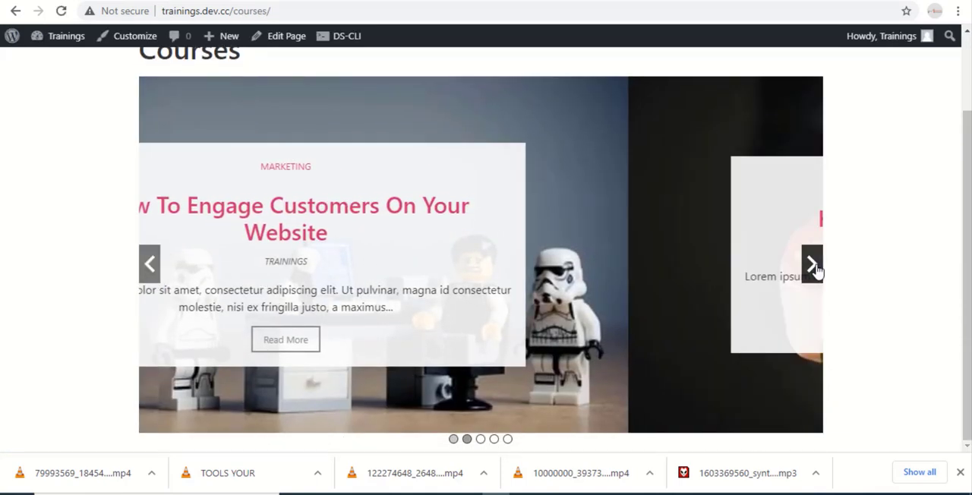
pyautogui.click(812, 265)
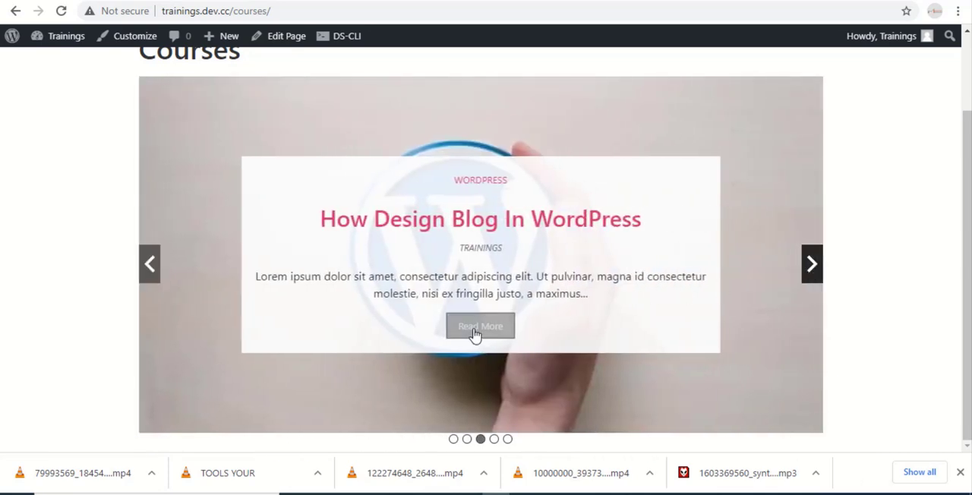
pyautogui.click(481, 325)
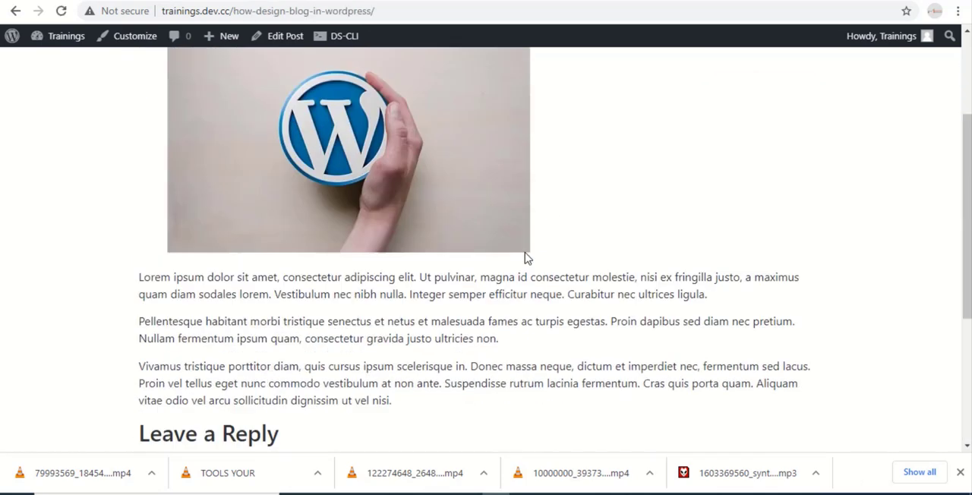
pyautogui.scroll(3)
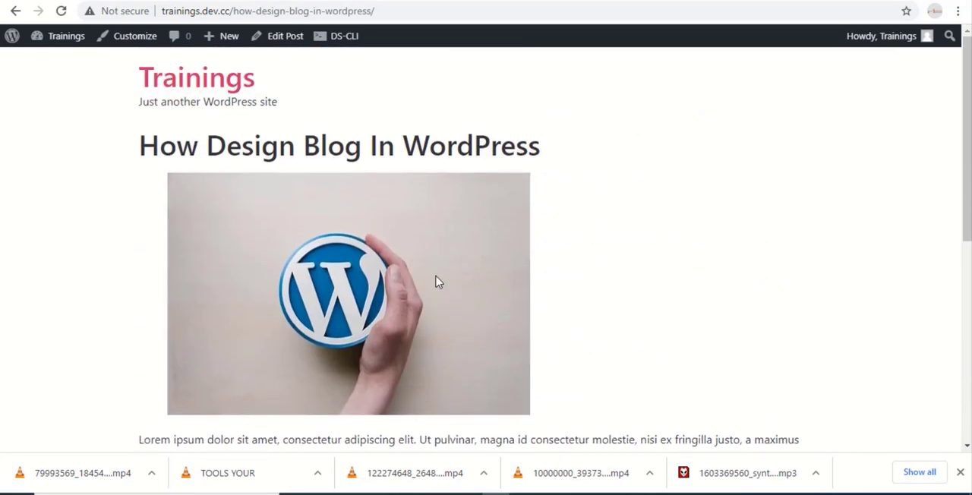
pyautogui.moveTo(620, 234)
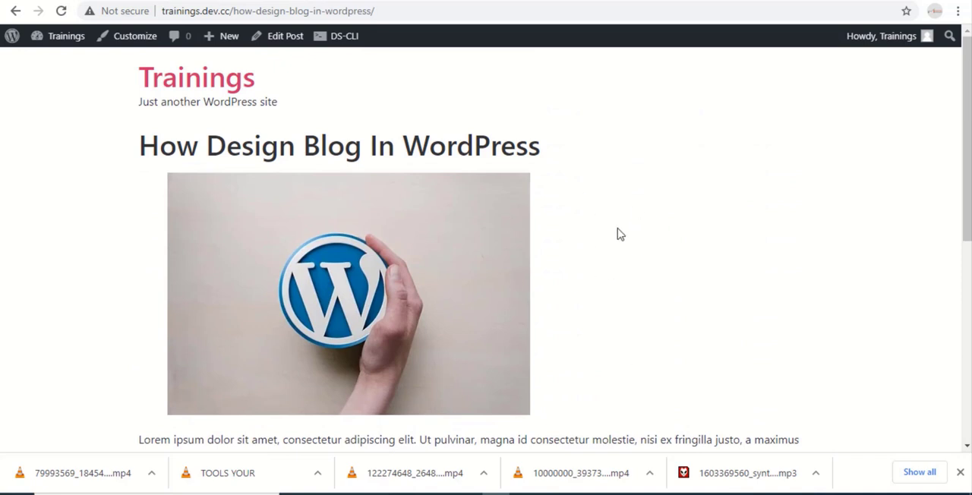
pyautogui.moveTo(635, 249)
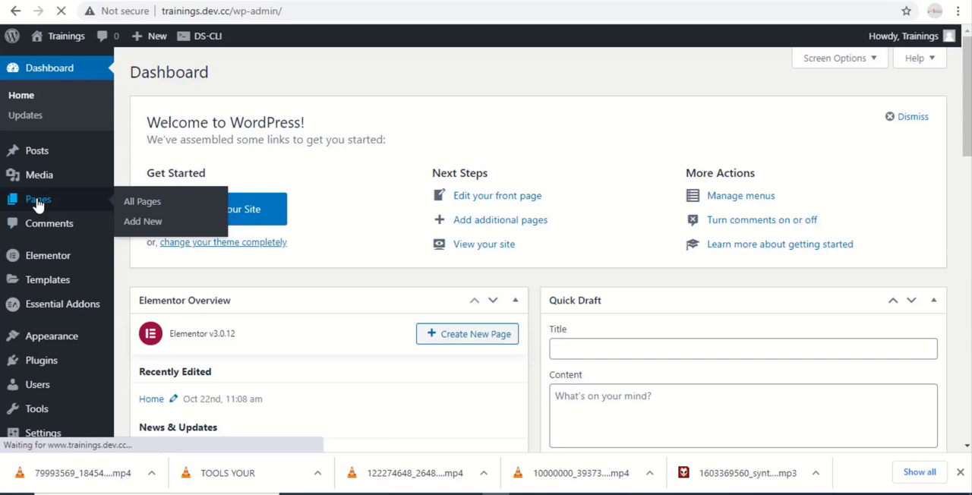
# From All Pages, add a new page and title it 'Tutorials'
pyautogui.click(143, 201)
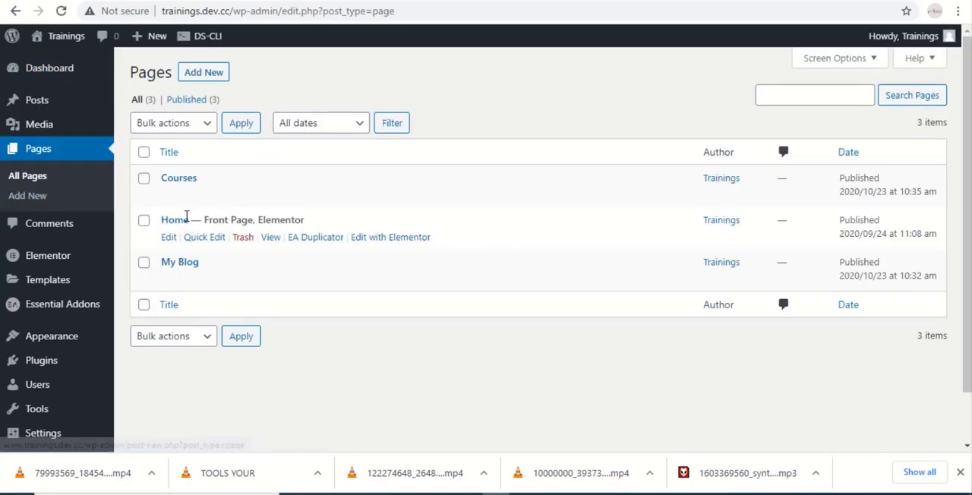
pyautogui.moveTo(231, 213)
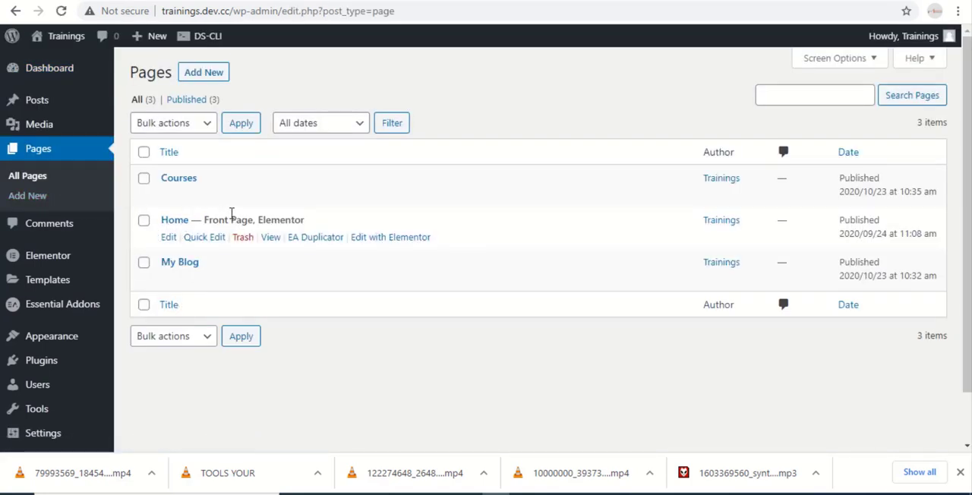
pyautogui.click(204, 71)
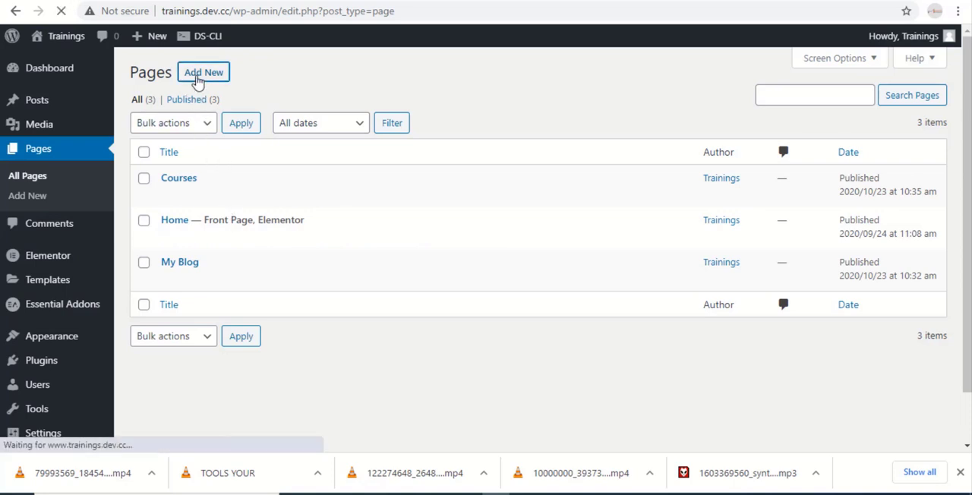
pyautogui.click(203, 73)
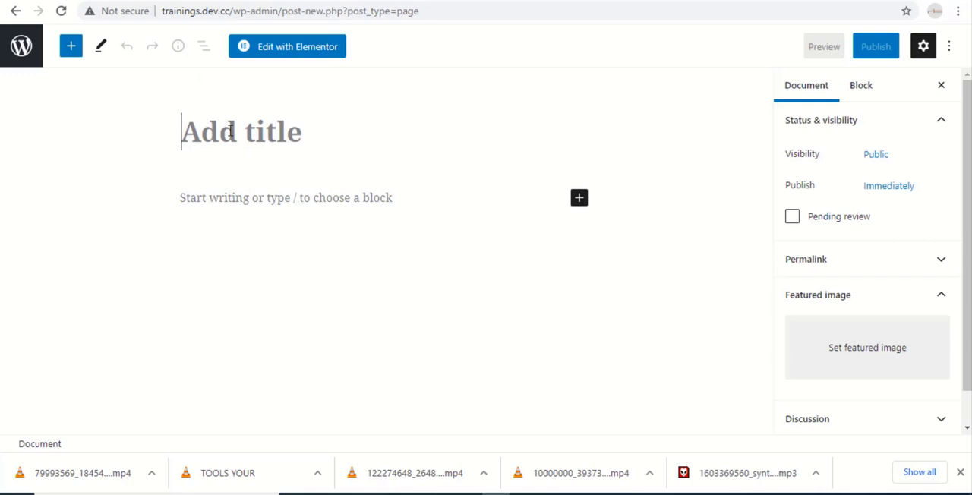
pyautogui.write('T')
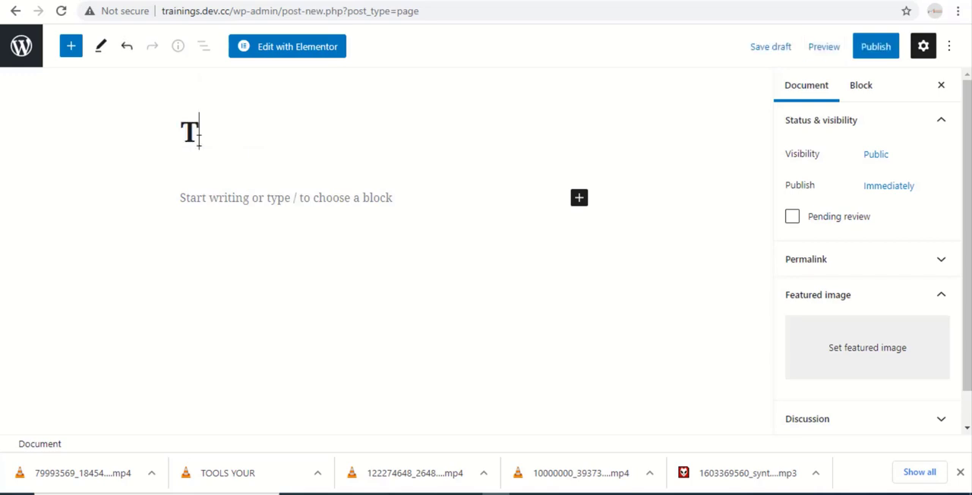
pyautogui.write('ut')
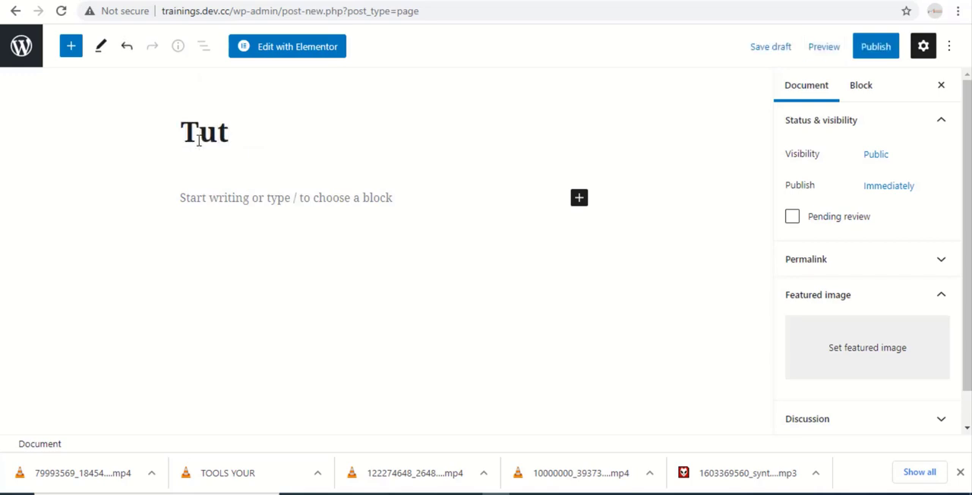
pyautogui.write('oria')
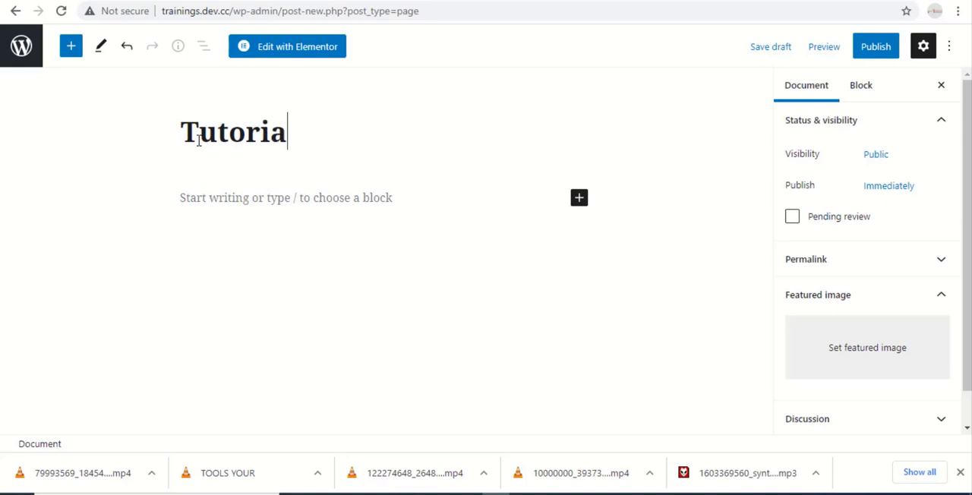
pyautogui.write('ls')
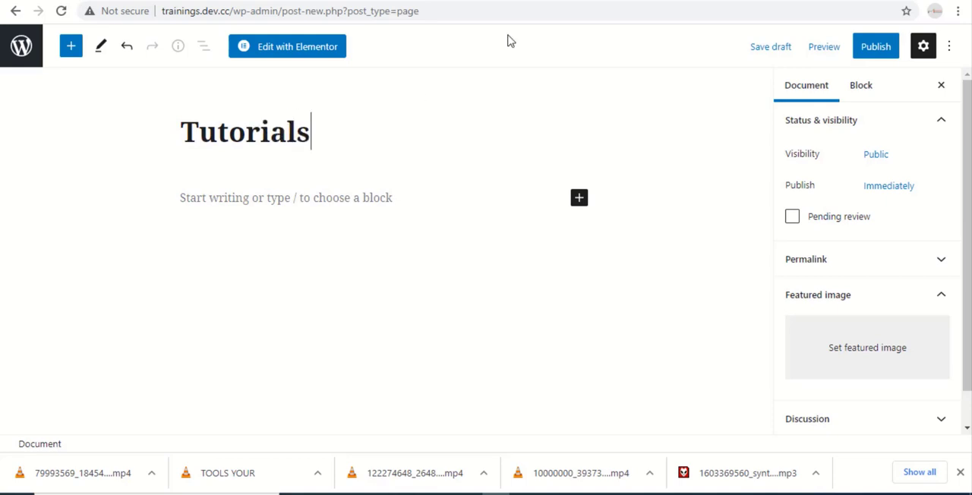
# Publish the Tutorials page, confirming in the pre-publish panel
pyautogui.click(875, 46)
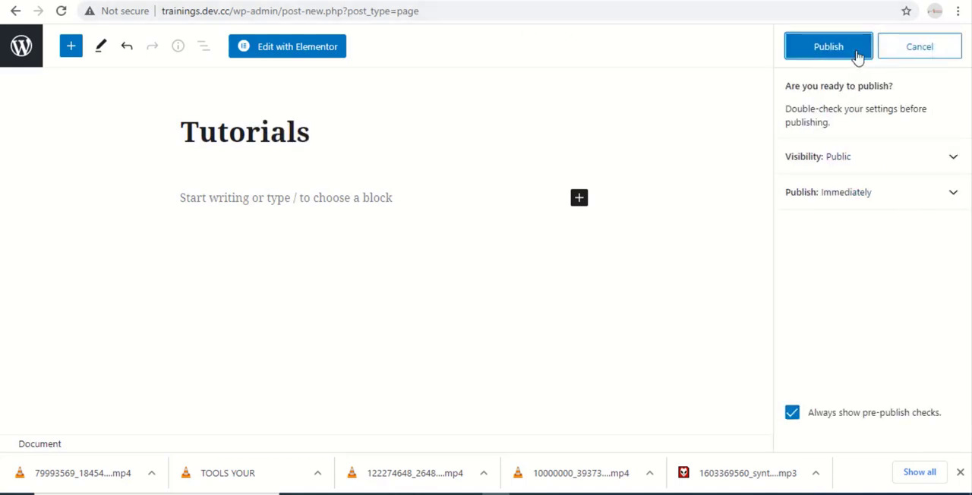
pyautogui.click(828, 46)
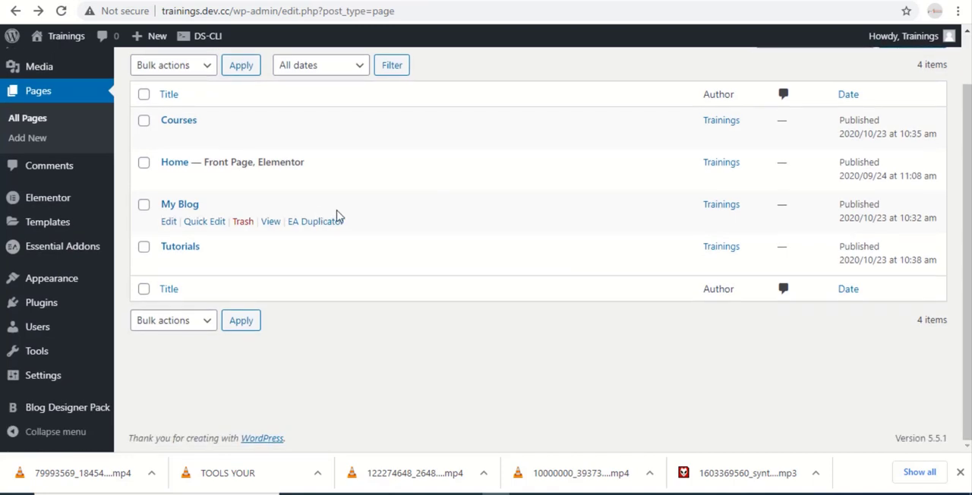
pyautogui.moveTo(180, 246)
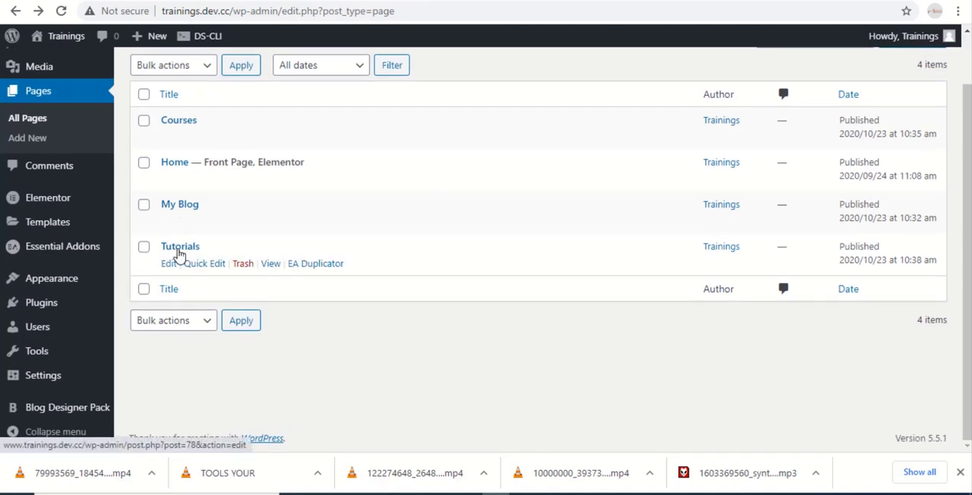
# Open the Tutorials page for editing from the Pages list
pyautogui.click(168, 264)
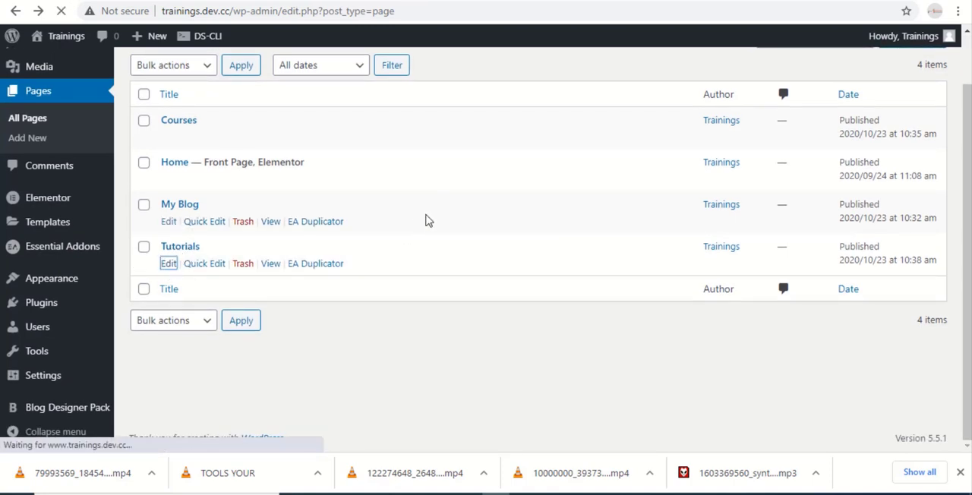
pyautogui.click(169, 263)
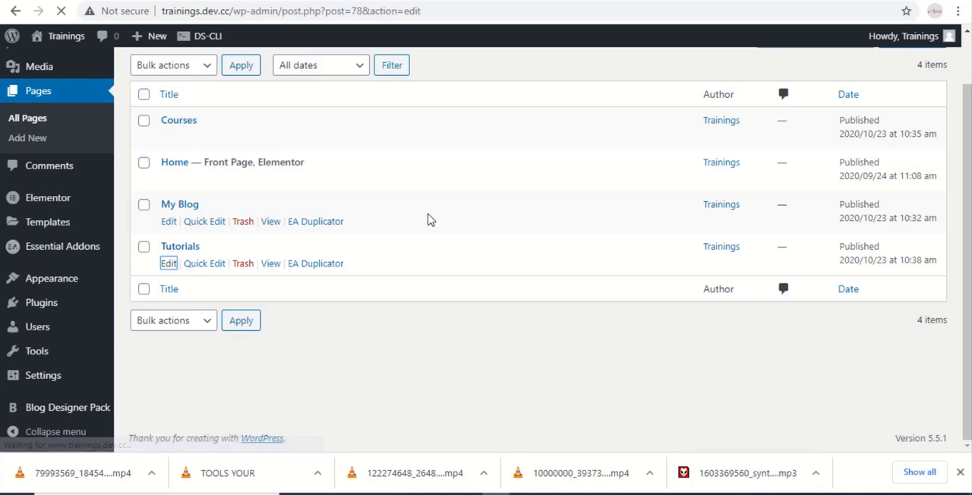
# Set the Tutorials page template to Elementor Full Width under Page Attributes
pyautogui.click(169, 263)
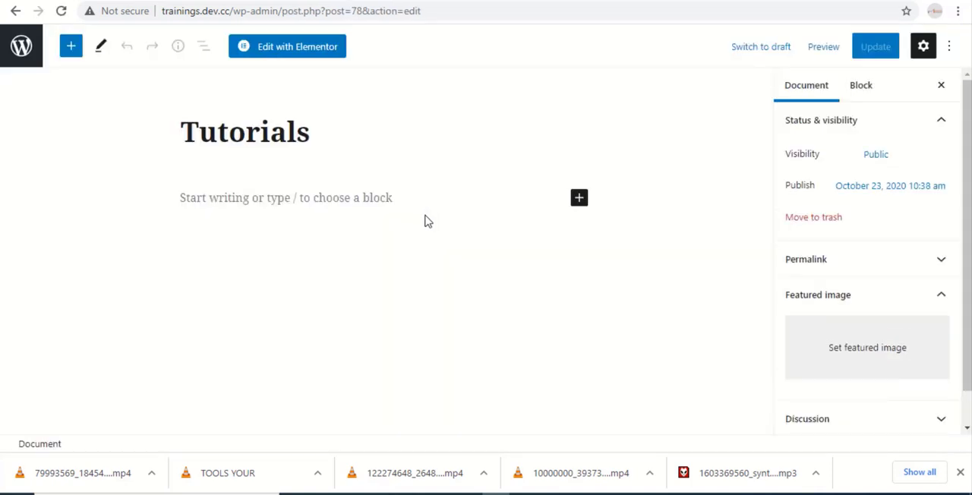
pyautogui.scroll(-3)
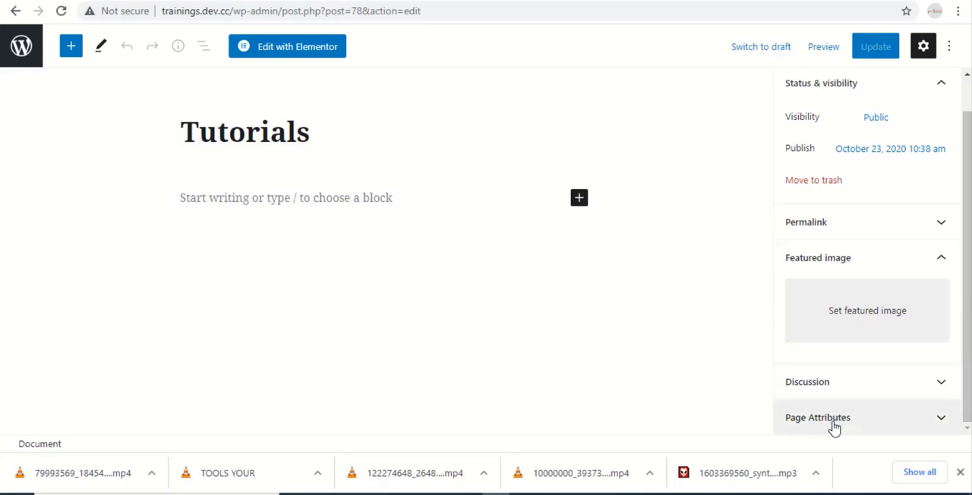
pyautogui.click(818, 416)
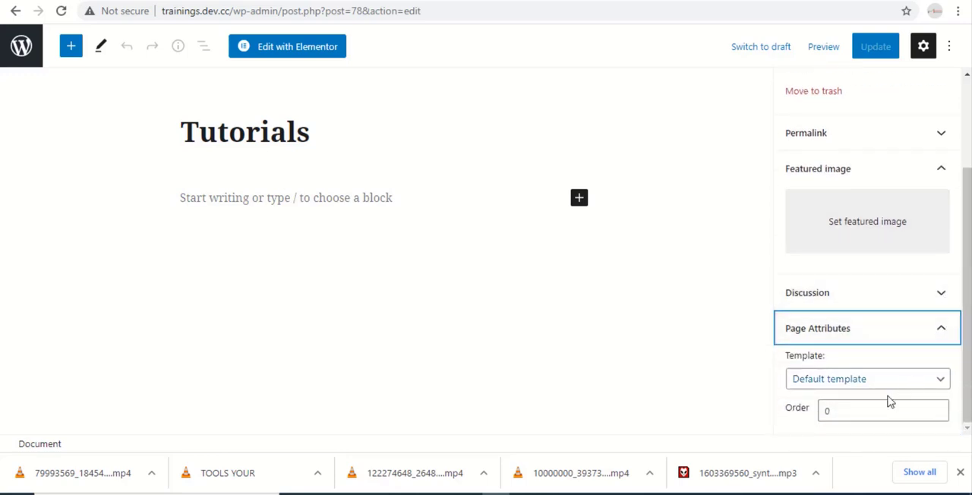
pyautogui.click(866, 379)
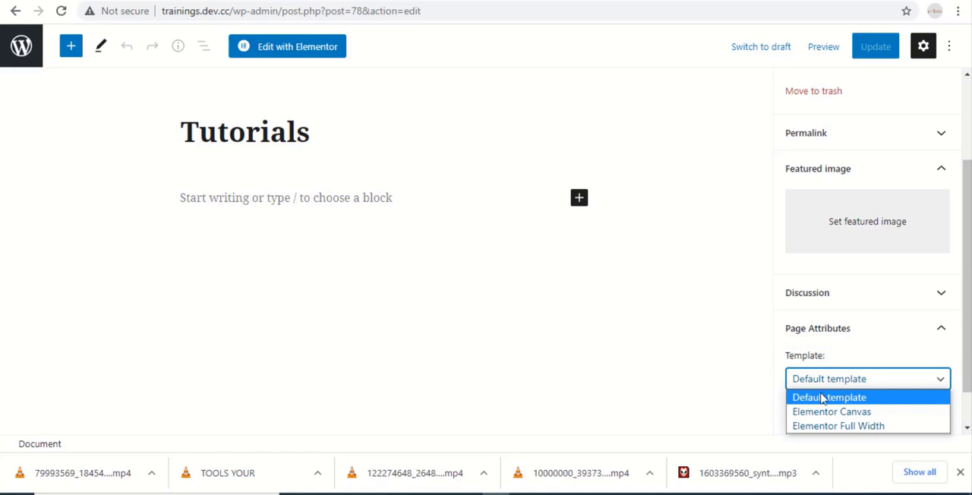
pyautogui.click(839, 426)
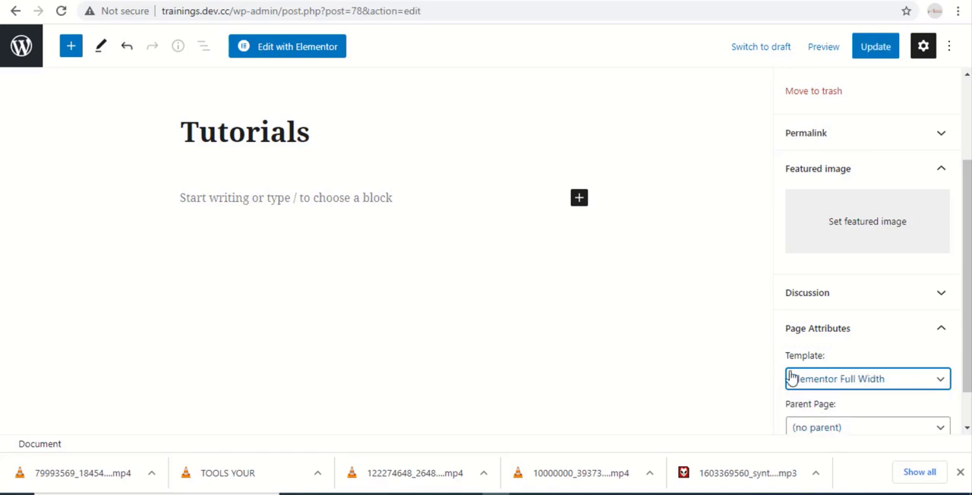
pyautogui.moveTo(721, 275)
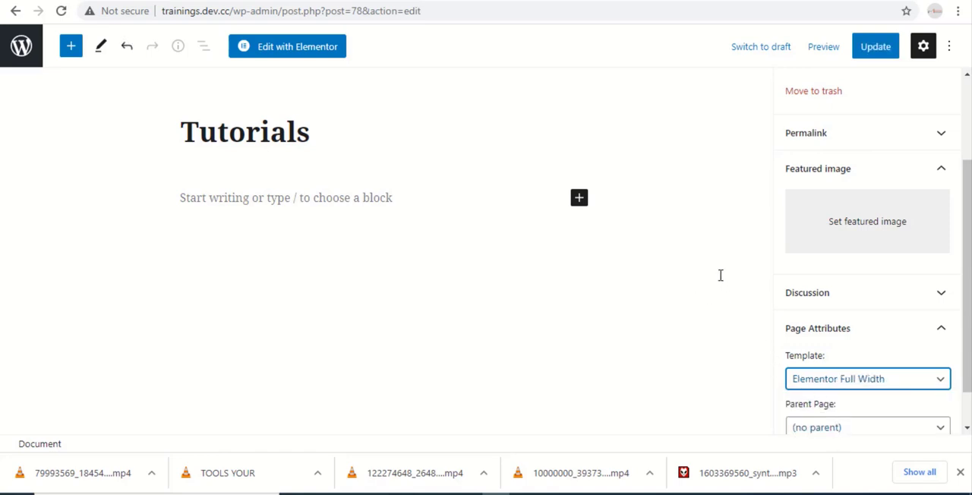
pyautogui.moveTo(875, 46)
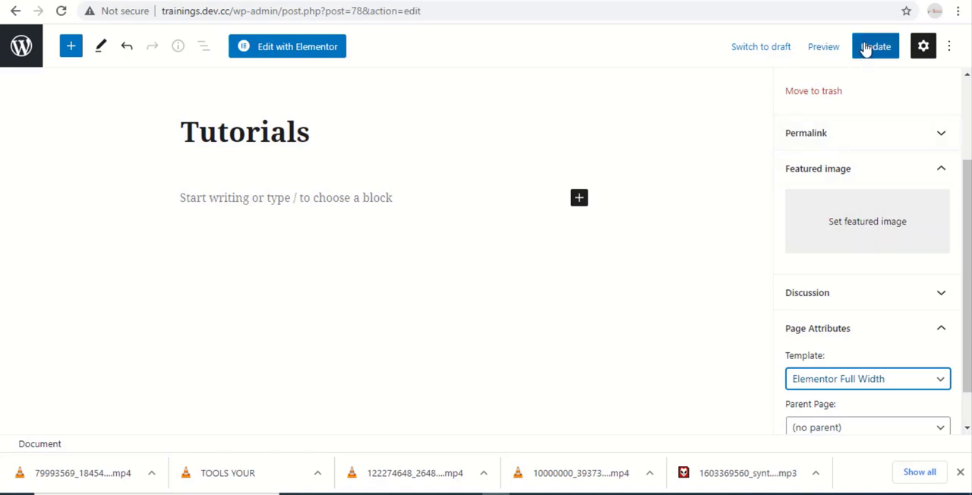
# Update the page and launch Edit with Elementor
pyautogui.click(875, 45)
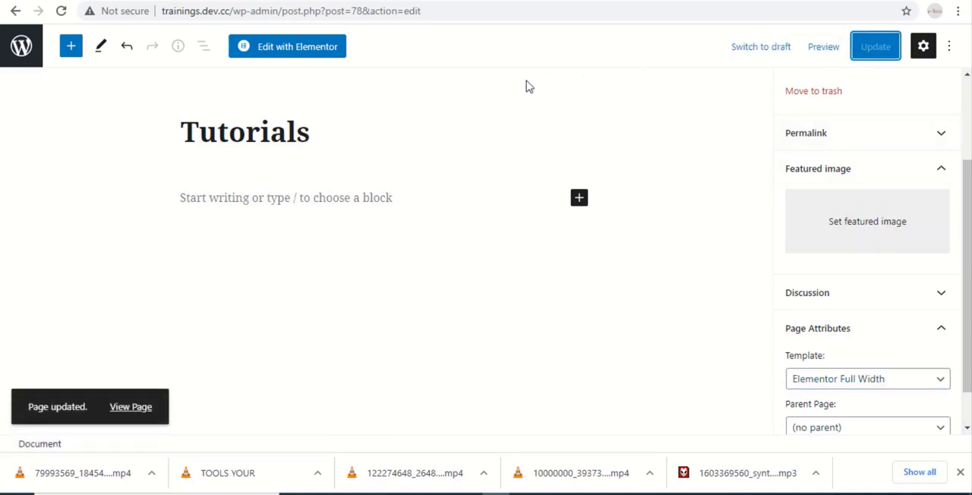
pyautogui.moveTo(287, 46)
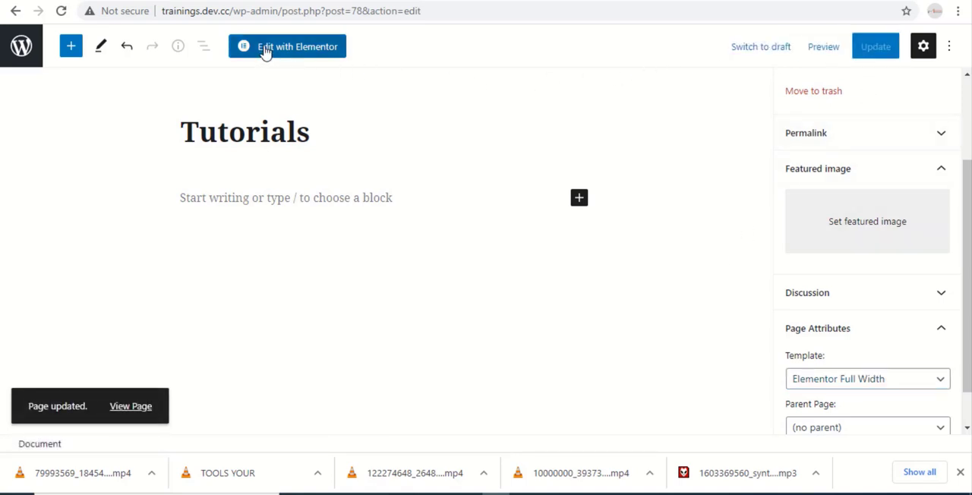
pyautogui.click(296, 46)
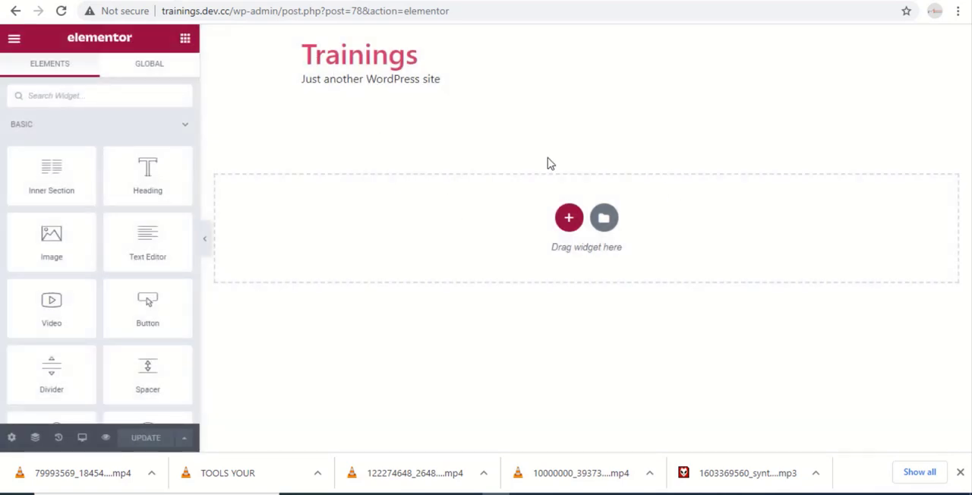
pyautogui.moveTo(568, 219)
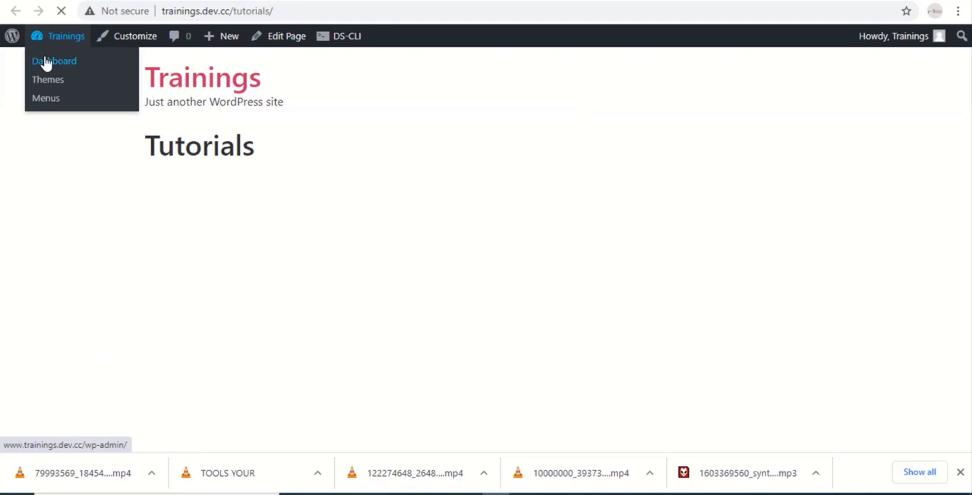
# From the dashboard, go to Blog Designer Pack and create a slider layout shortcode
pyautogui.click(55, 61)
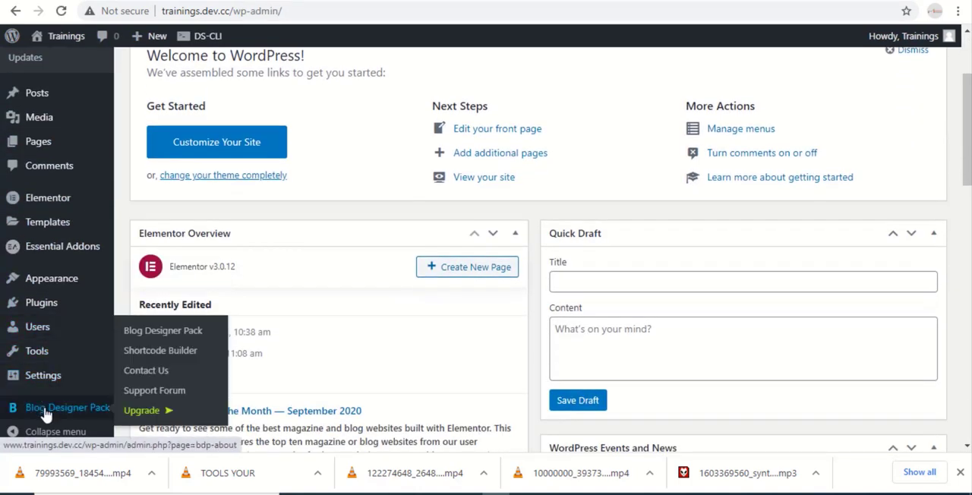
pyautogui.click(162, 331)
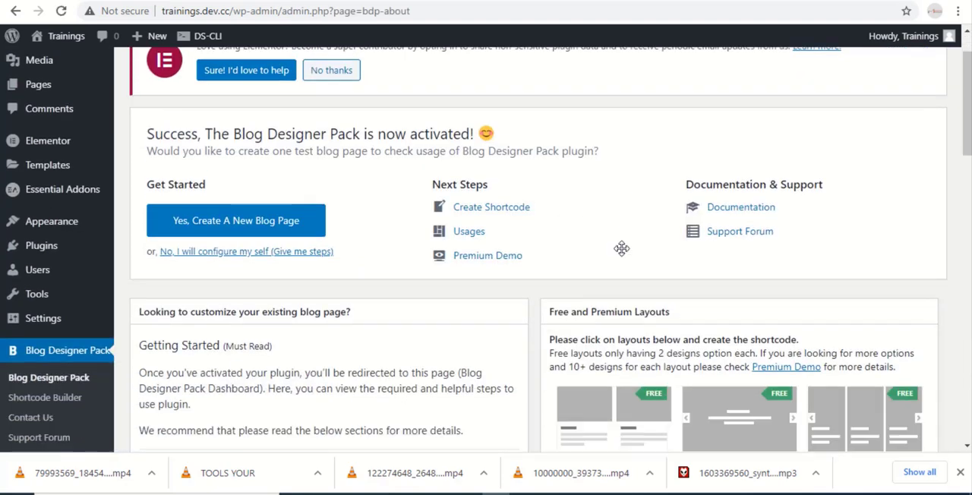
pyautogui.scroll(-3)
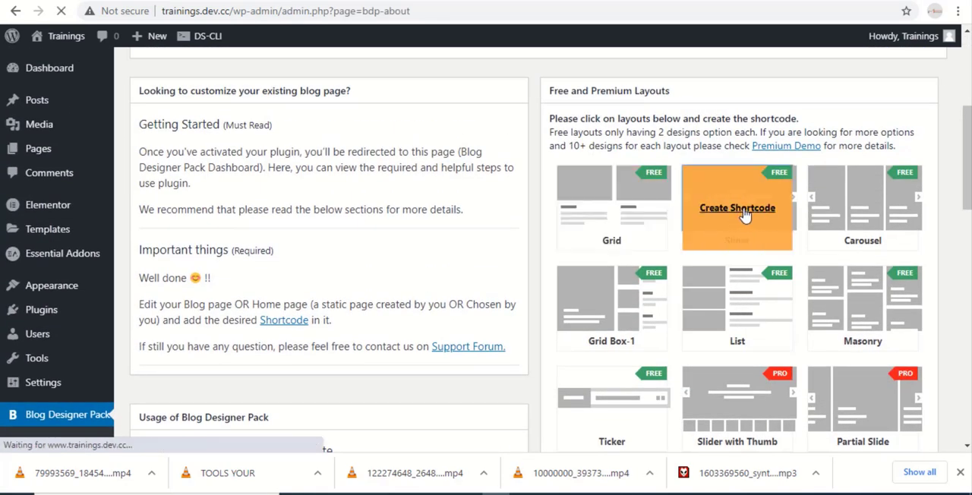
pyautogui.click(737, 207)
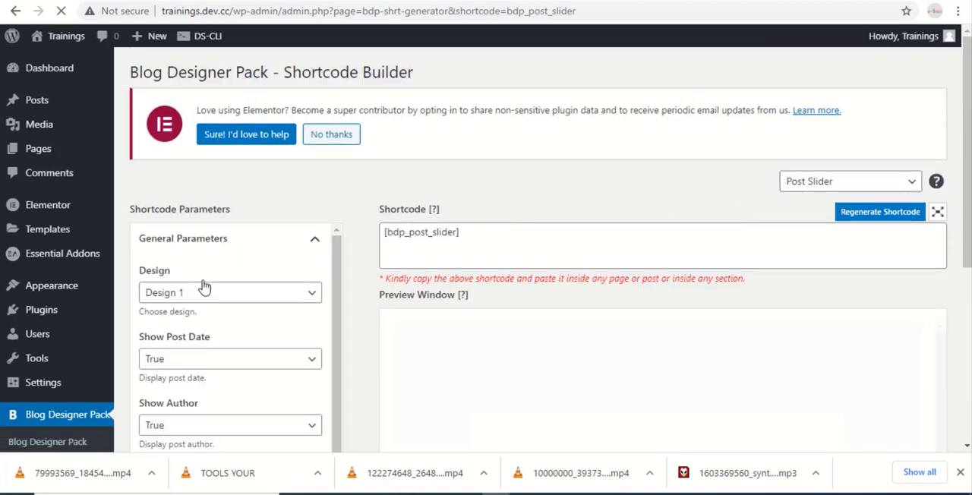
# Set Query Parameters Total Number of Post to 4 and bring up copy options for the shortcode
pyautogui.scroll(-3)
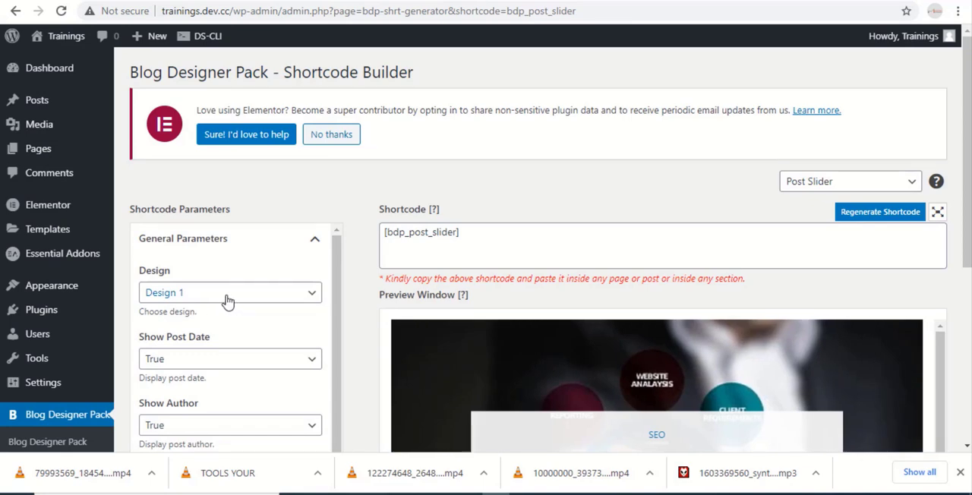
pyautogui.scroll(-3)
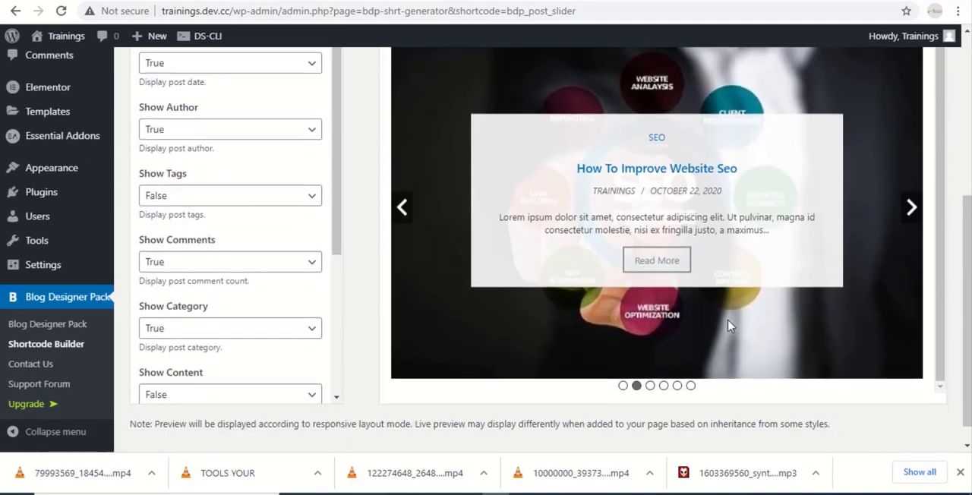
pyautogui.scroll(-3)
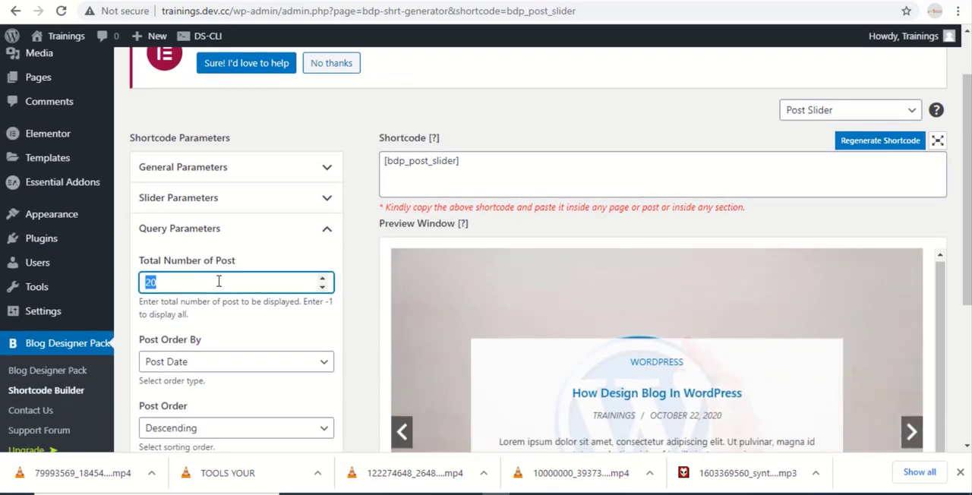
pyautogui.write('4')
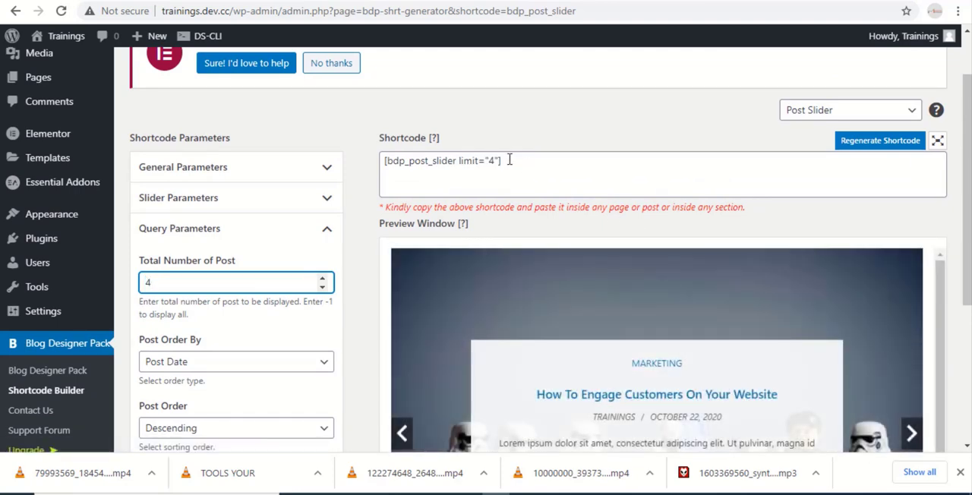
pyautogui.rightClick(441, 161)
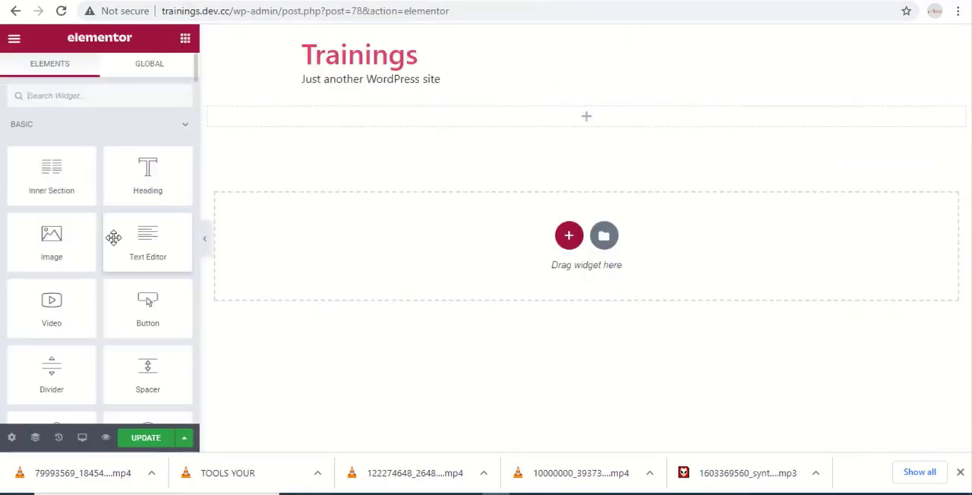
# Paste the bdp_post_slider shortcode into the shortcode widget and update the page
pyautogui.scroll(-3)
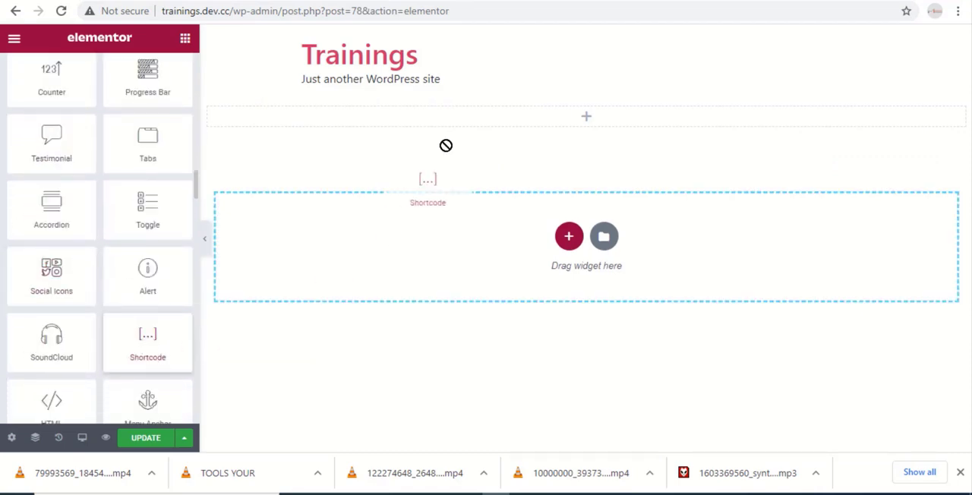
pyautogui.click(428, 178)
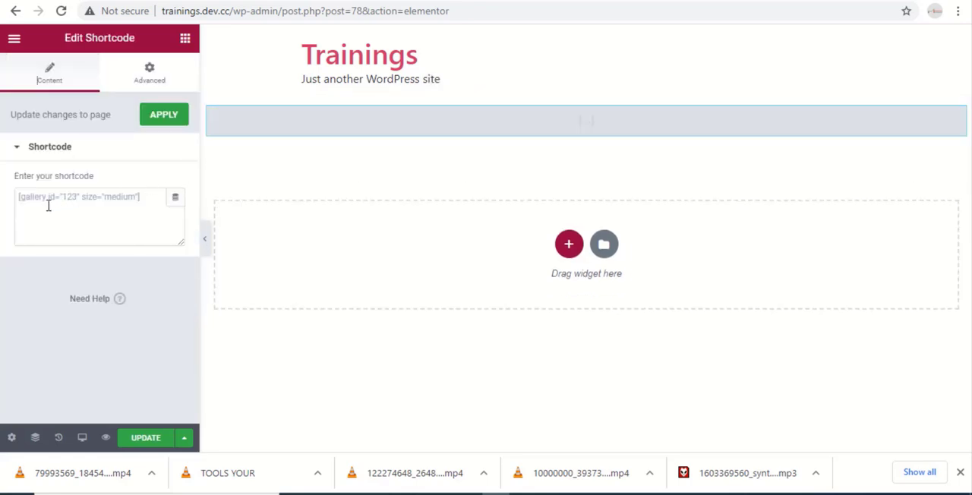
pyautogui.rightClick(98, 215)
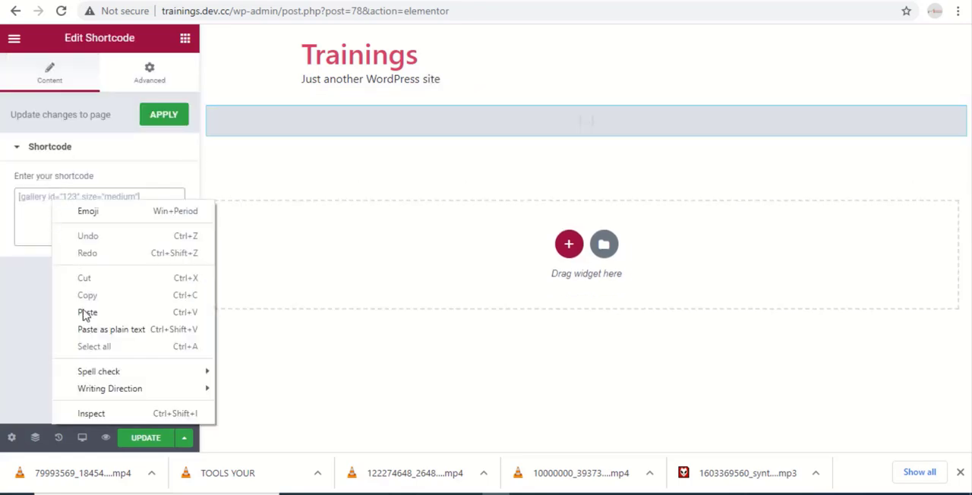
pyautogui.click(88, 313)
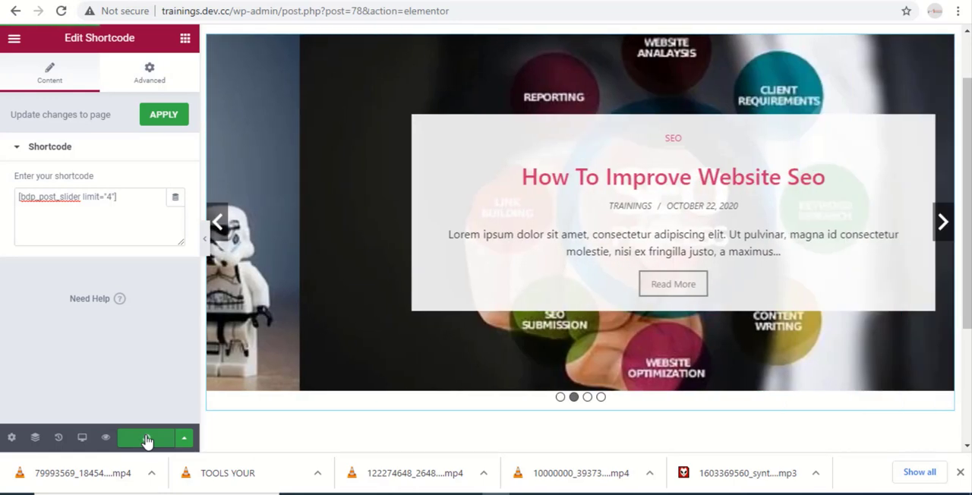
pyautogui.scroll(-3)
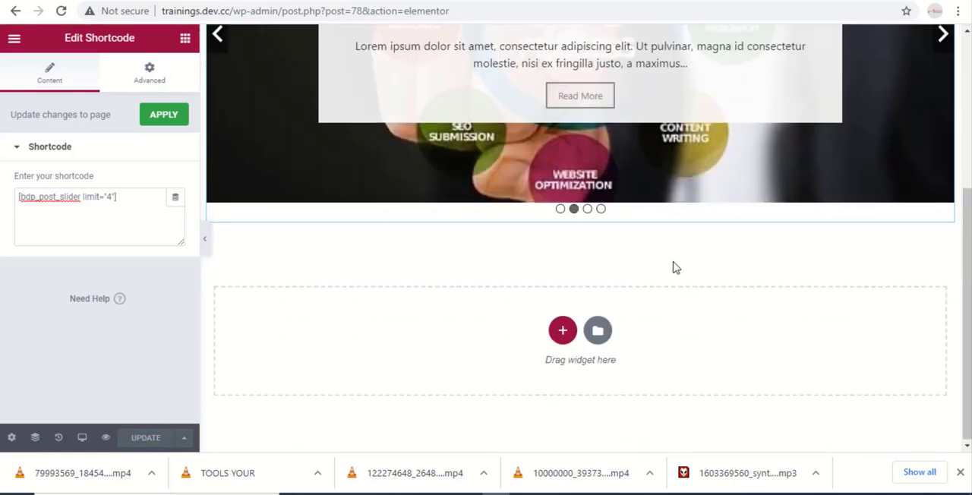
pyautogui.moveTo(553, 316)
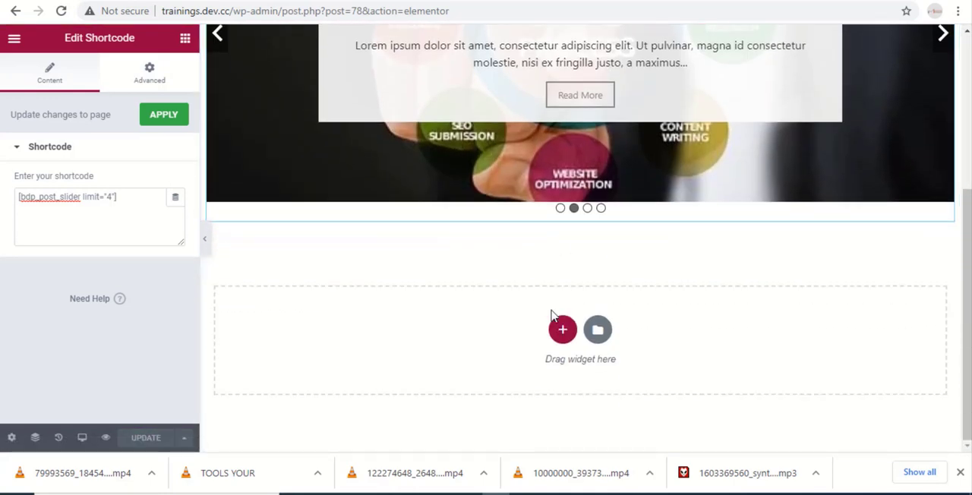
pyautogui.click(562, 329)
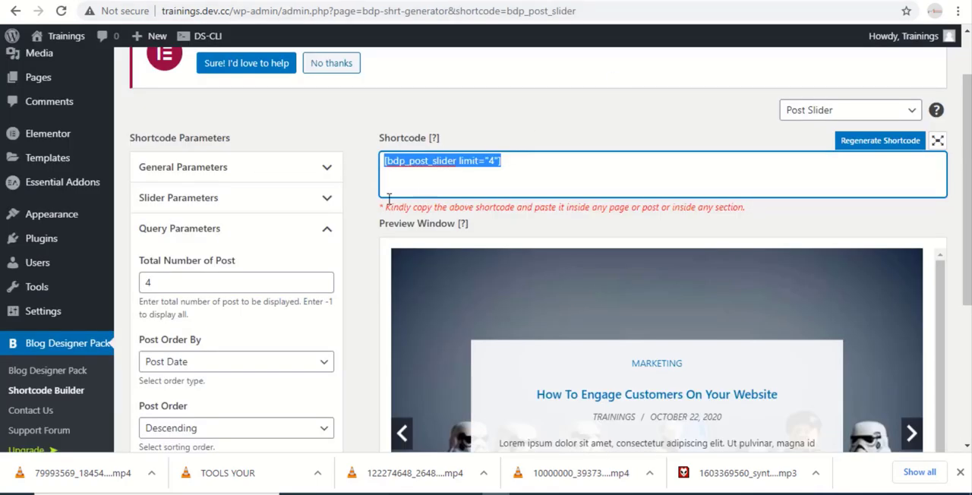
# Start a new shortcode from the Masonry layout under Free and Premium Layouts
pyautogui.scroll(3)
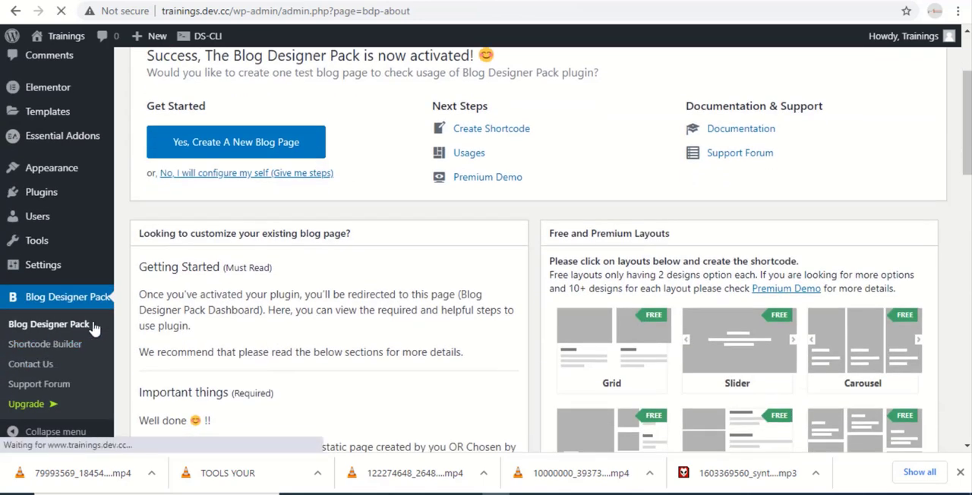
pyautogui.scroll(-3)
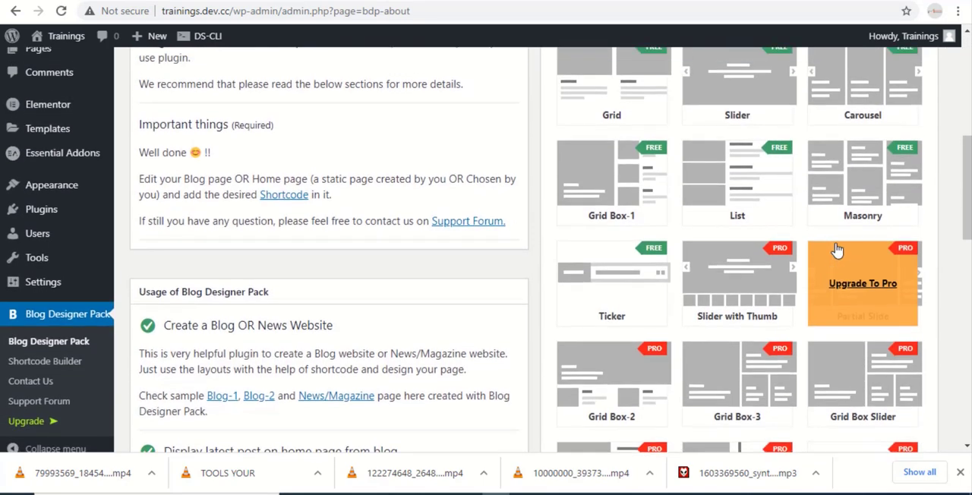
pyautogui.scroll(3)
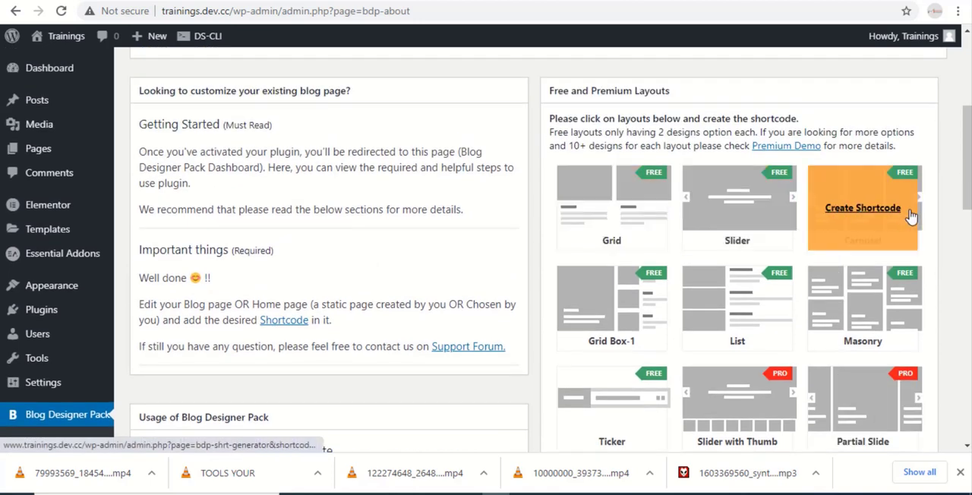
pyautogui.scroll(-3)
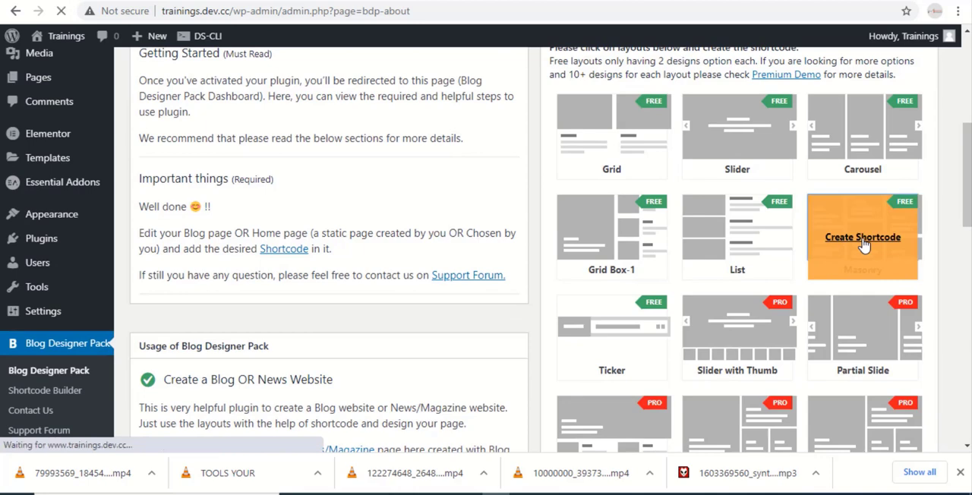
pyautogui.click(863, 237)
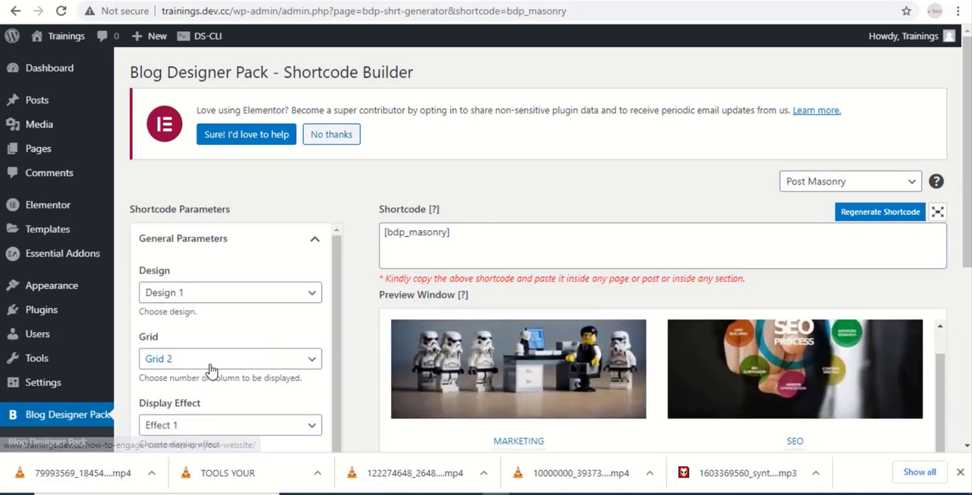
# Set the masonry grid to Grid 2 and the post design to Design 2
pyautogui.click(230, 359)
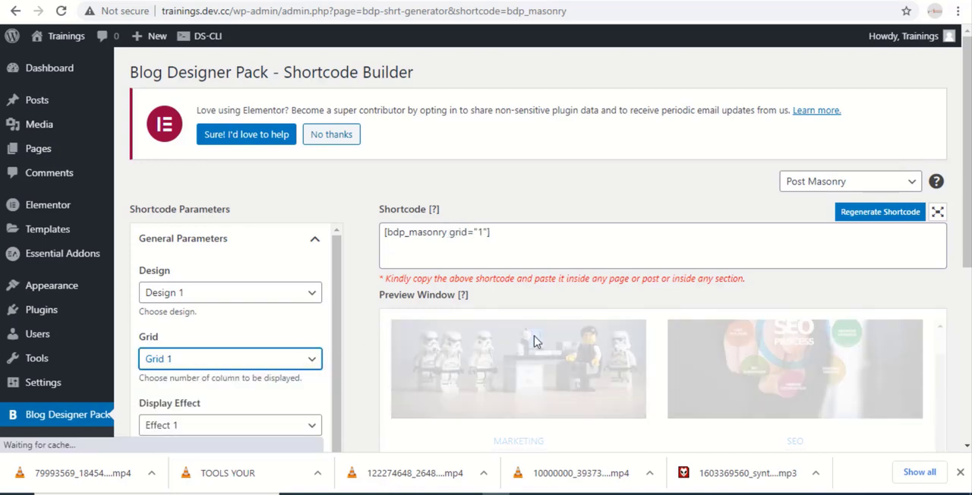
pyautogui.scroll(-3)
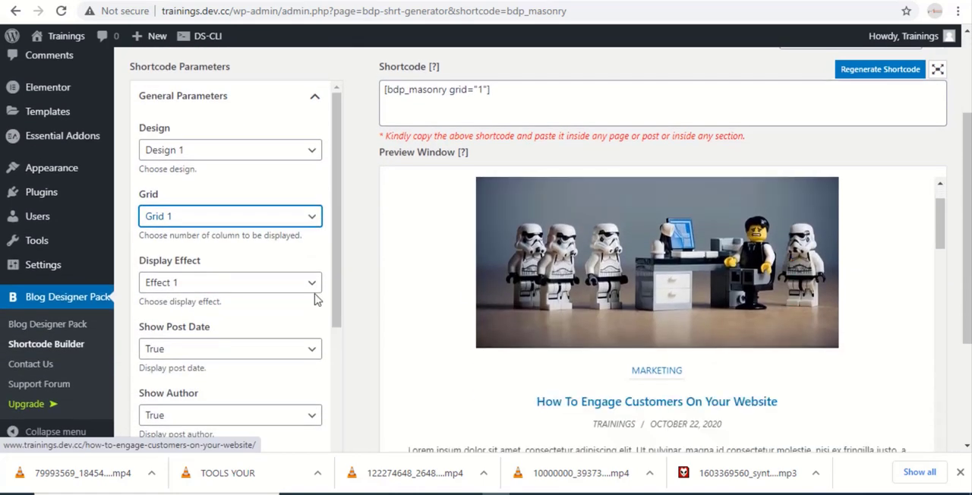
pyautogui.click(231, 216)
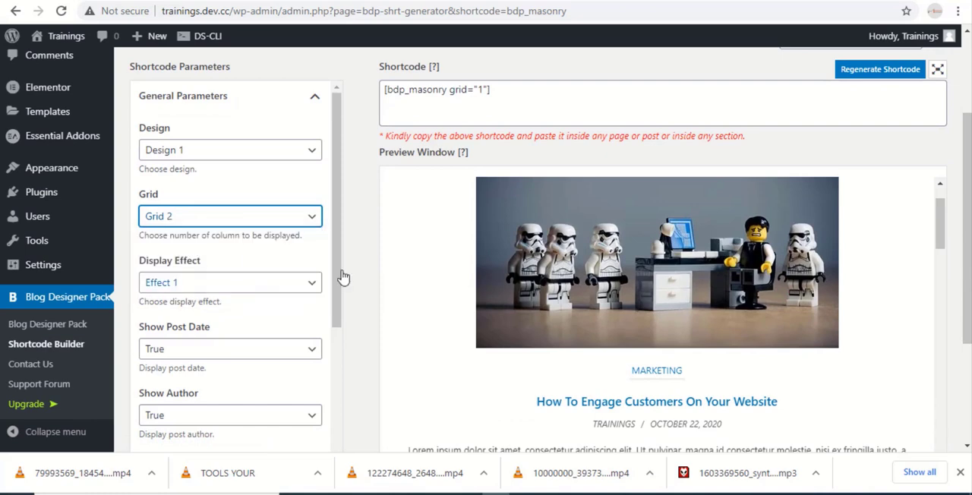
pyautogui.click(879, 70)
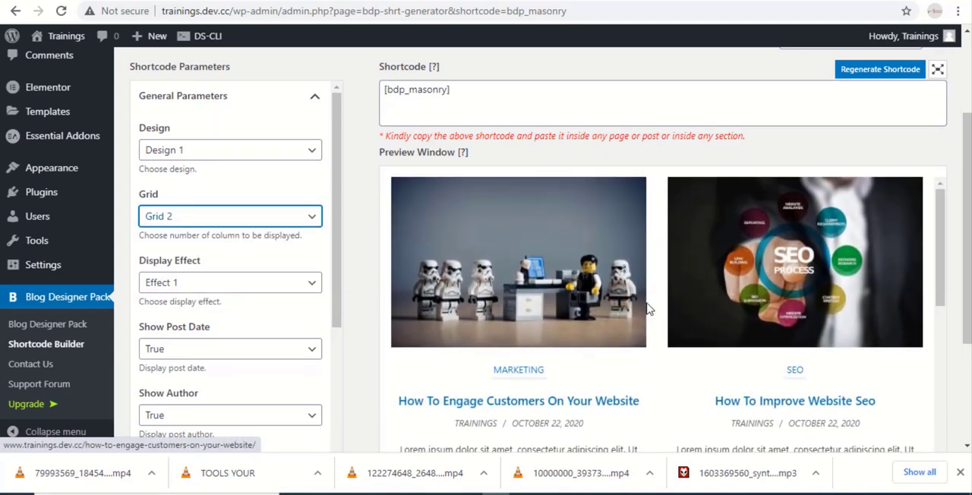
pyautogui.click(229, 149)
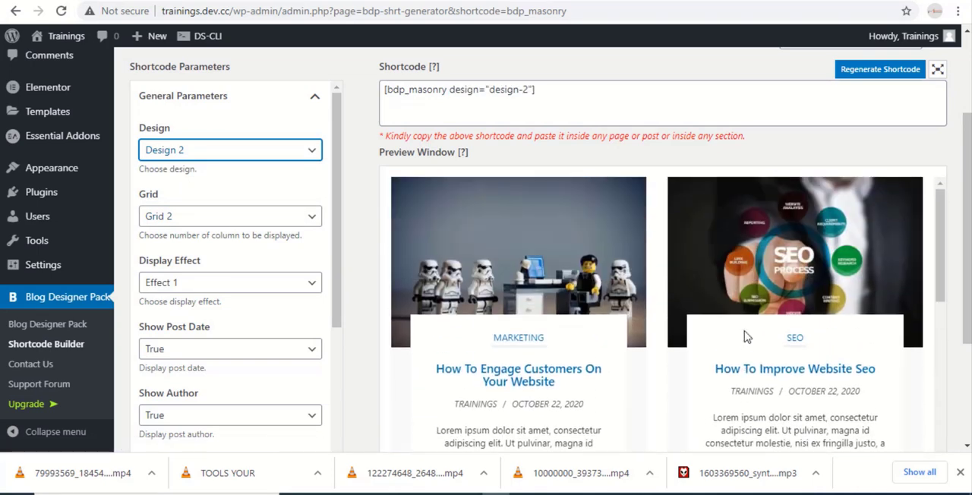
# Limit the masonry to 10 posts and select the generated bdp_masonry shortcode
pyautogui.scroll(-3)
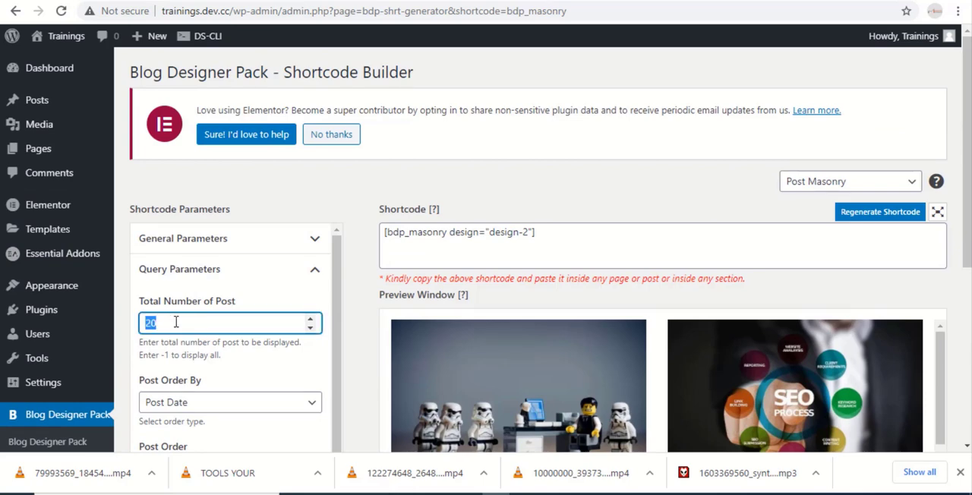
pyautogui.write('10')
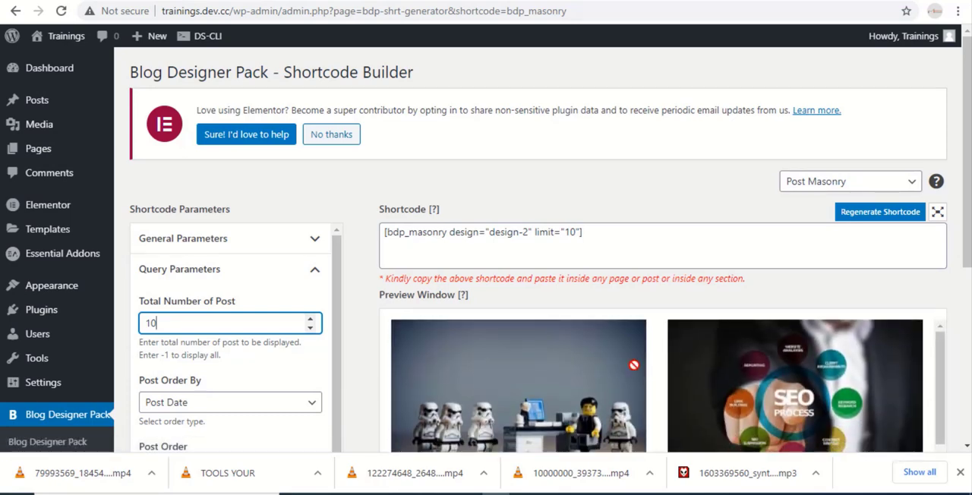
pyautogui.click(580, 231)
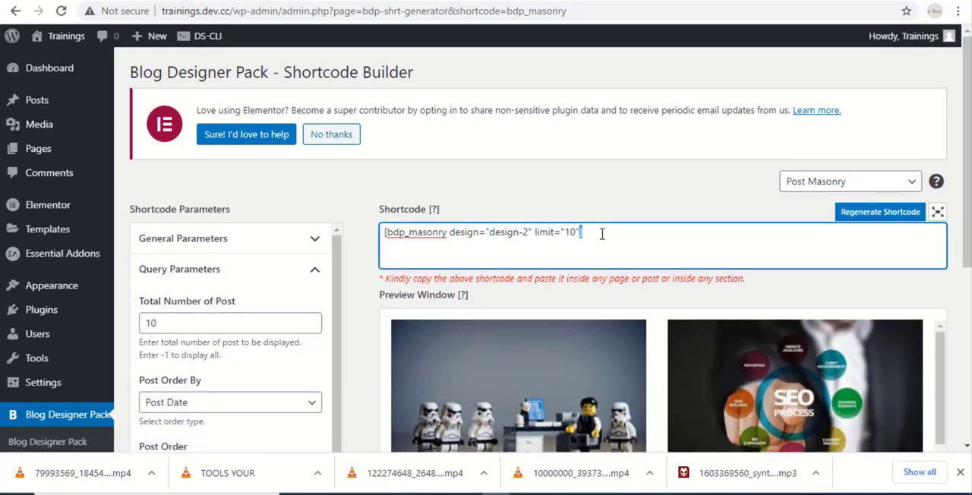
pyautogui.tripleClick(483, 231)
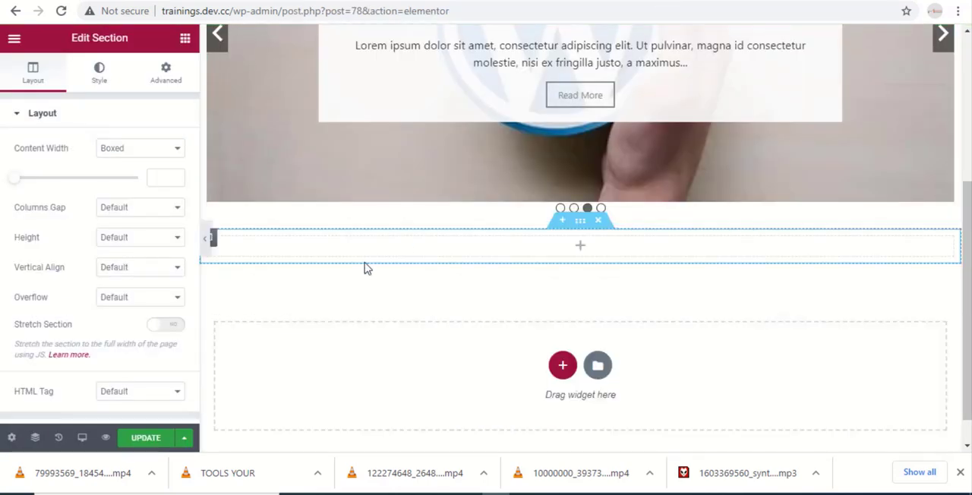
# Place a Shortcode widget in a new section below the slider and paste the bdp_masonry shortcode
pyautogui.click(185, 38)
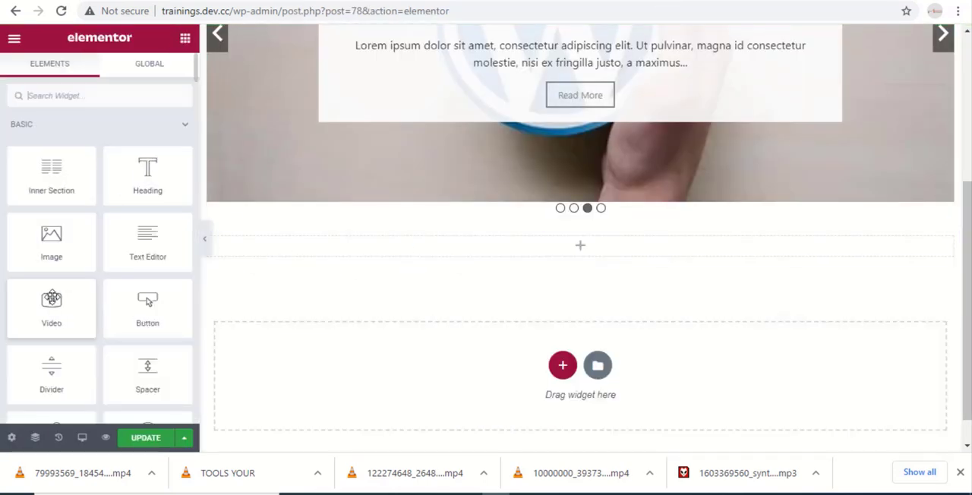
pyautogui.scroll(-3)
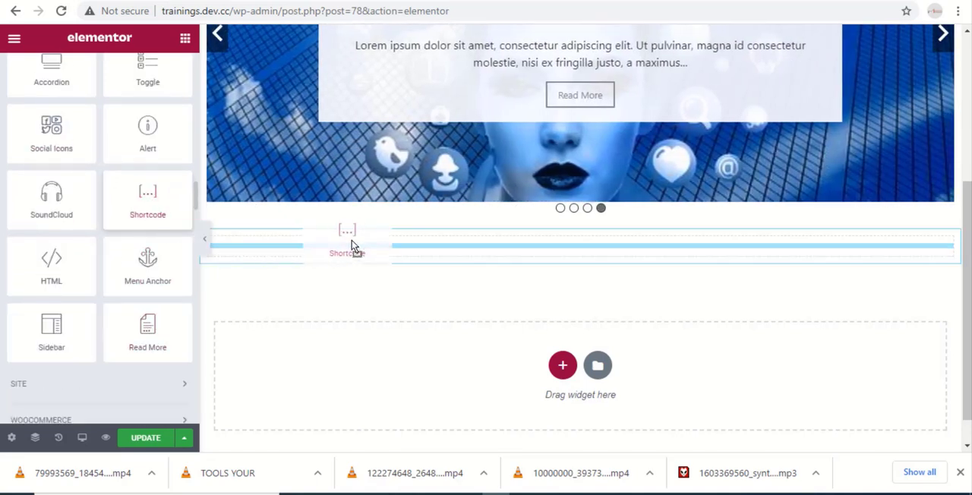
pyautogui.click(346, 243)
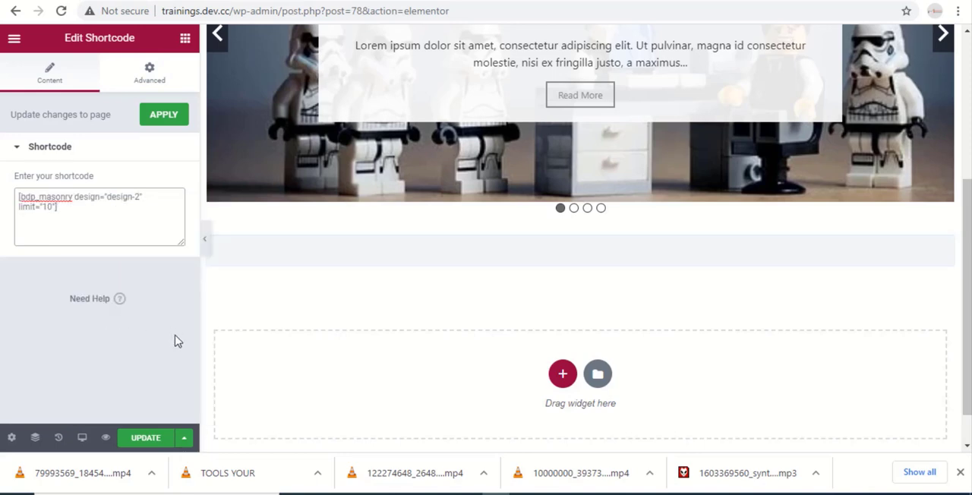
pyautogui.click(164, 114)
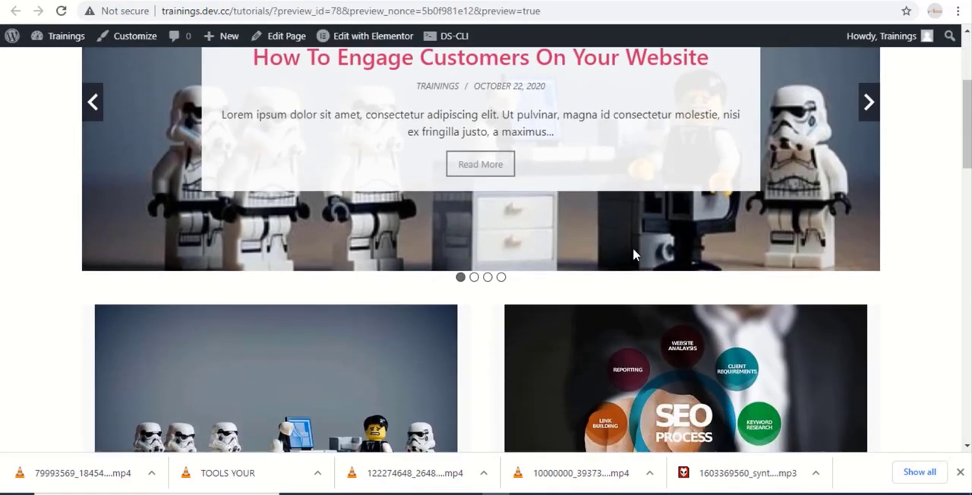
# Scroll the live Tutorials page down through the slider and the masonry grid posts
pyautogui.scroll(-3)
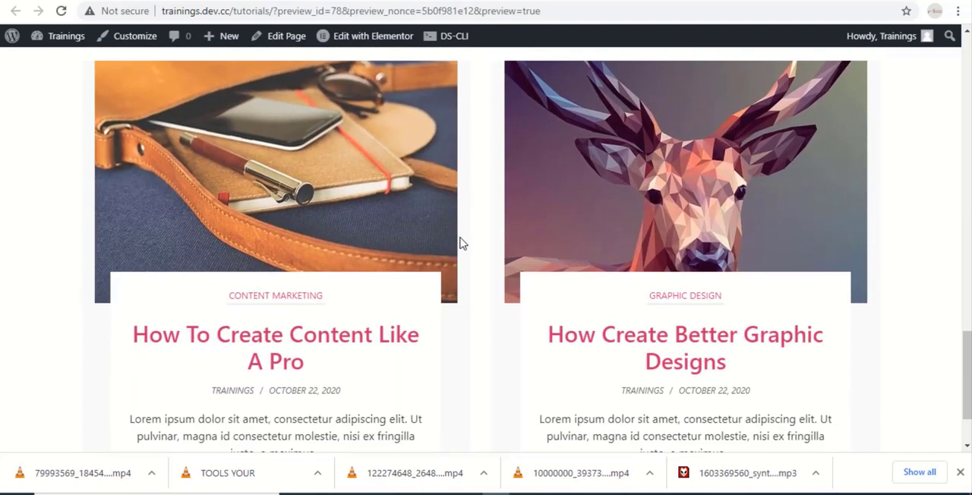
pyautogui.scroll(-3)
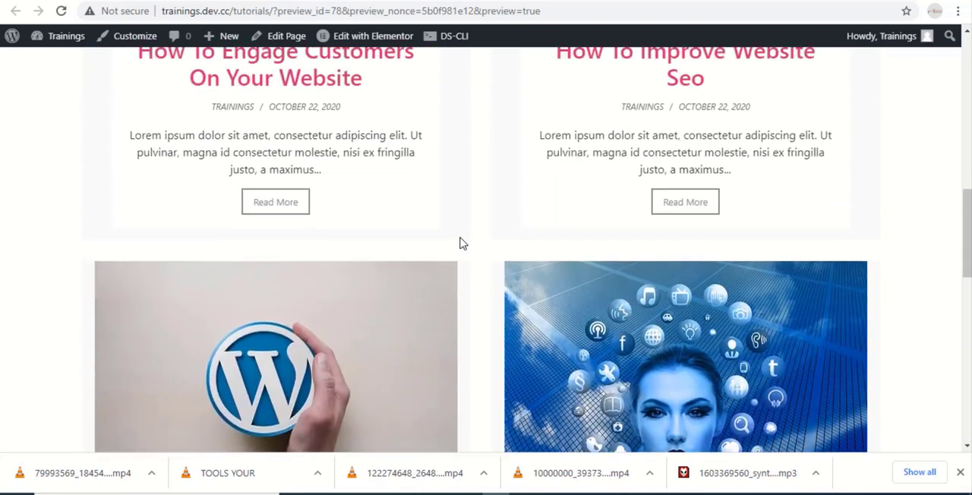